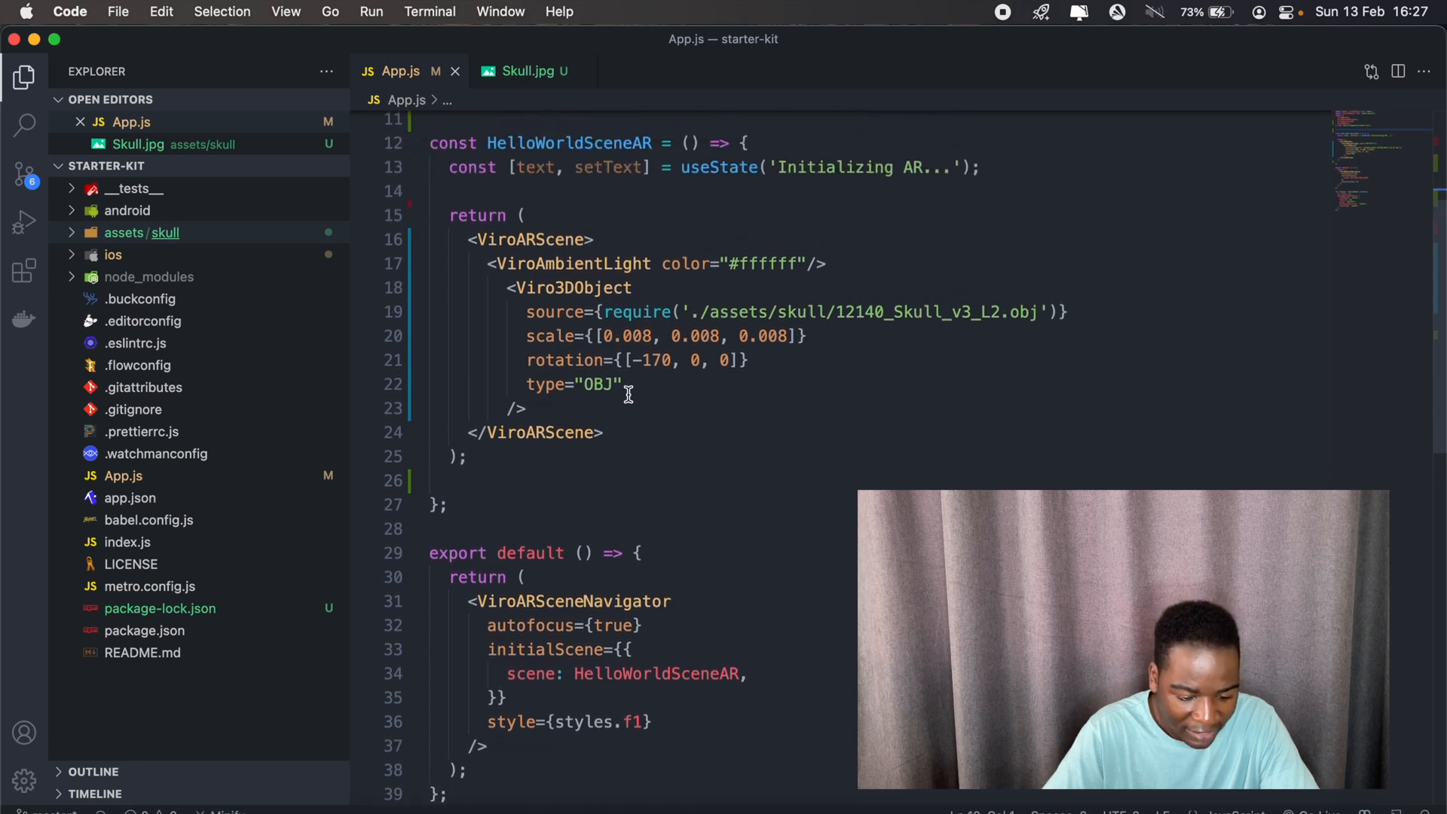
# Review the Viro3DObject component and the Skull.jpg texture before editing App.js.
pyautogui.doubleClick(570, 287)
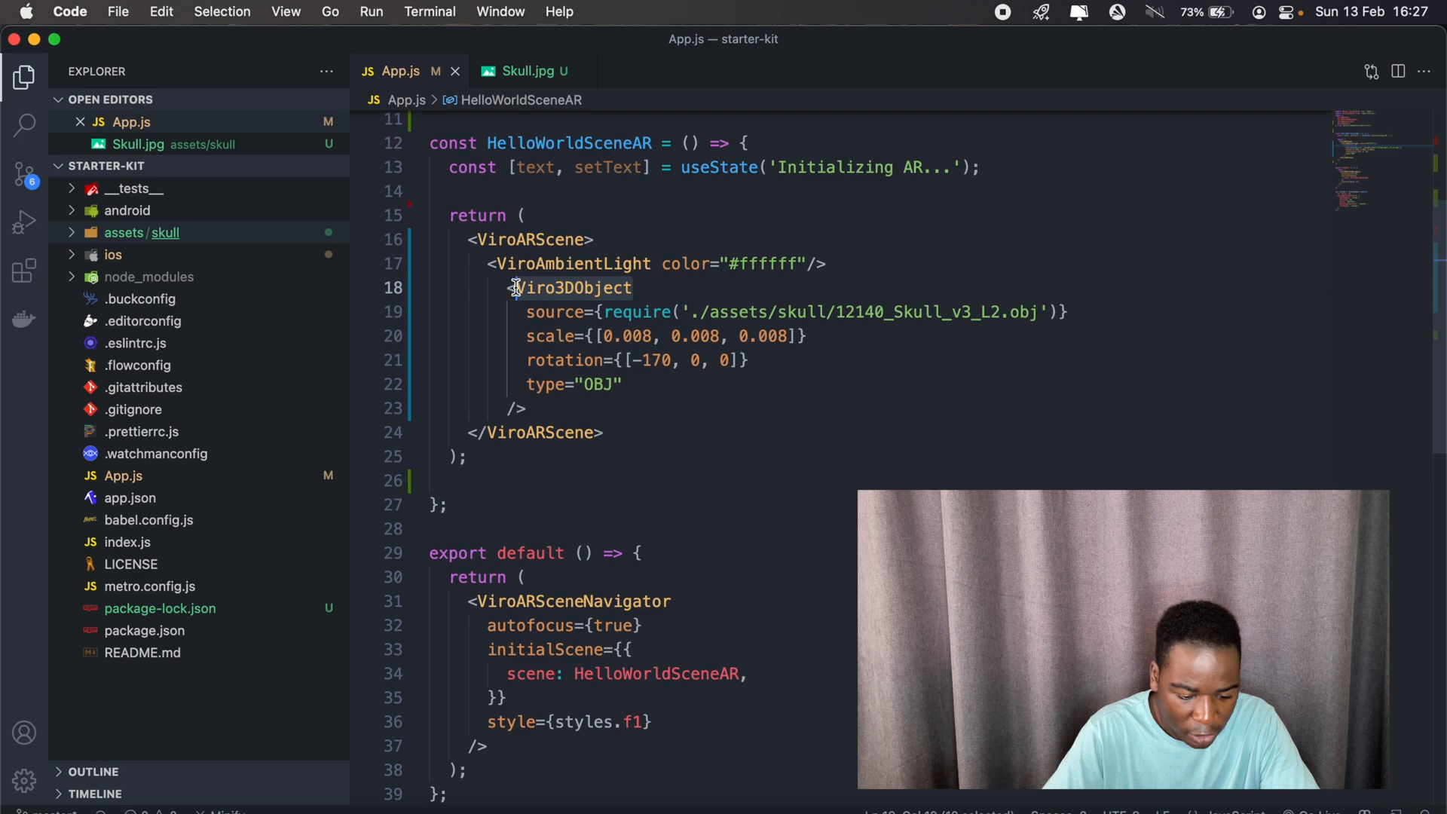
pyautogui.doubleClick(570, 287)
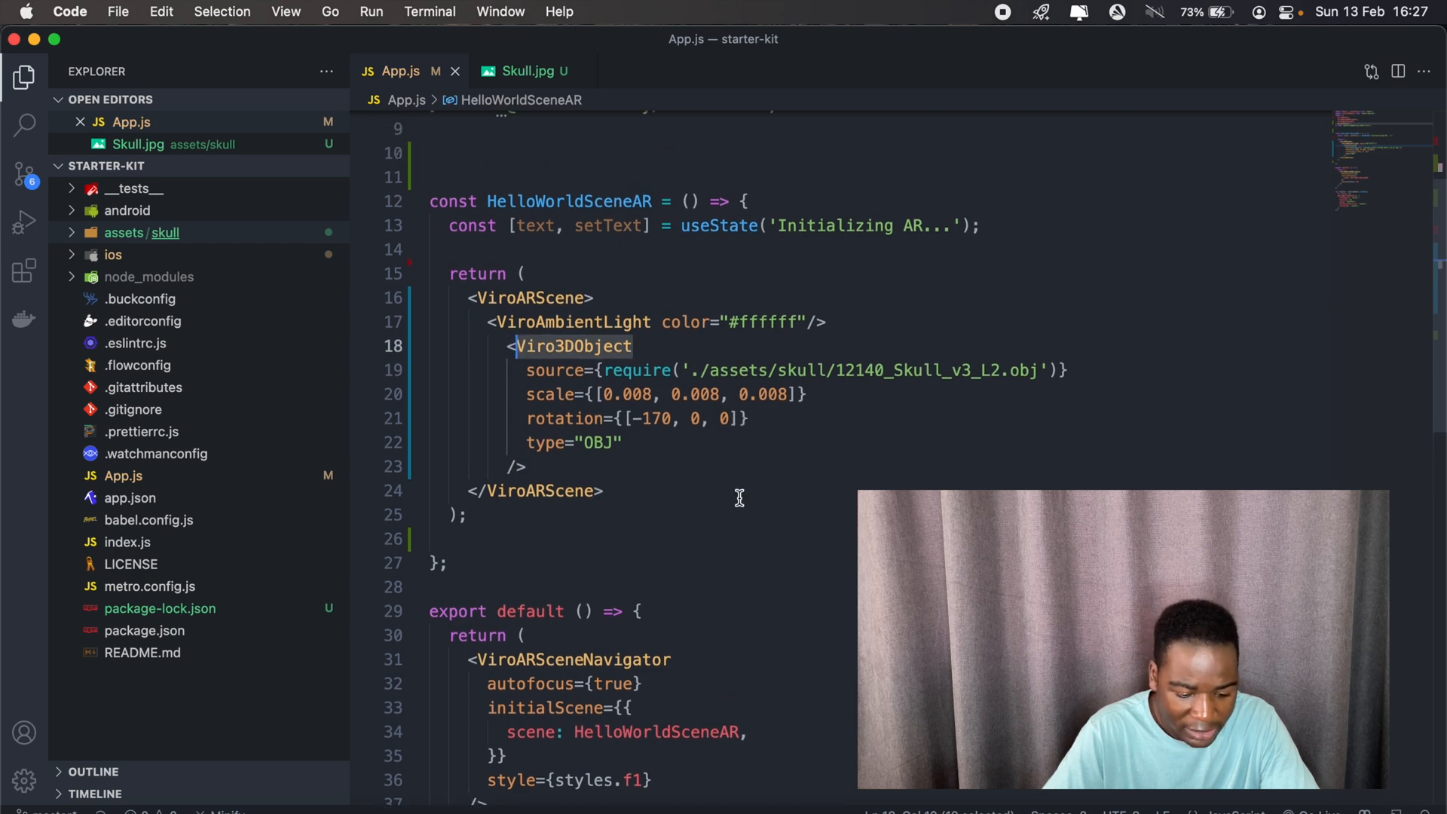
pyautogui.click(528, 71)
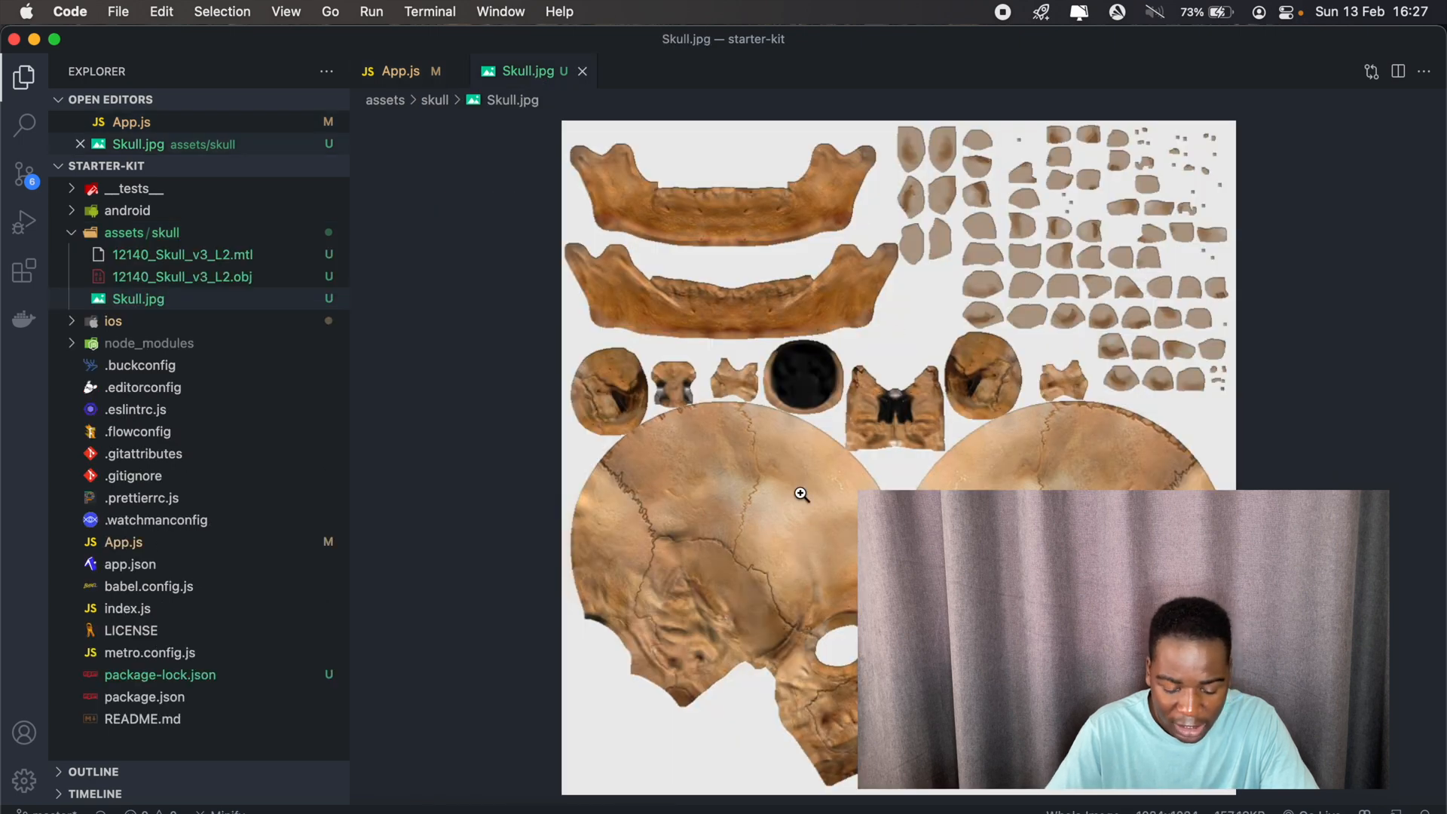
pyautogui.moveTo(701, 375)
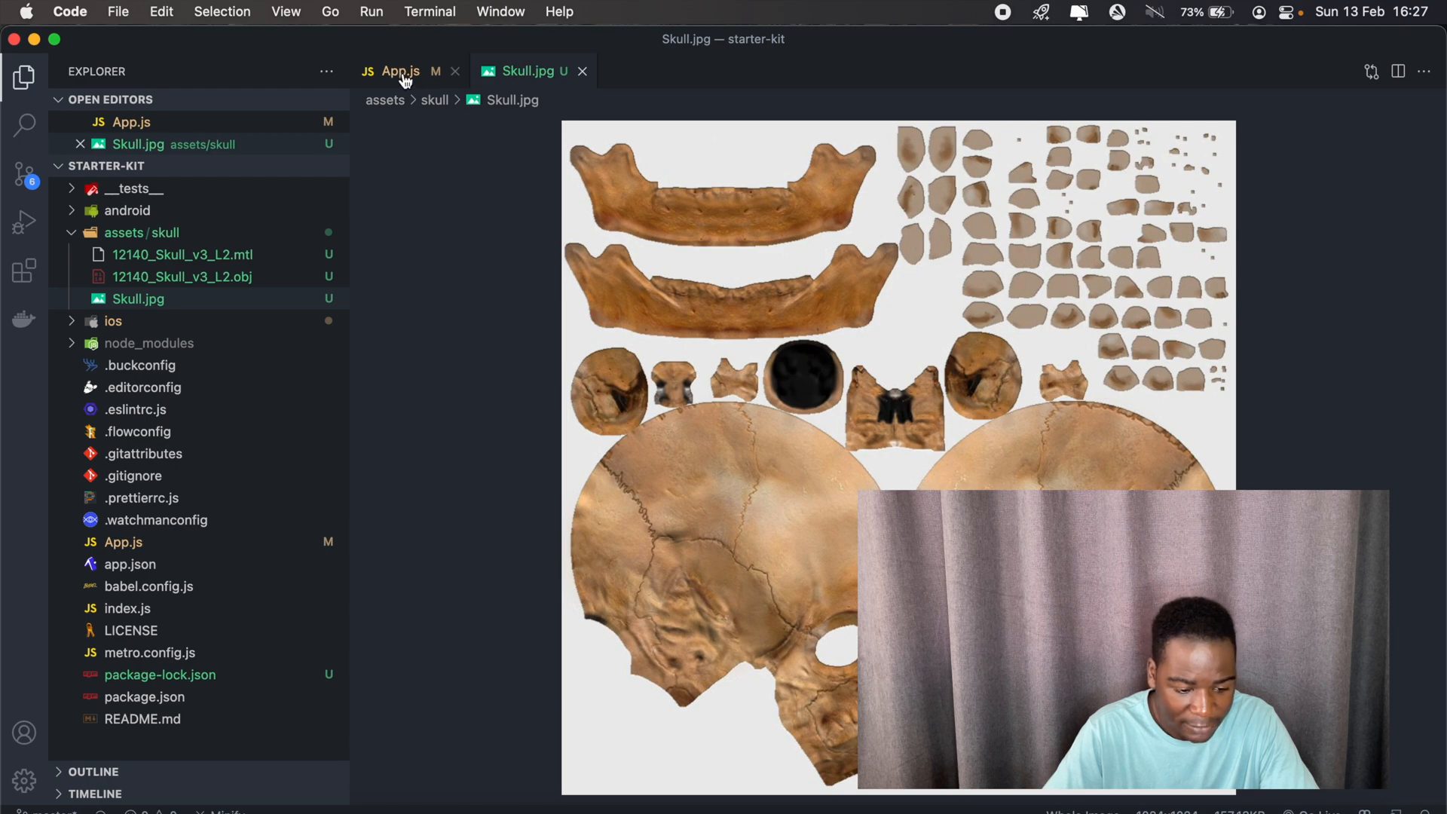
pyautogui.click(399, 71)
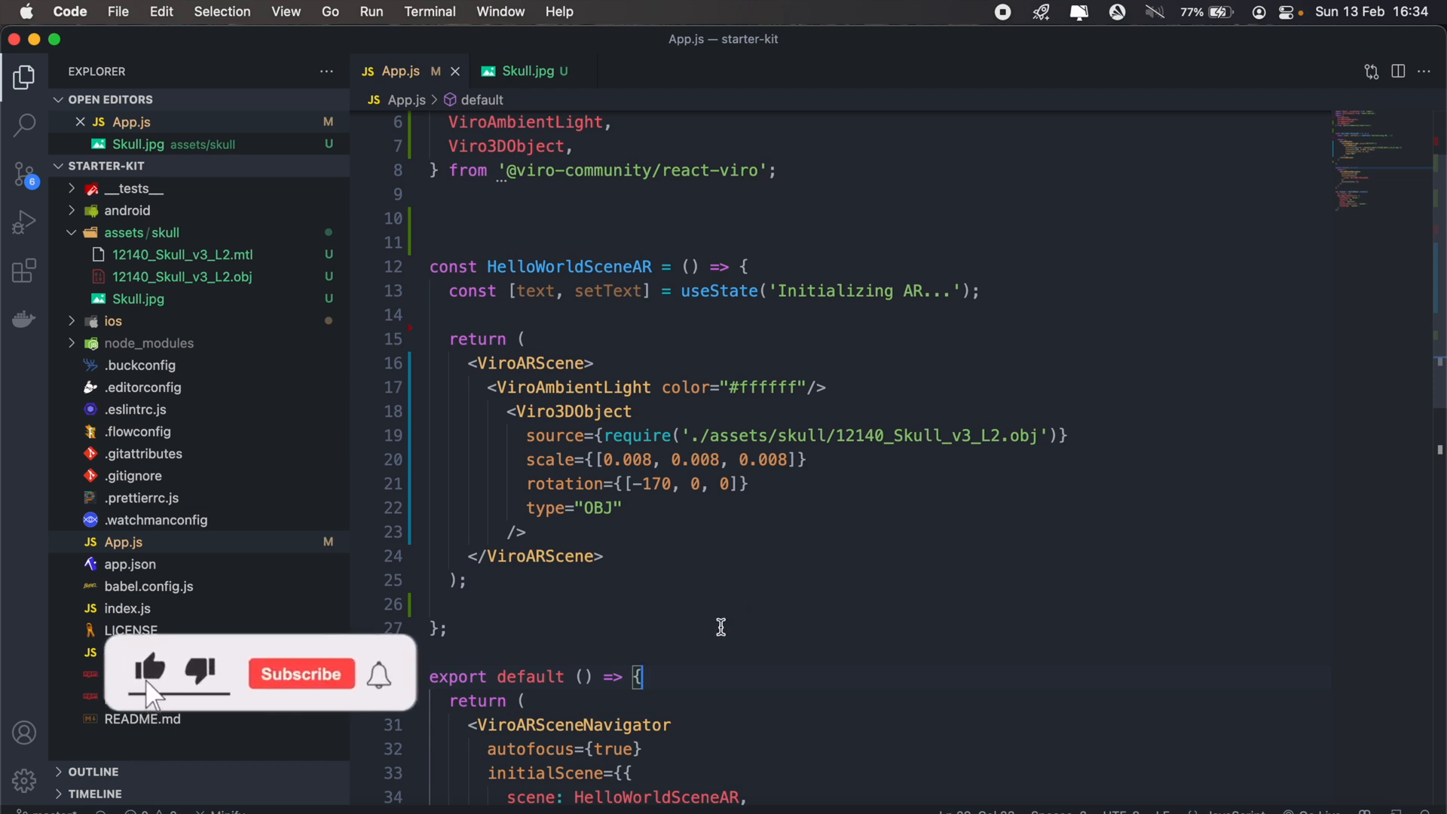
pyautogui.click(300, 674)
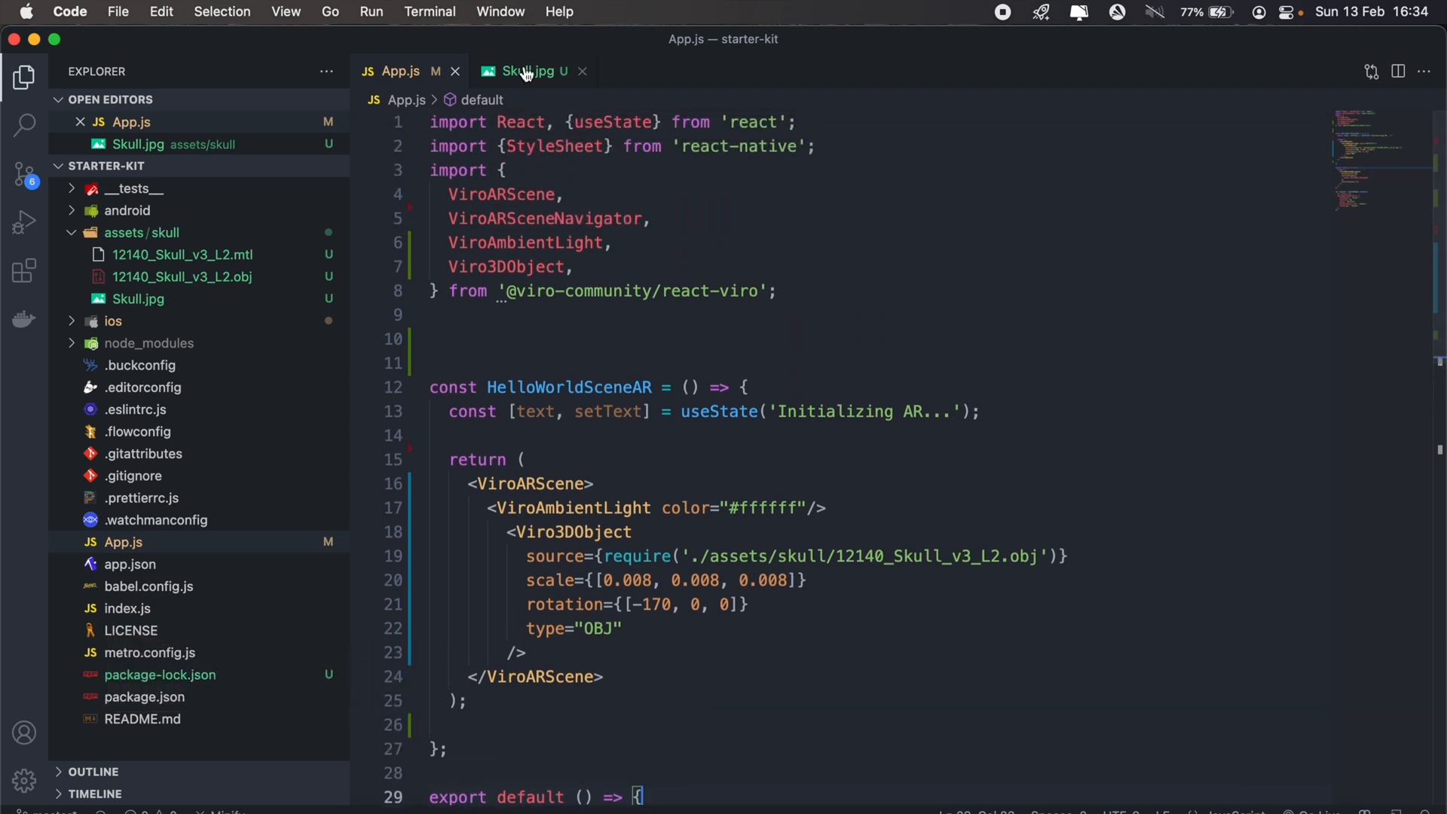
pyautogui.click(530, 71)
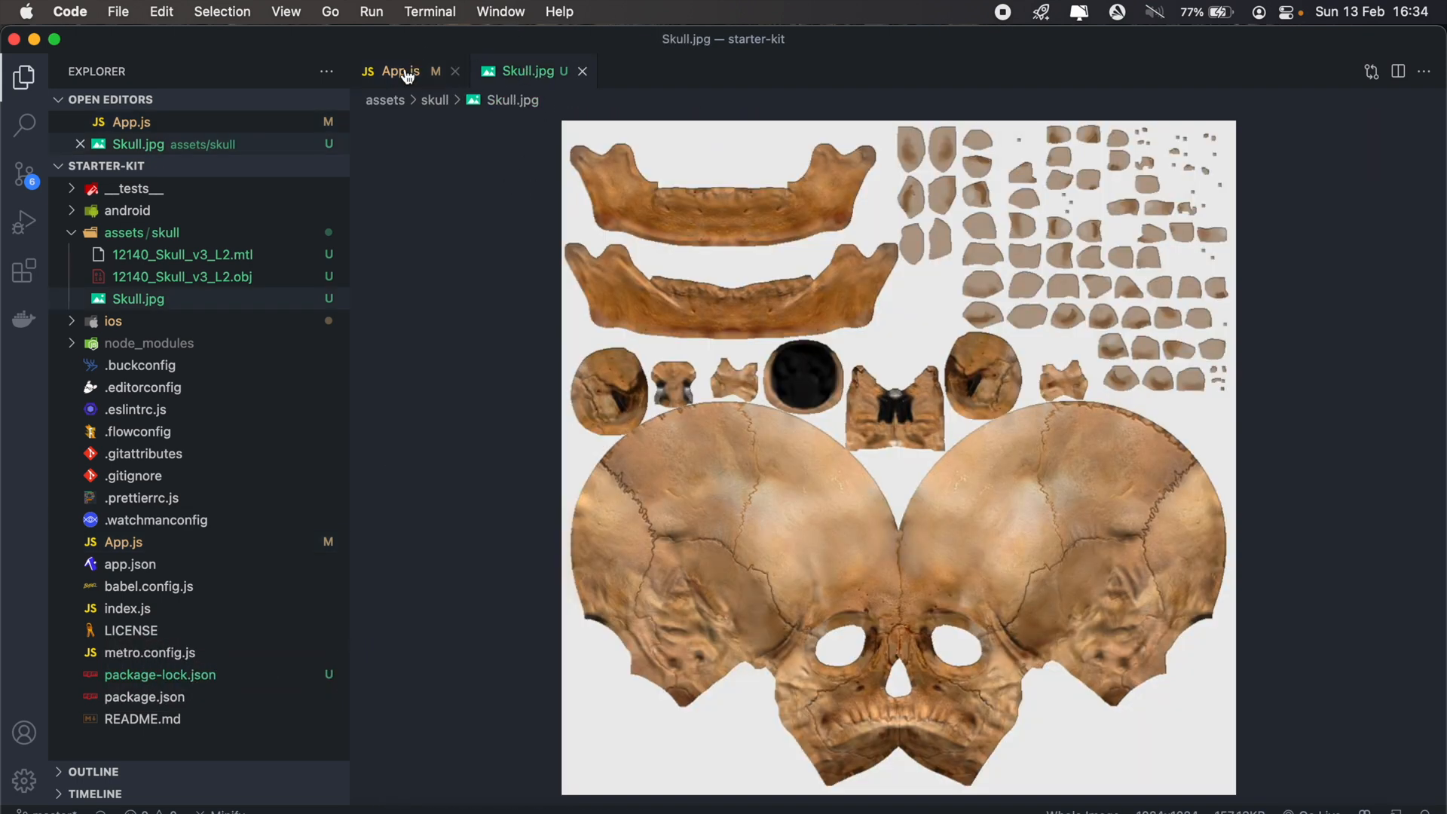
pyautogui.click(398, 71)
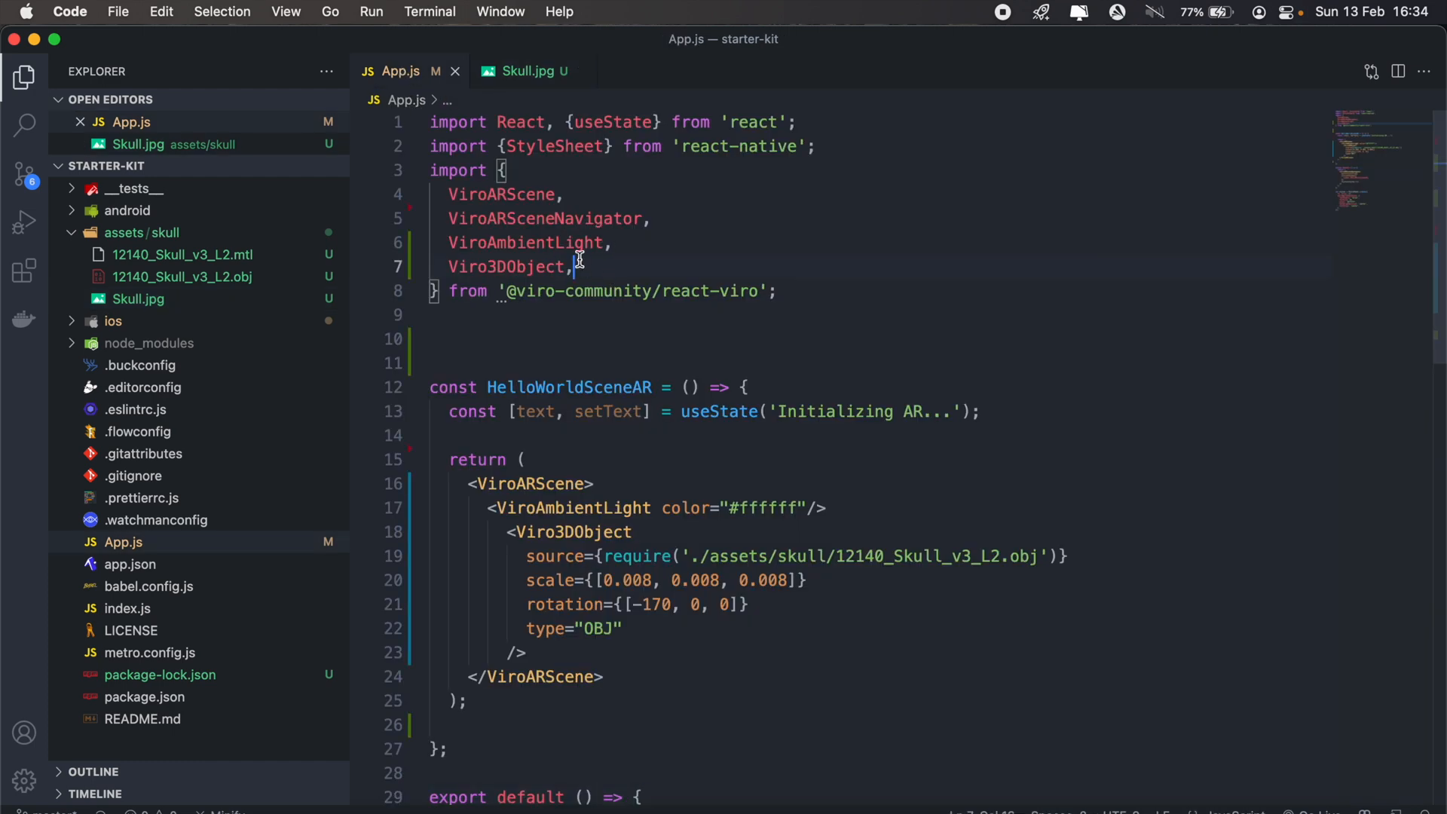
# Add ViroARTrackingTargets to the react-viro import and start a 'register target' comment.
pyautogui.press('enter')
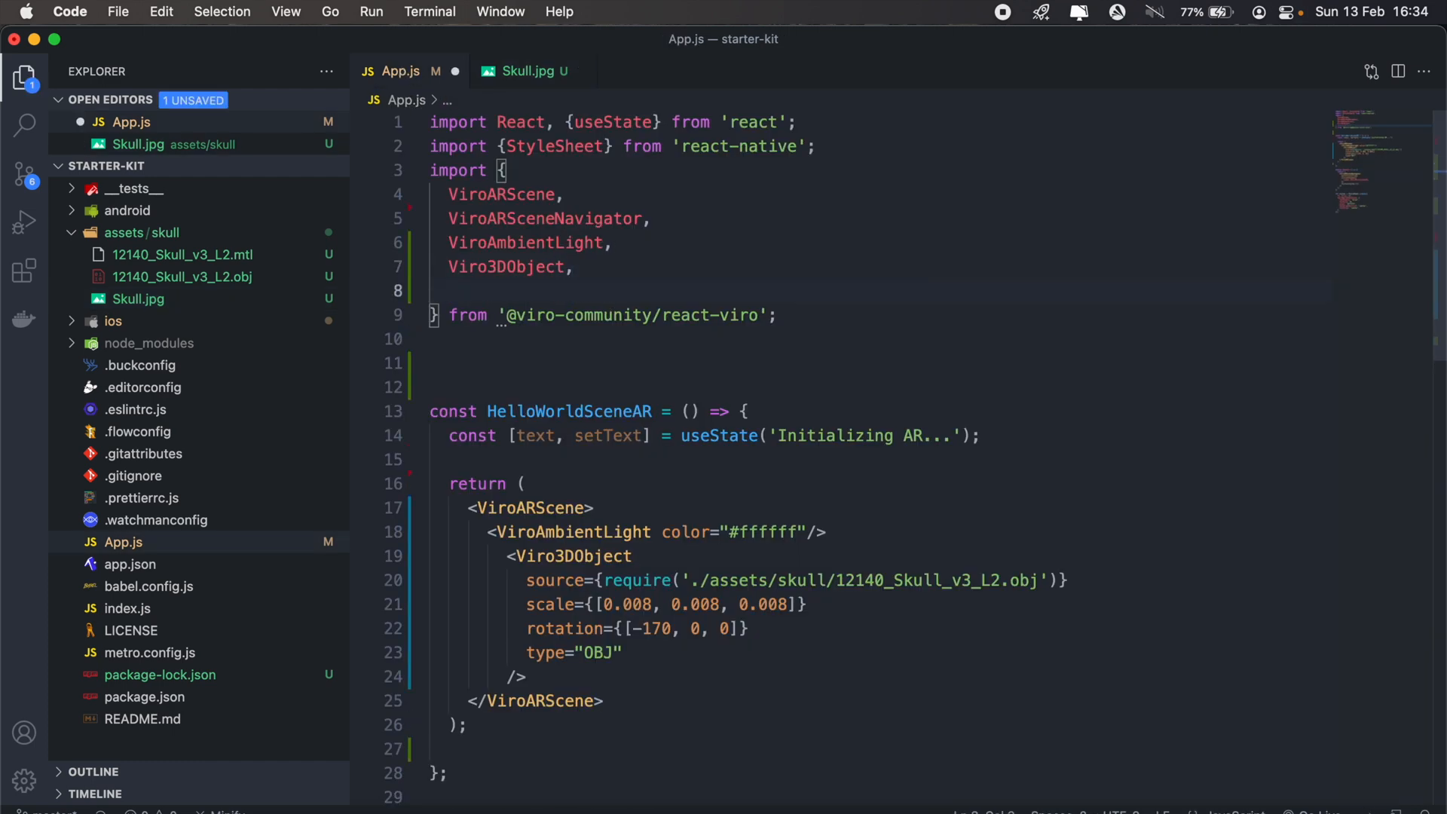
pyautogui.write('Vir')
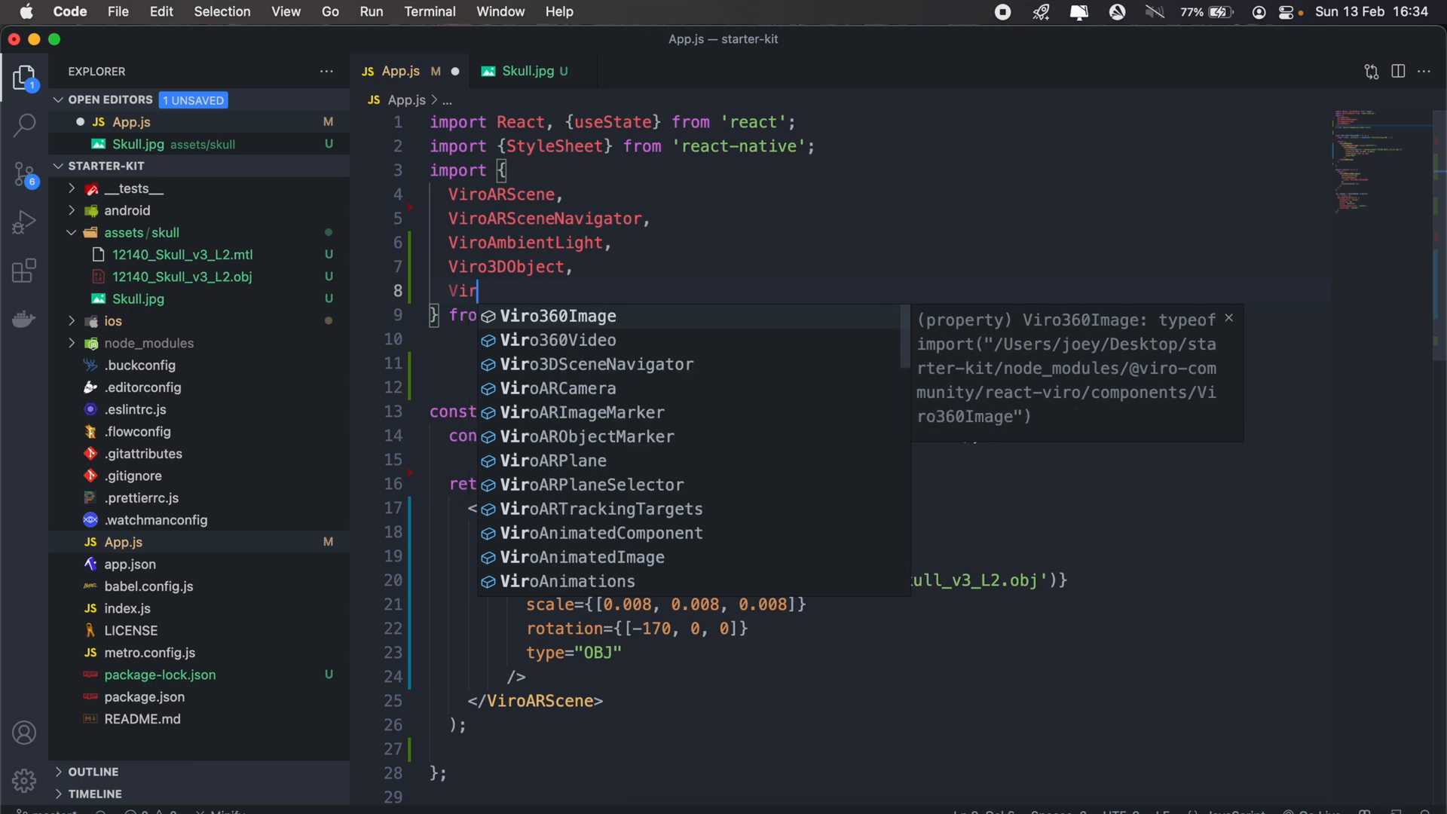
pyautogui.write('oARTrackingTargets')
pyautogui.write('//')
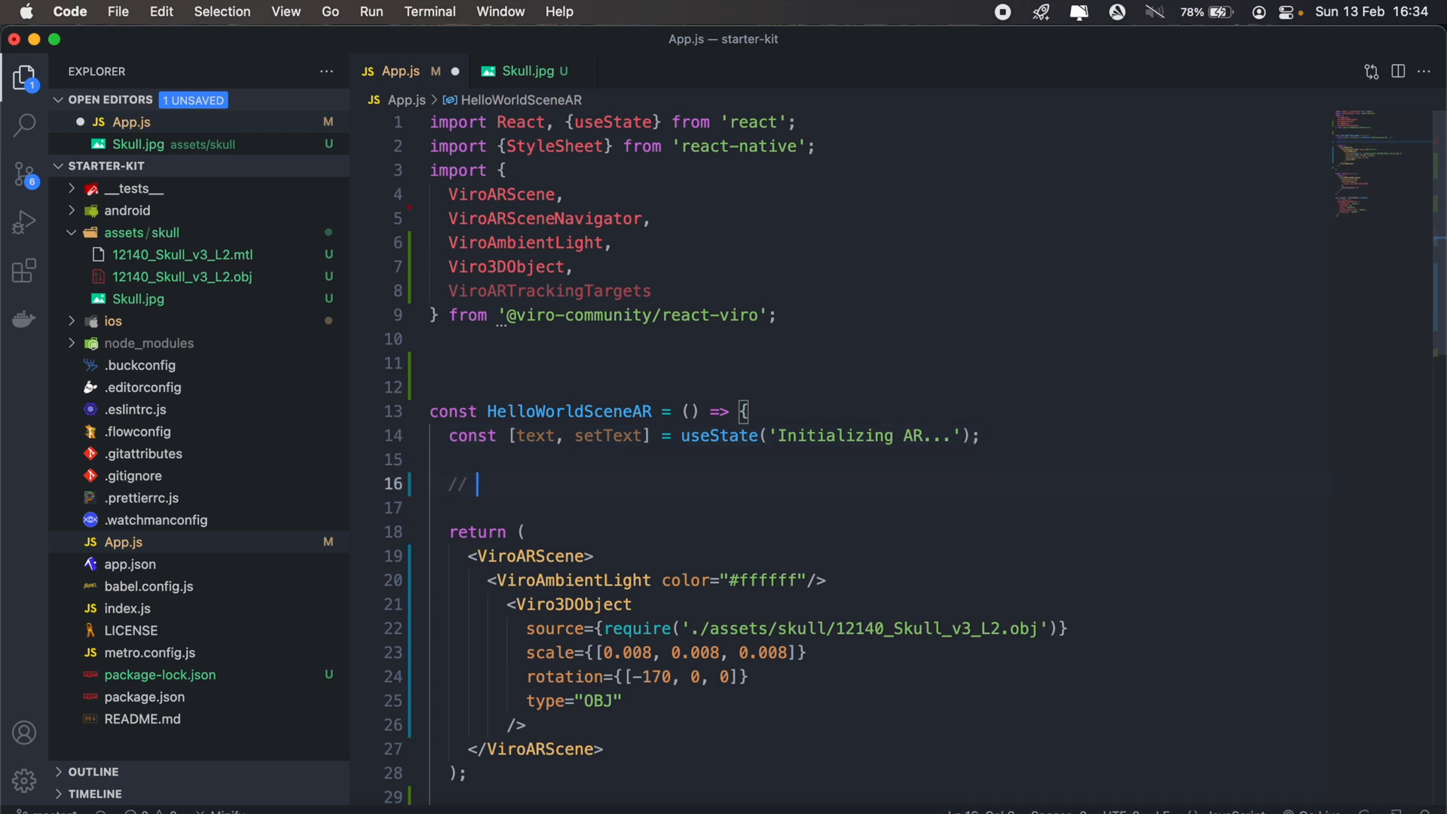
pyautogui.write('register')
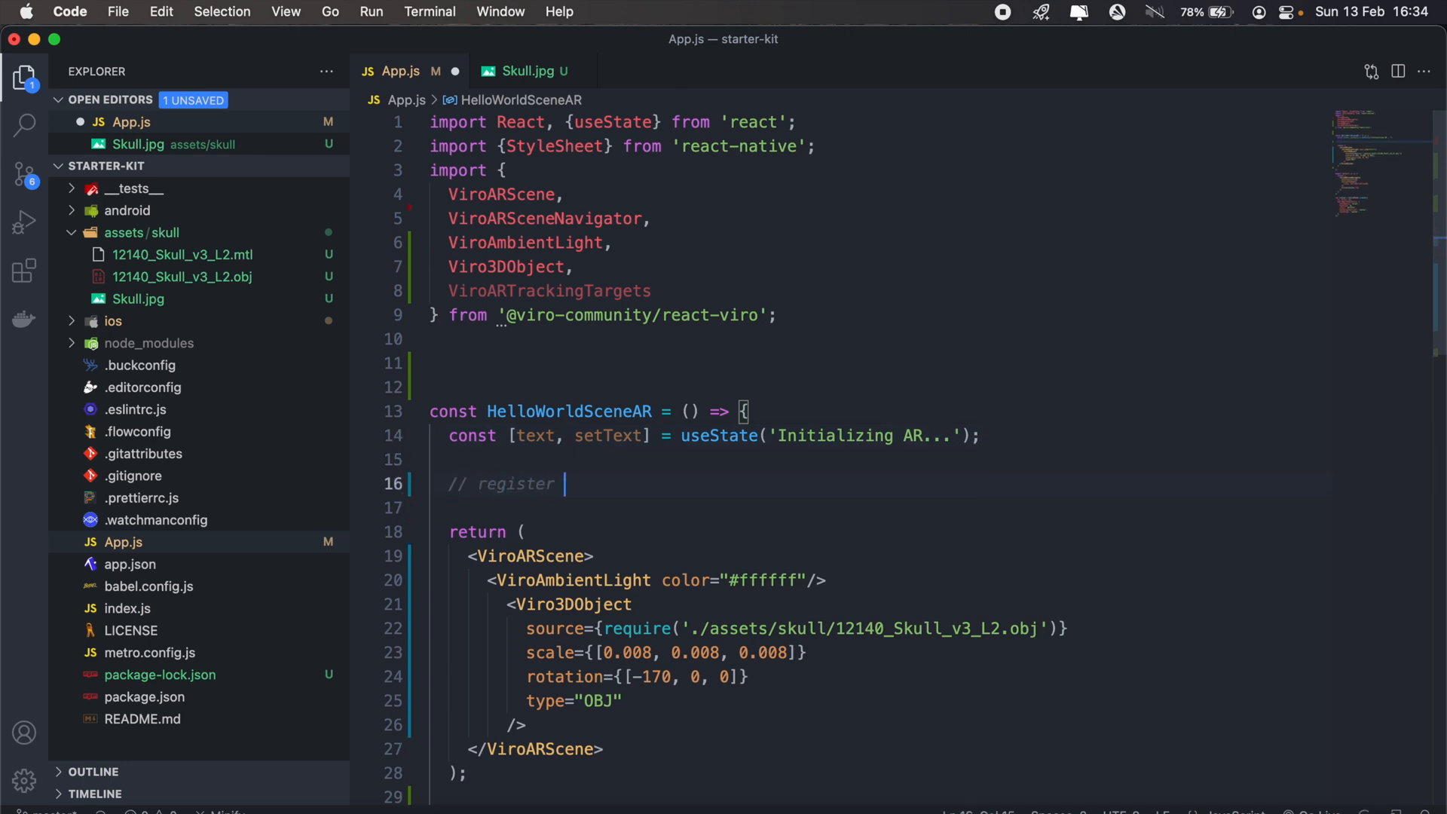
pyautogui.write('targer')
pyautogui.write('Vir')
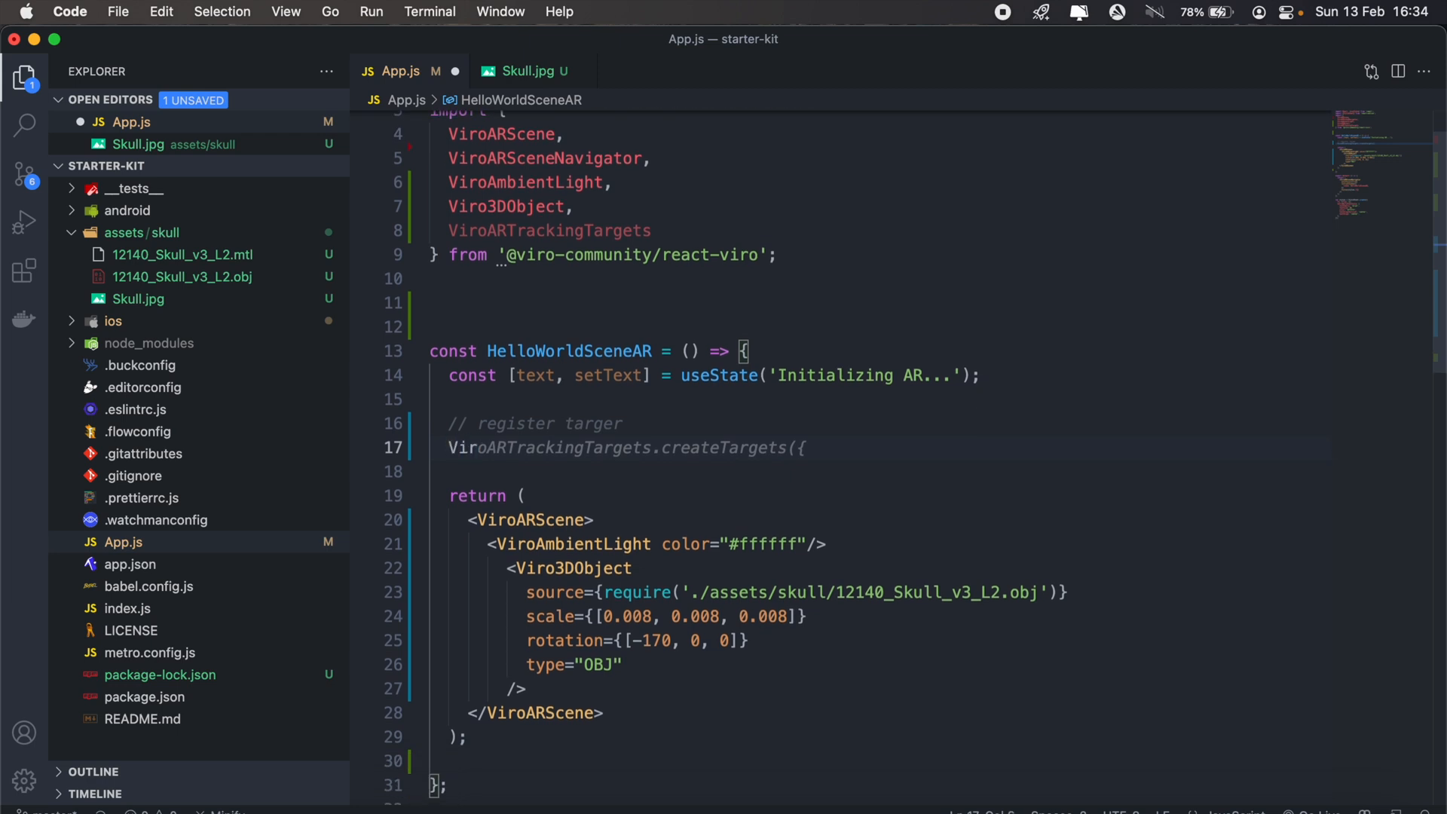
pyautogui.moveTo(786, 478)
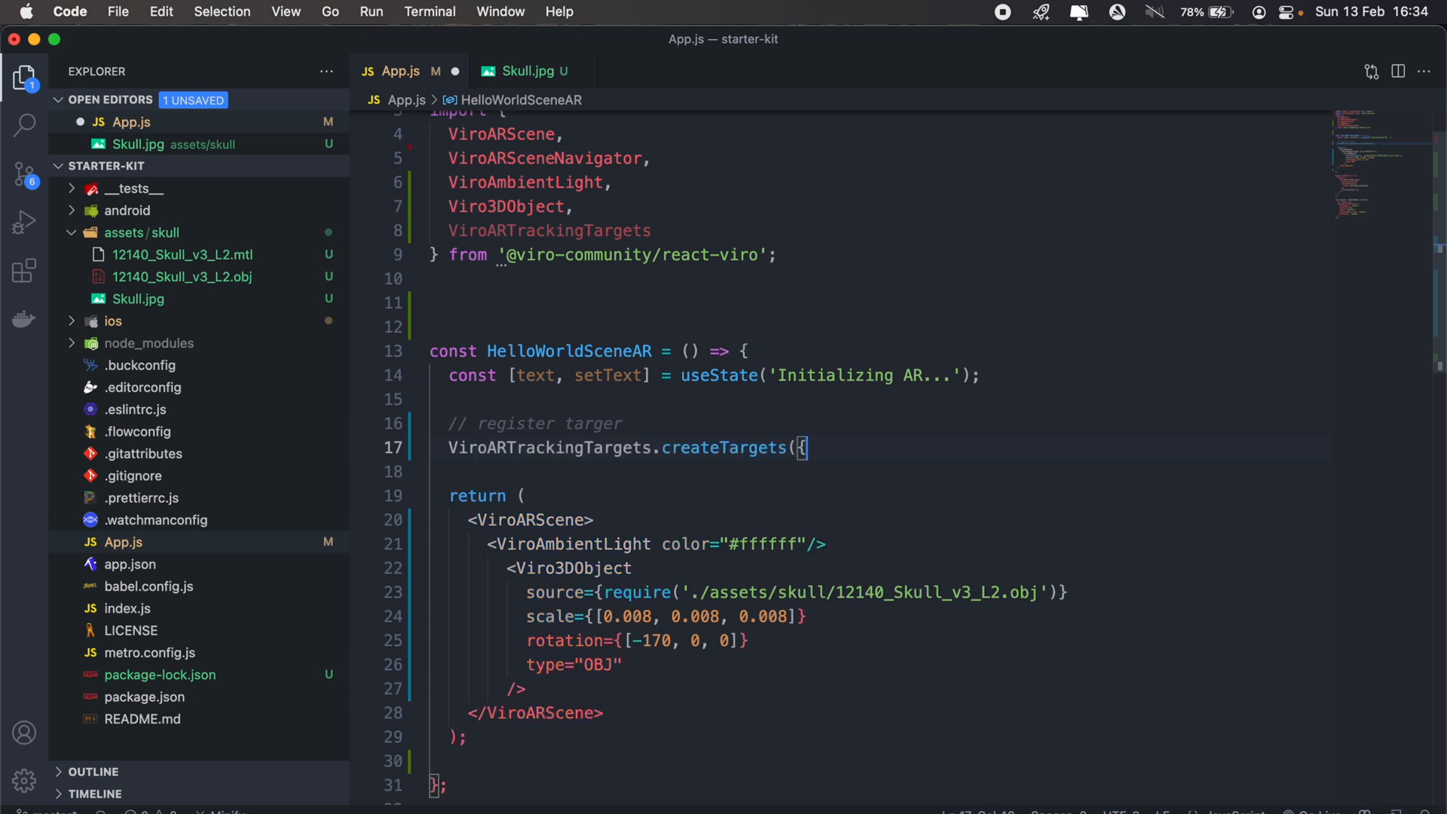
# Begin the createTargets call with a skullImage entry object.
pyautogui.write('}, () => {')
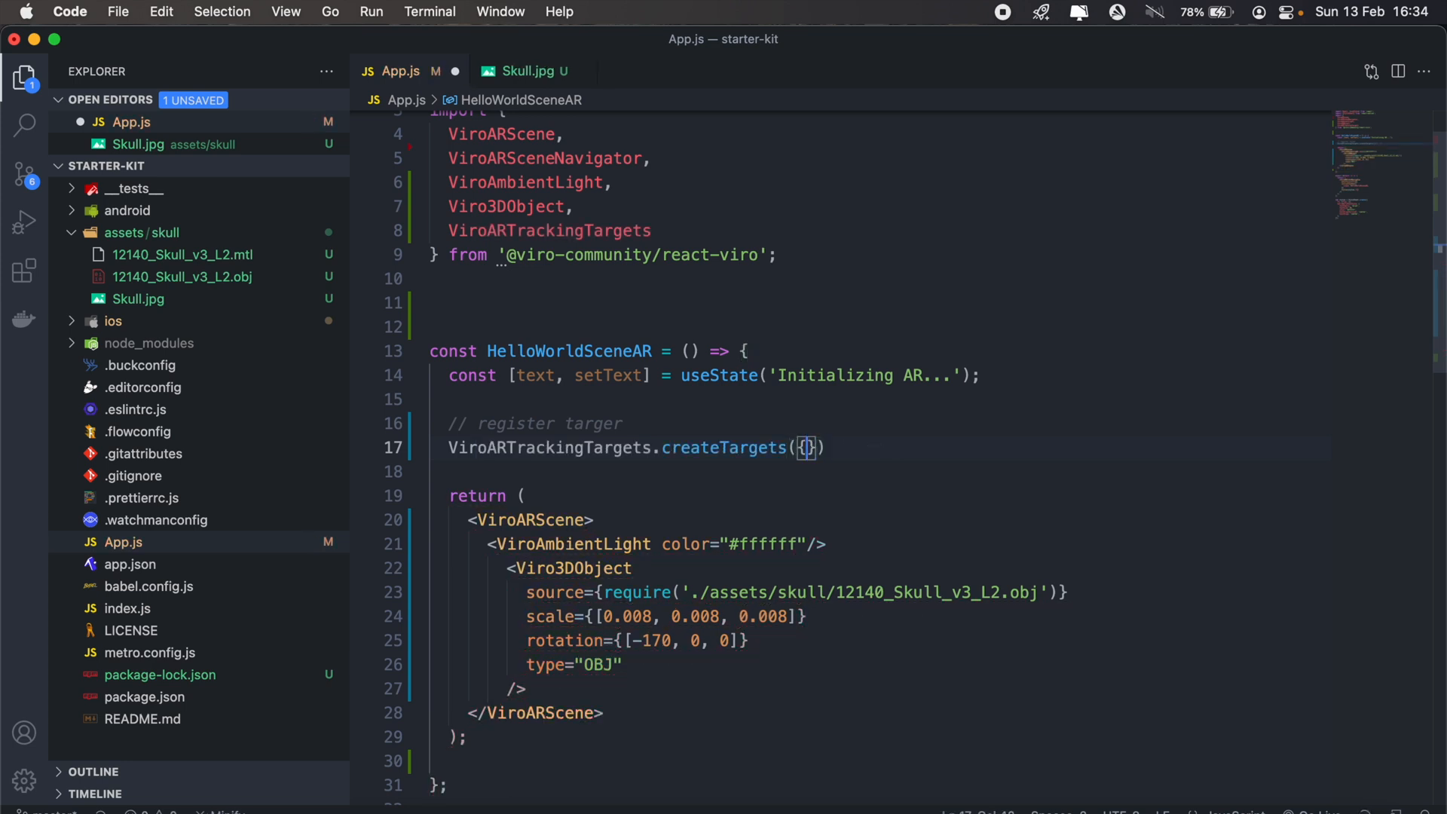
pyautogui.write("'targetOne': {")
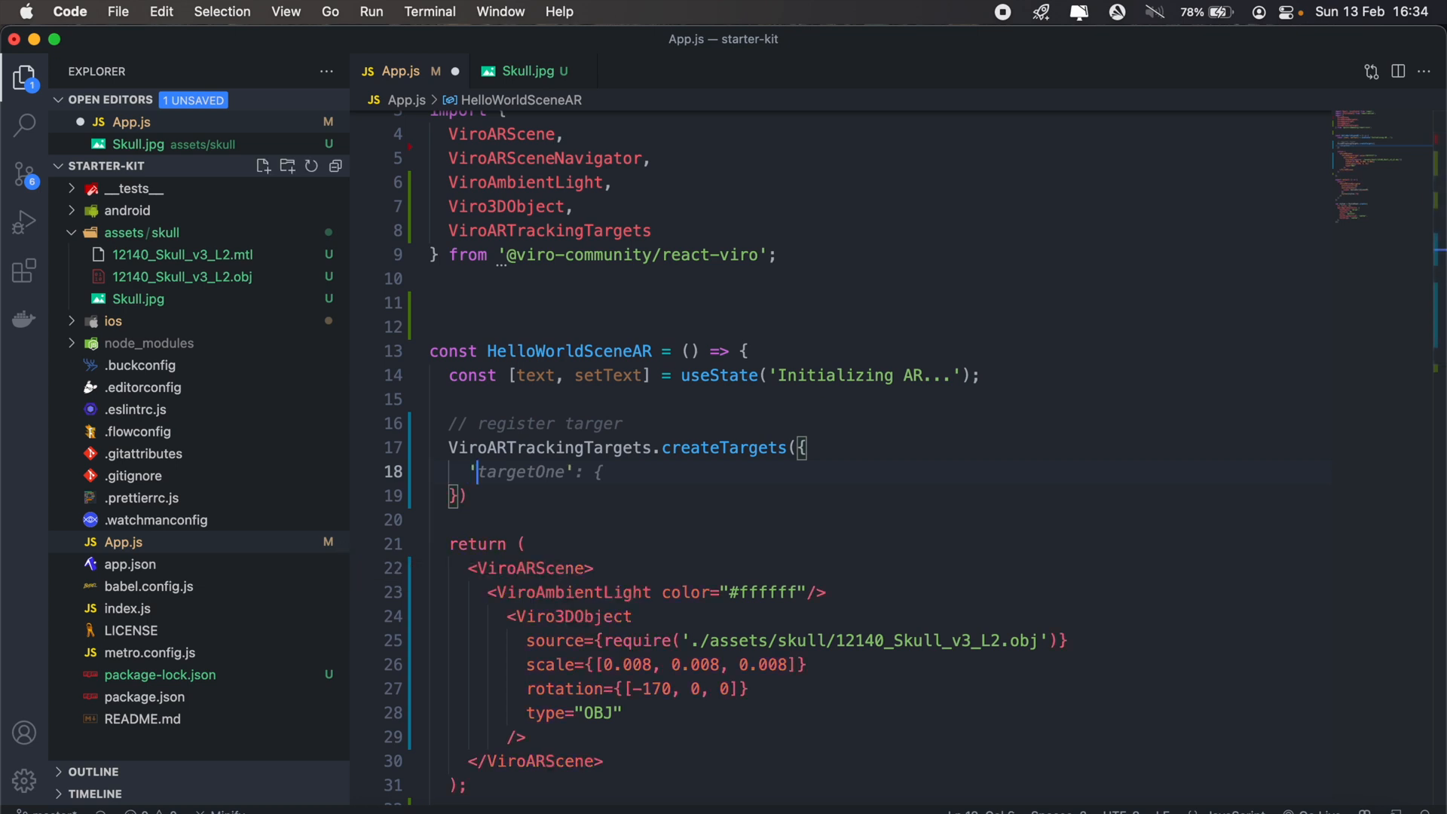
pyautogui.write("sku'")
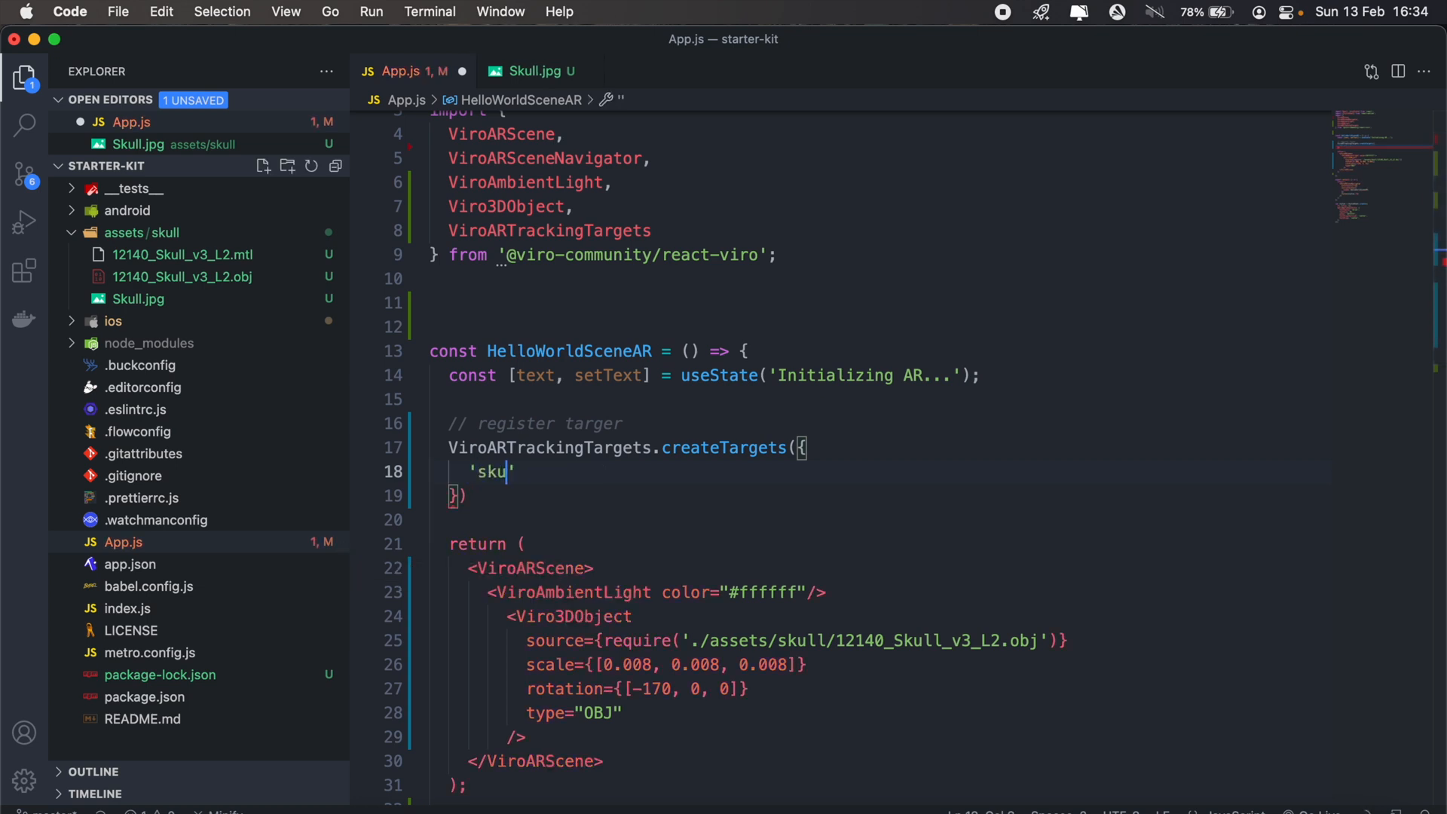
pyautogui.write('llImage')
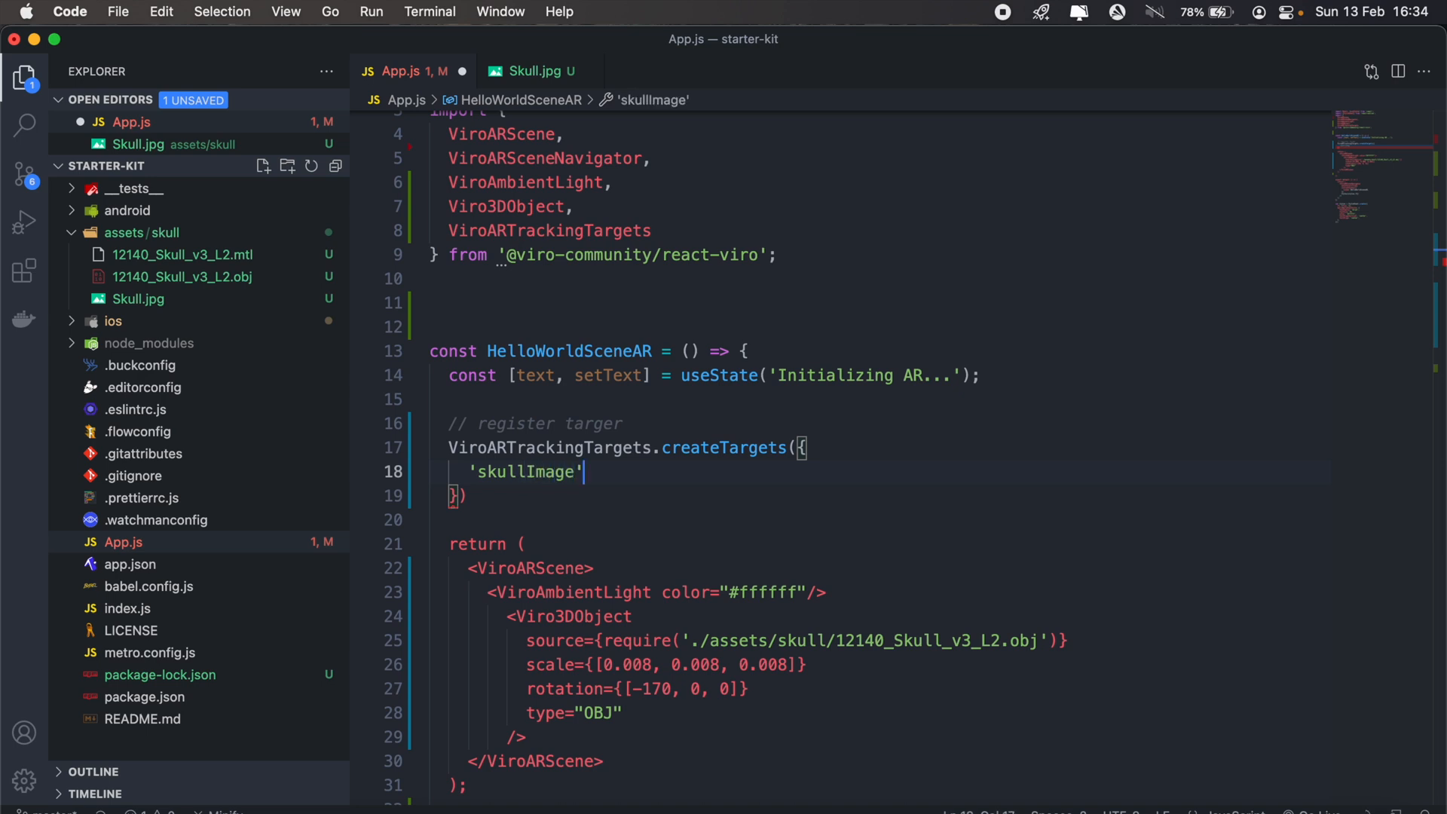
pyautogui.write(': {')
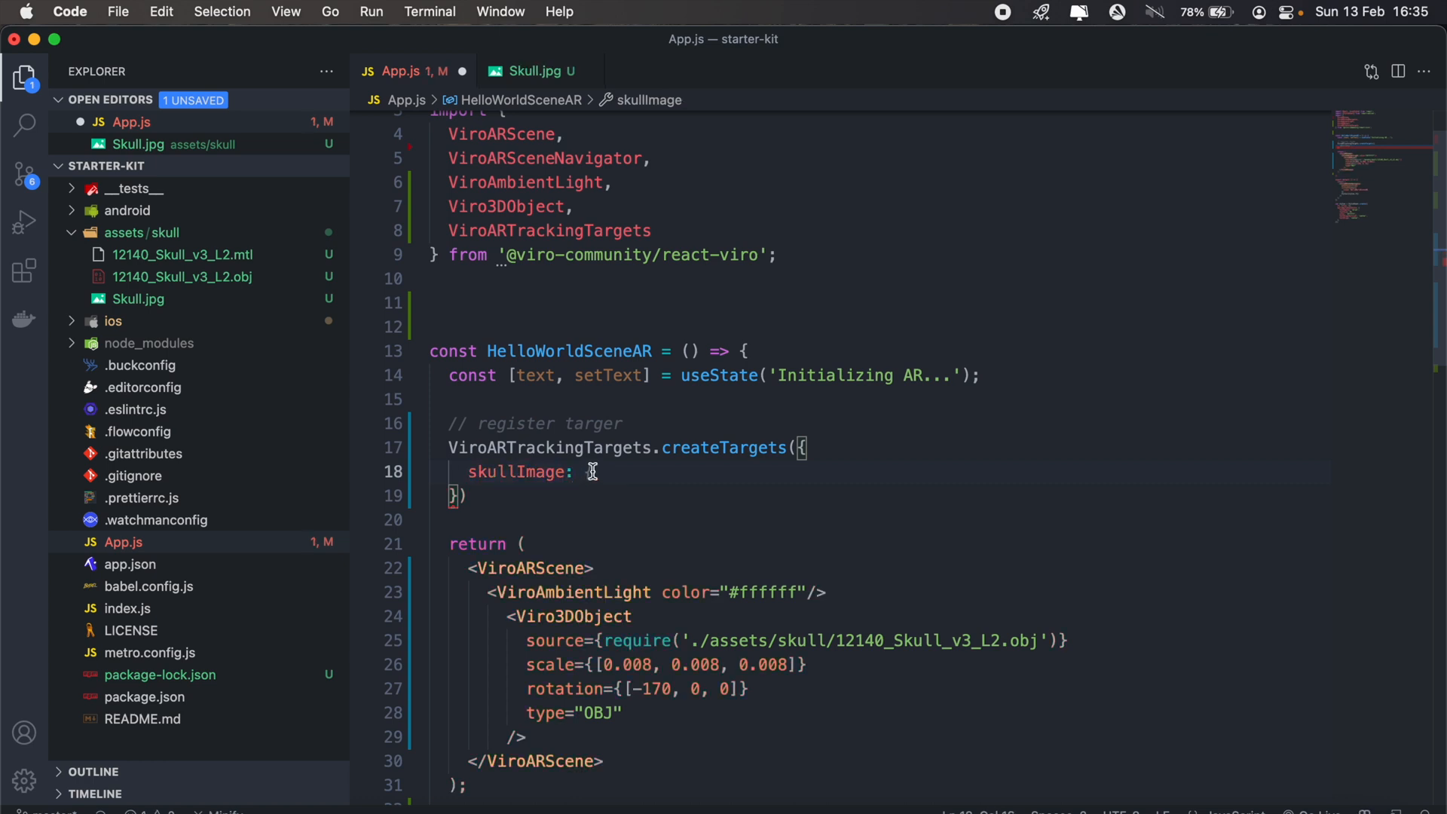
pyautogui.write('{}')
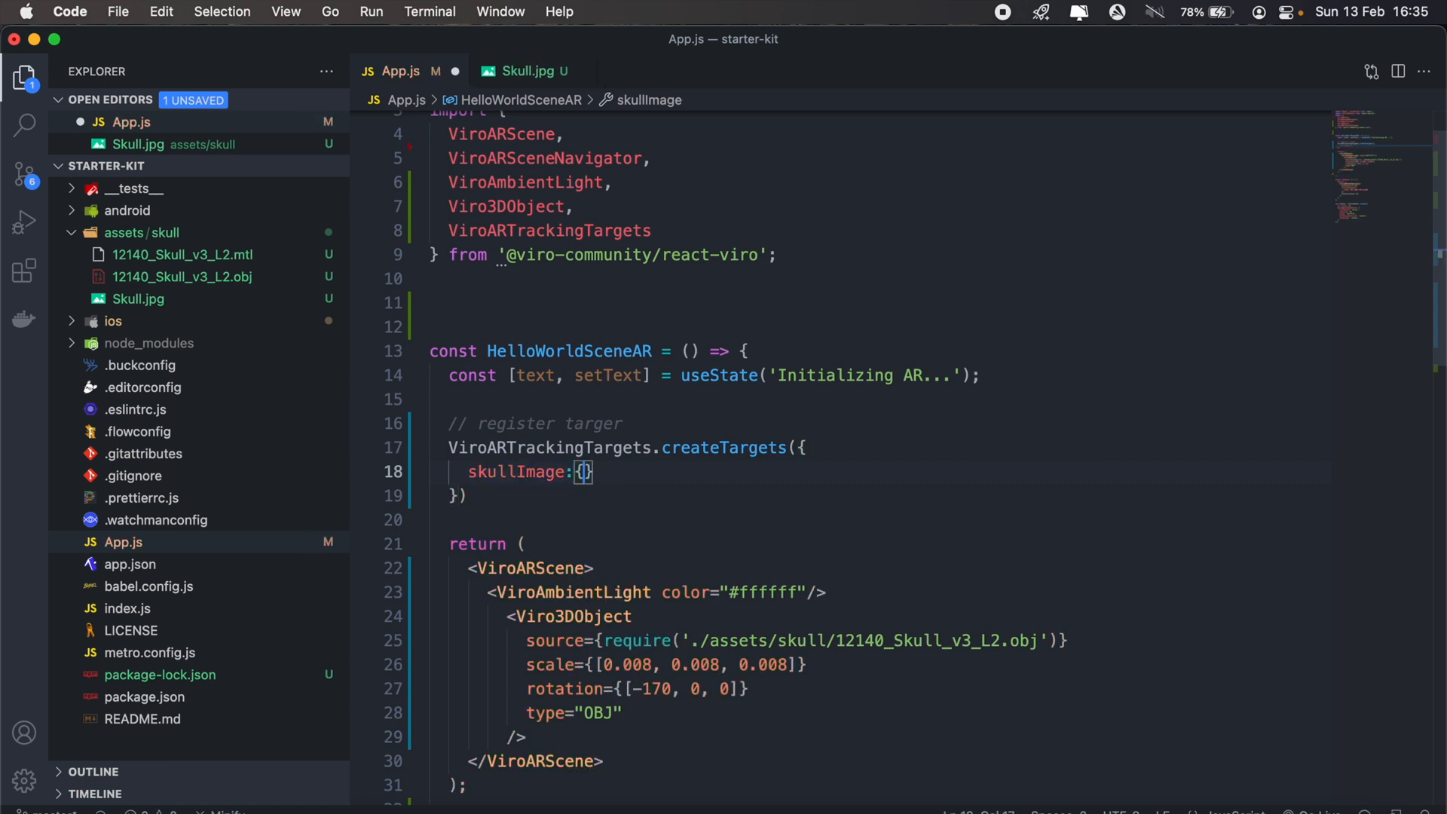
# Give skullImage a source require path under ./assets/skull.
pyautogui.write("source: require('./res/skull.jpg'),")
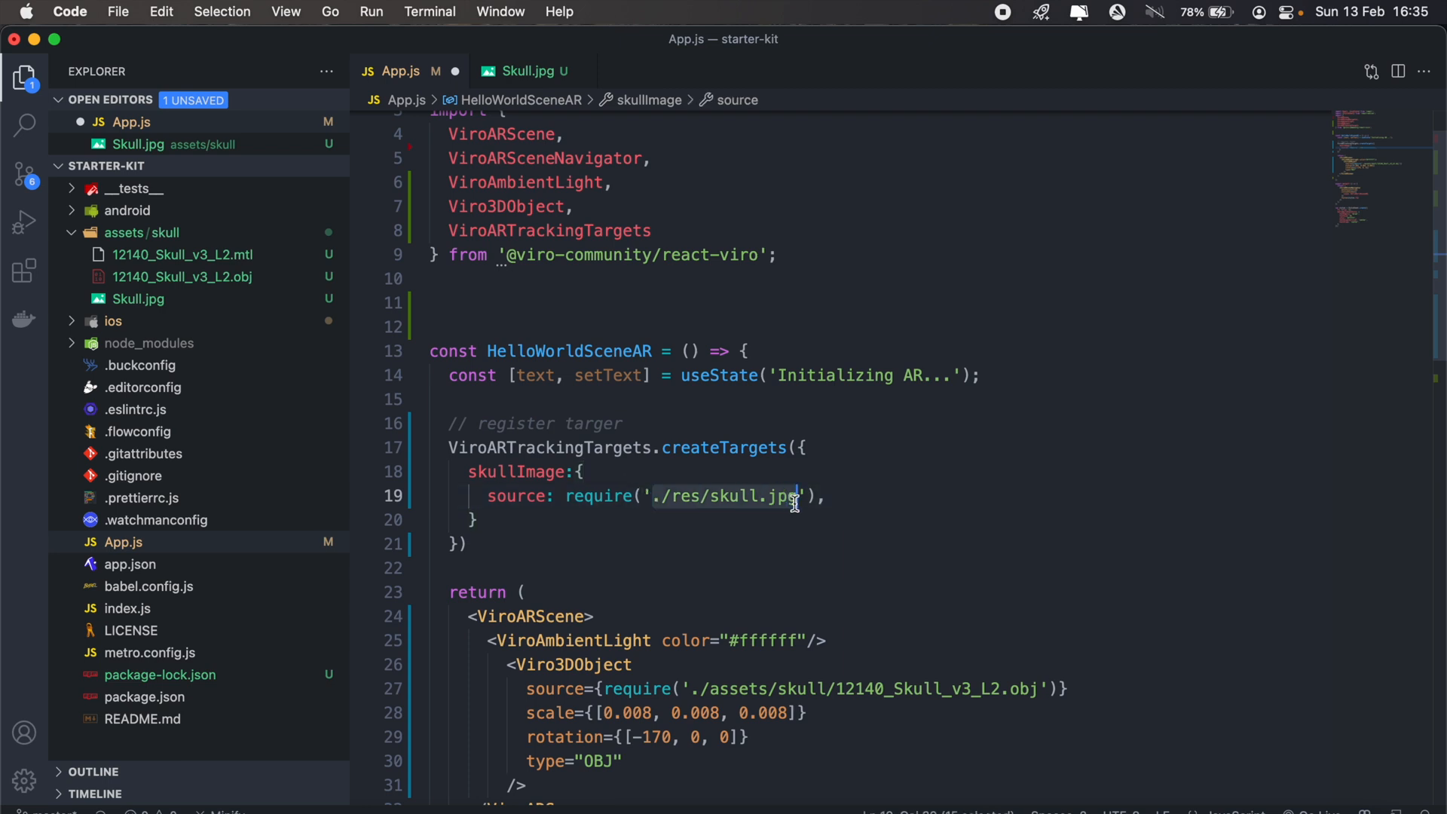
pyautogui.write('asset')
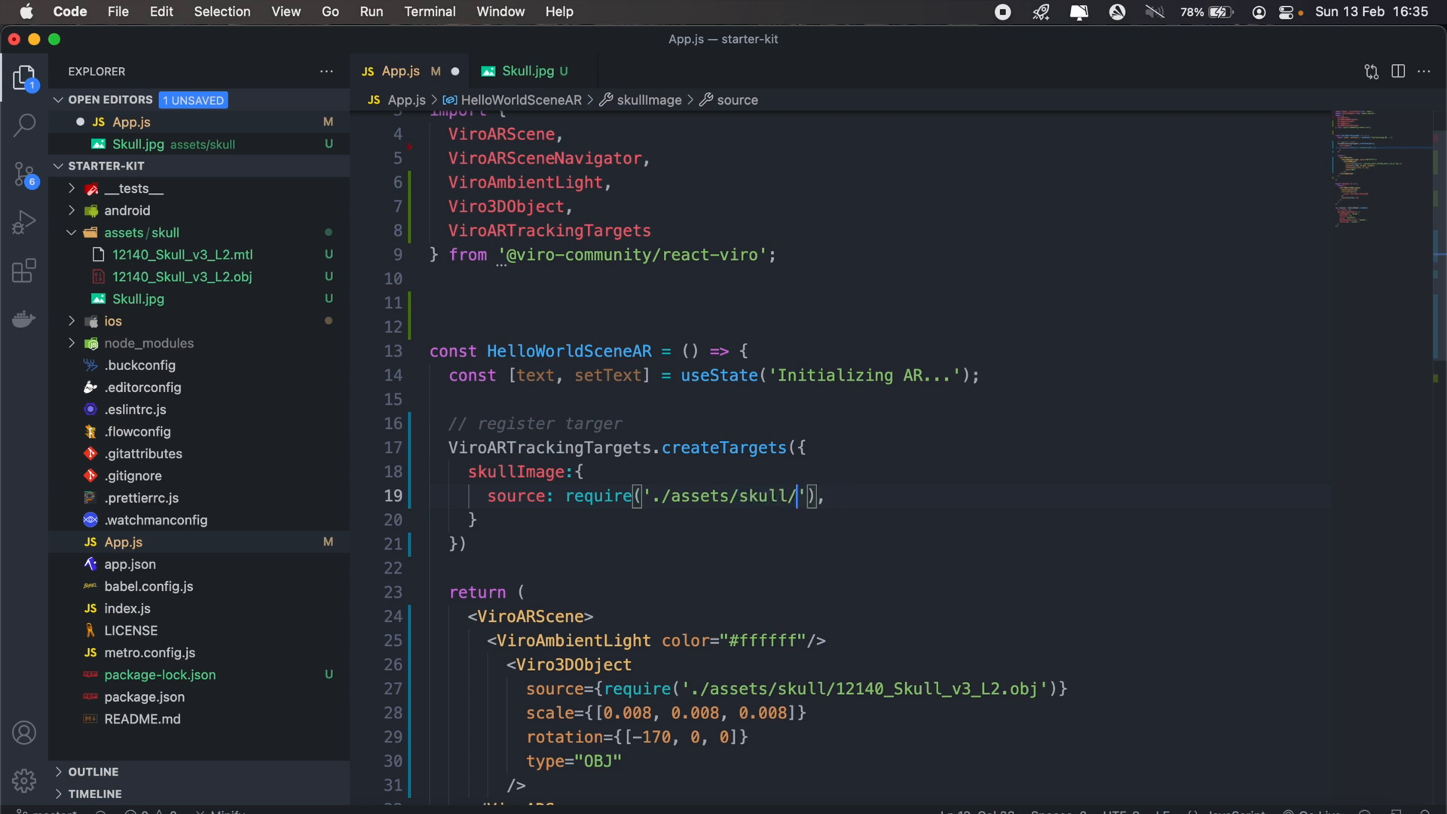
pyautogui.write('skull.obj')
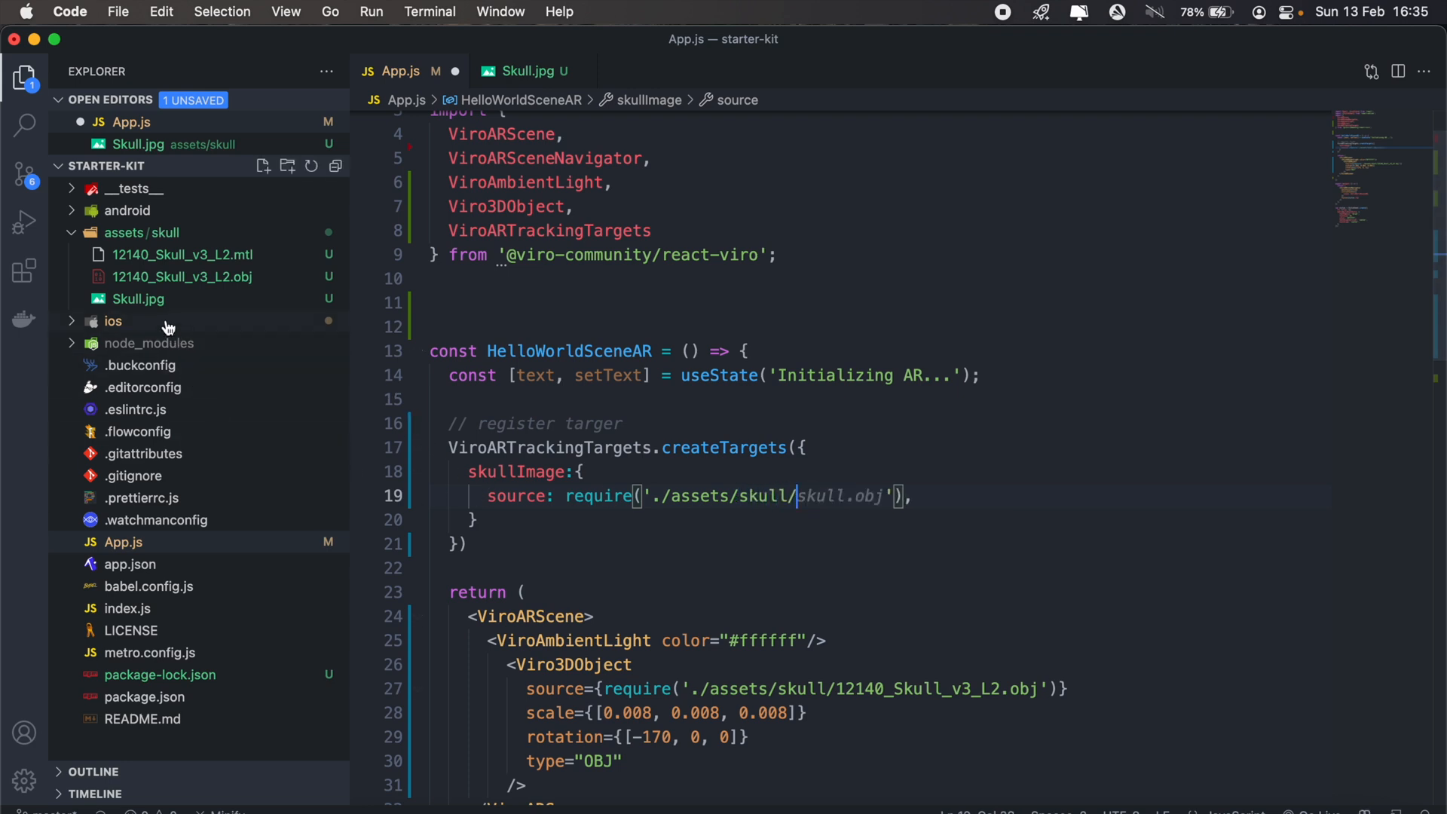
# Grab the Skull.jpg file name via Rename and finish the require path with it.
pyautogui.rightClick(139, 299)
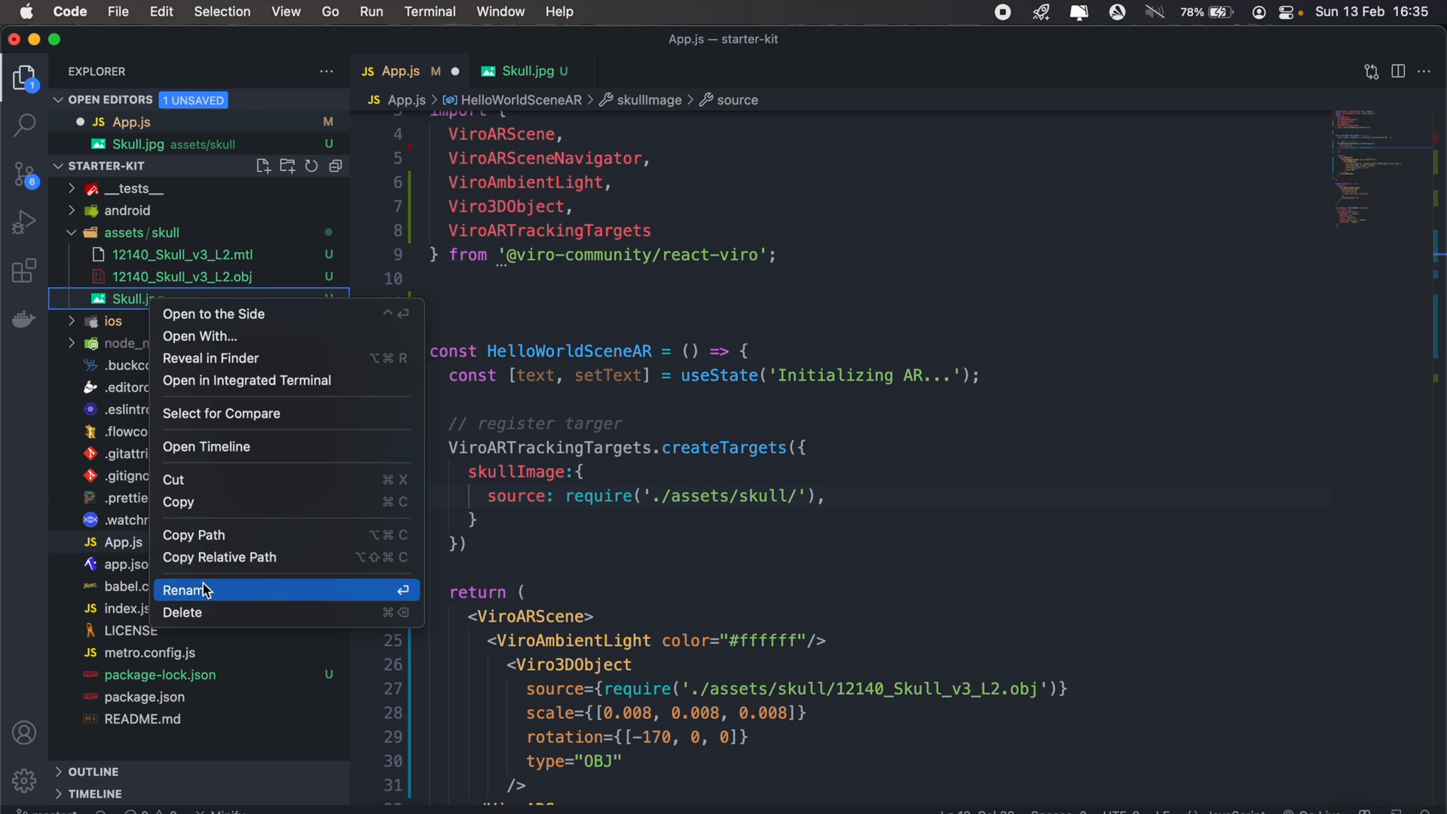
pyautogui.click(186, 589)
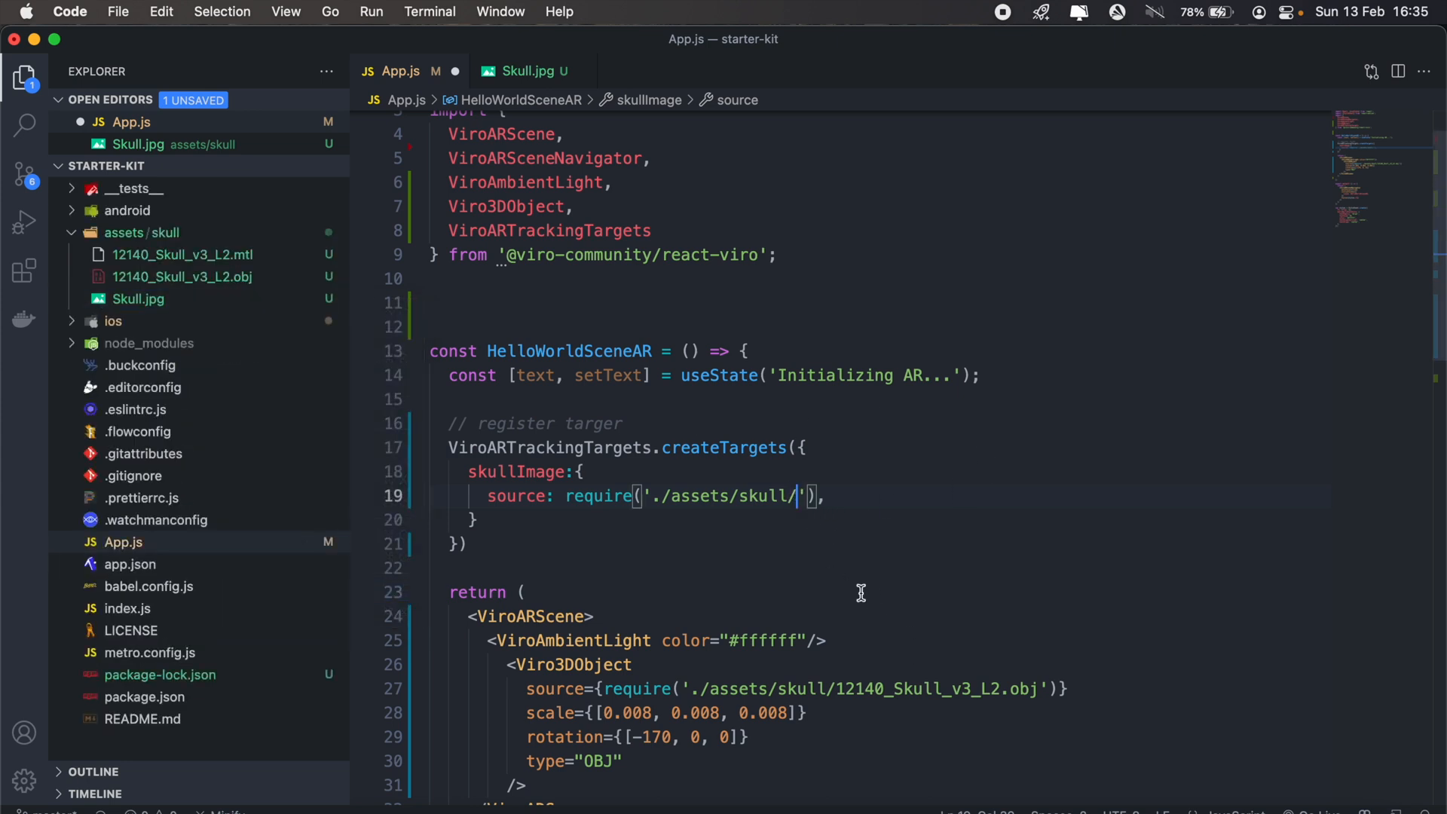
pyautogui.write('Skull.jpg')
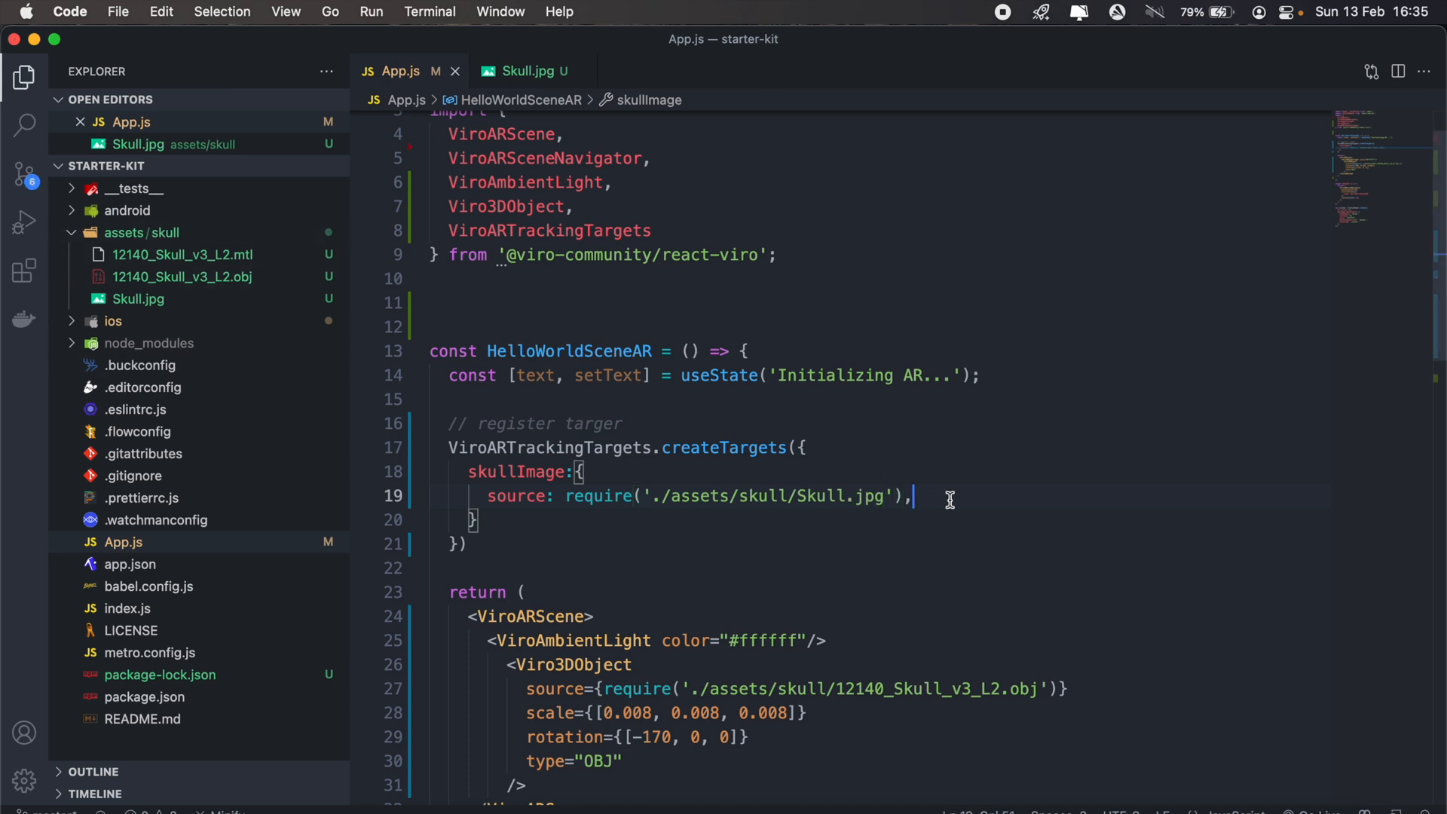
# Set the target's orientation to 'Up' and physicalWidth to 0.165 metres.
pyautogui.write("orientation: 'Up',")
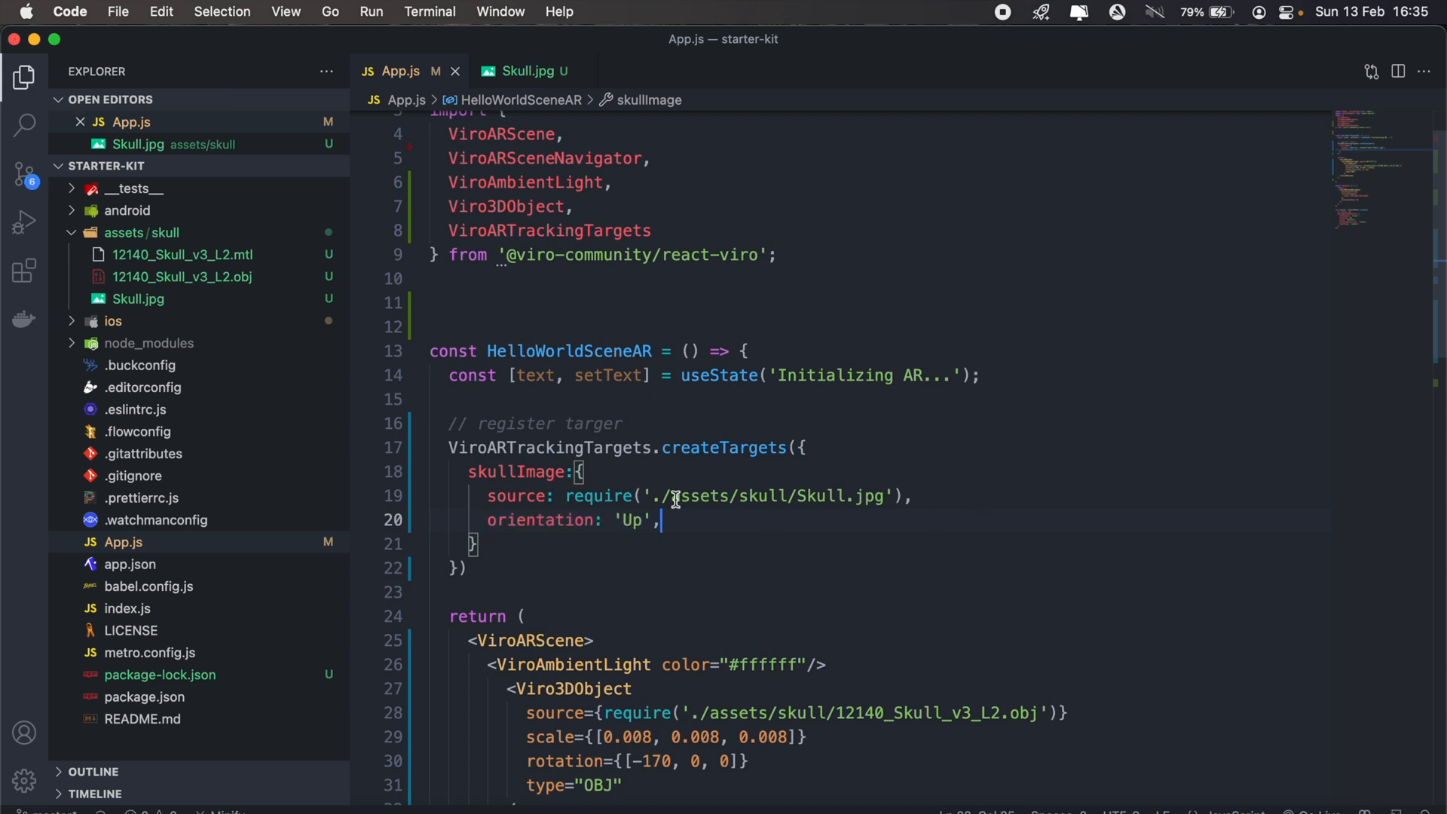
pyautogui.write('physicalWidth: 0.1 // real world width in meters')
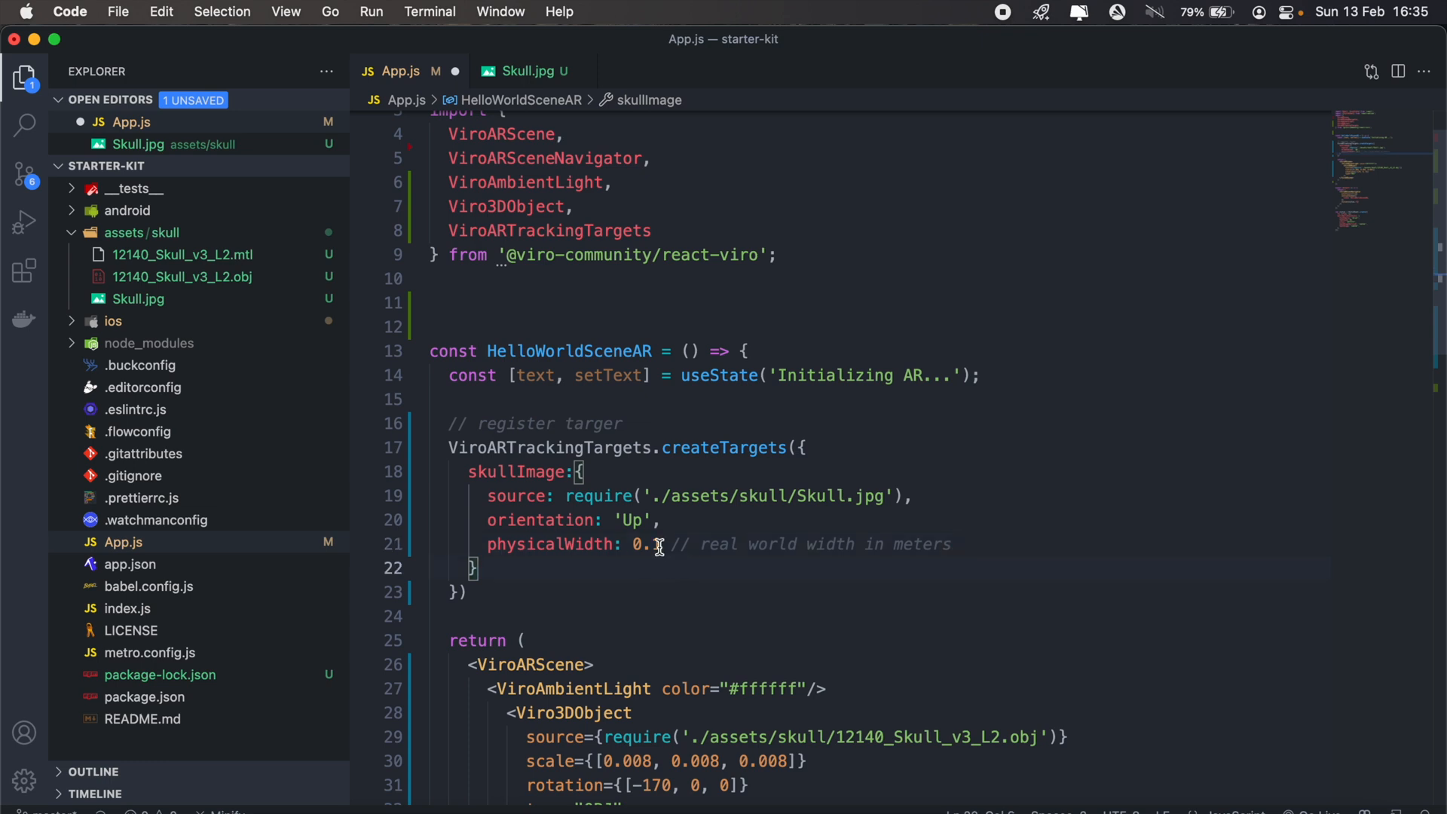
pyautogui.write('1')
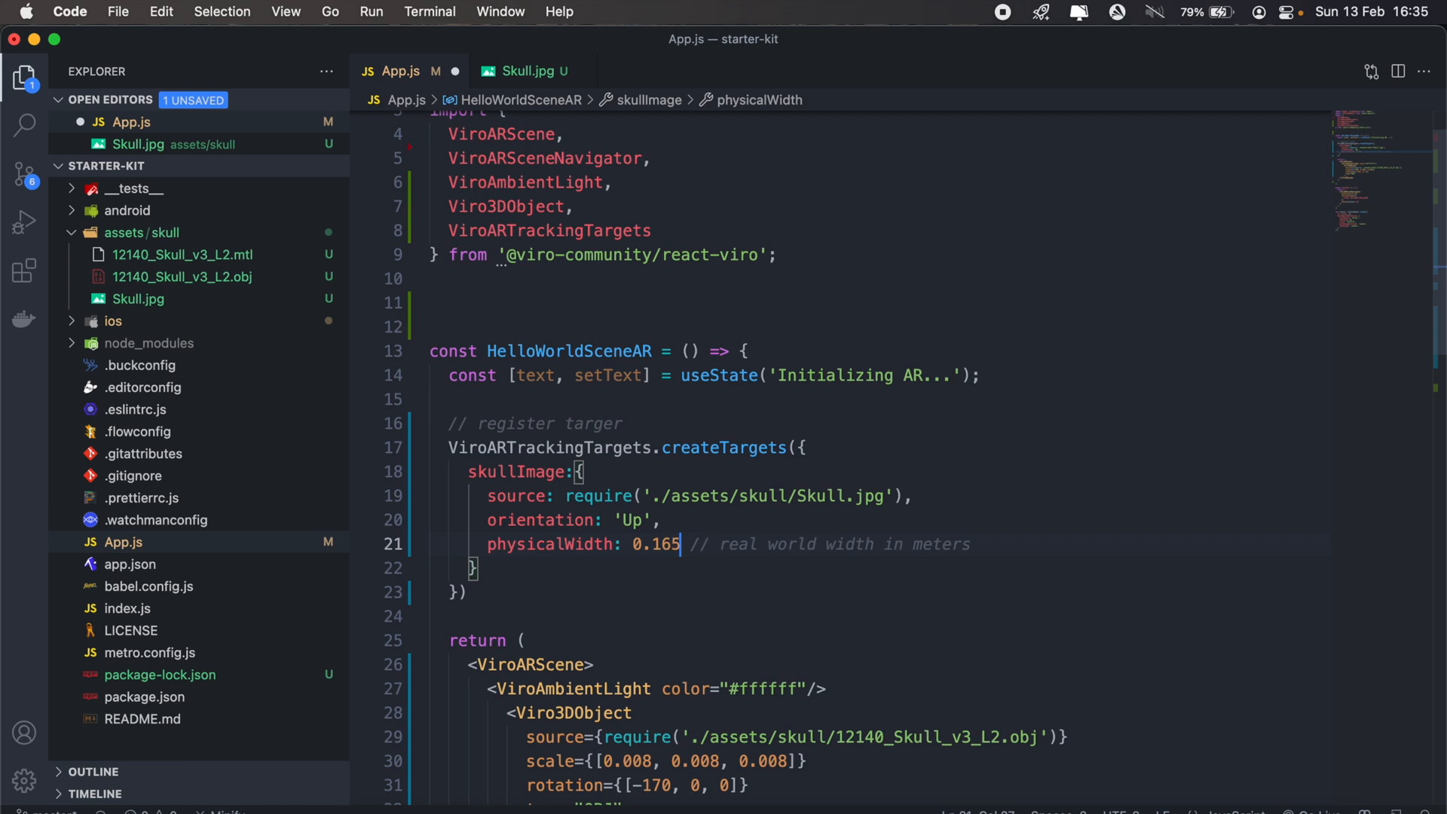
pyautogui.moveTo(733, 579)
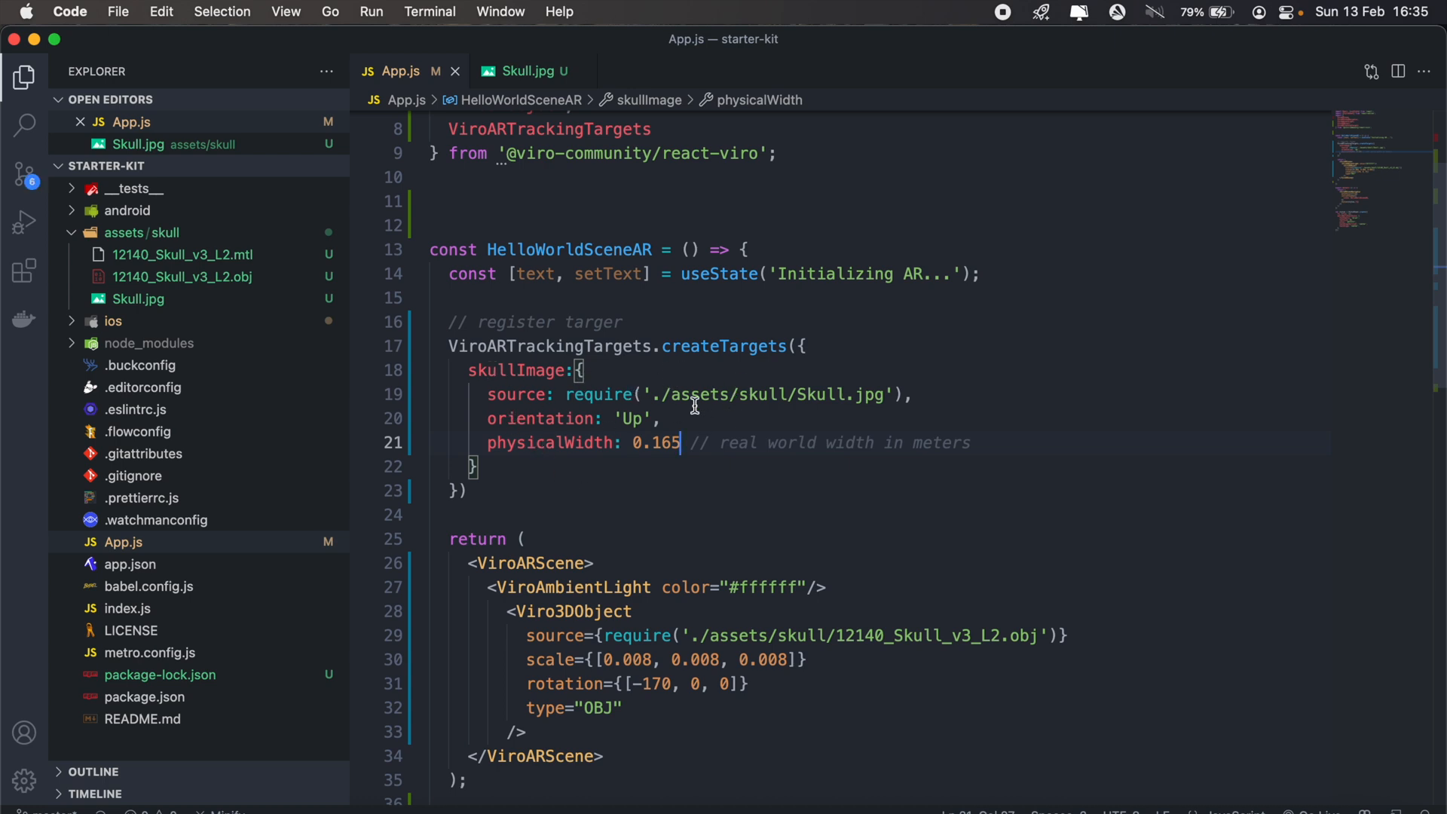
# Preview the Skull.jpg texture and return to App.js for the ViroMaterials import.
pyautogui.click(524, 71)
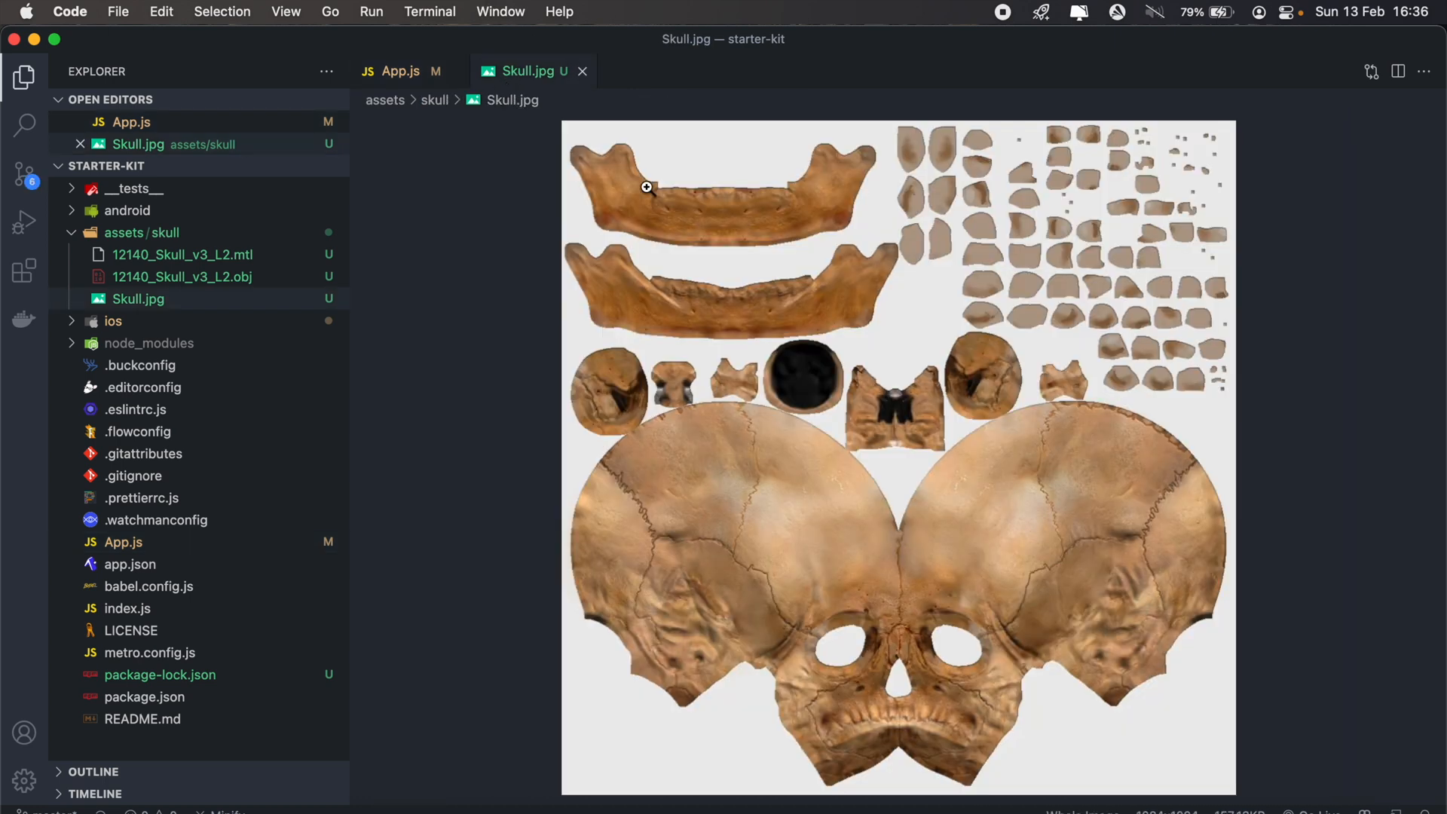
pyautogui.click(399, 71)
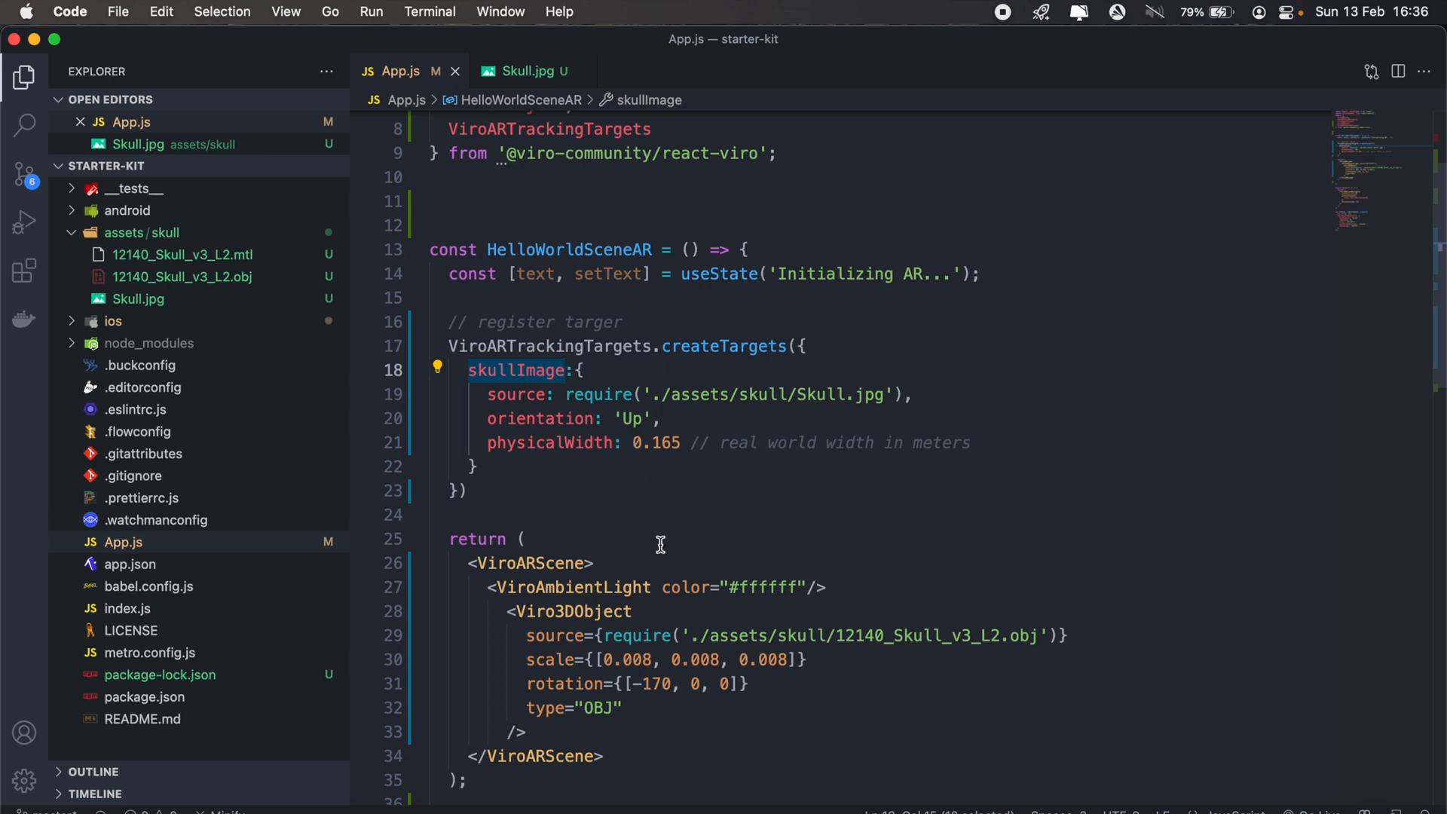
pyautogui.moveTo(659, 544)
pyautogui.write(',')
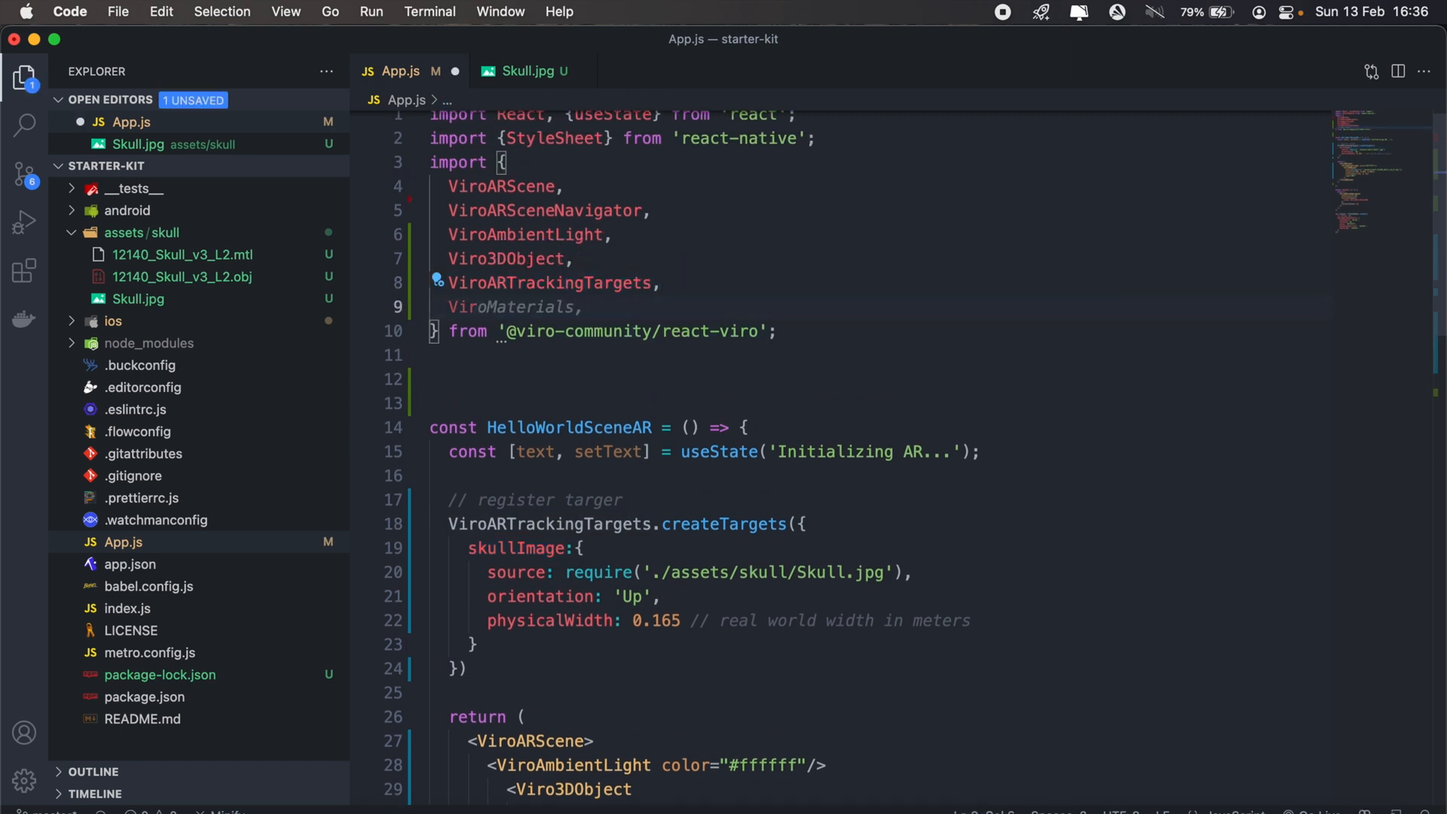
# Wrap the light and skull model in <ViroARImageMarker target="skullImage">.
pyautogui.write('ViroAR')
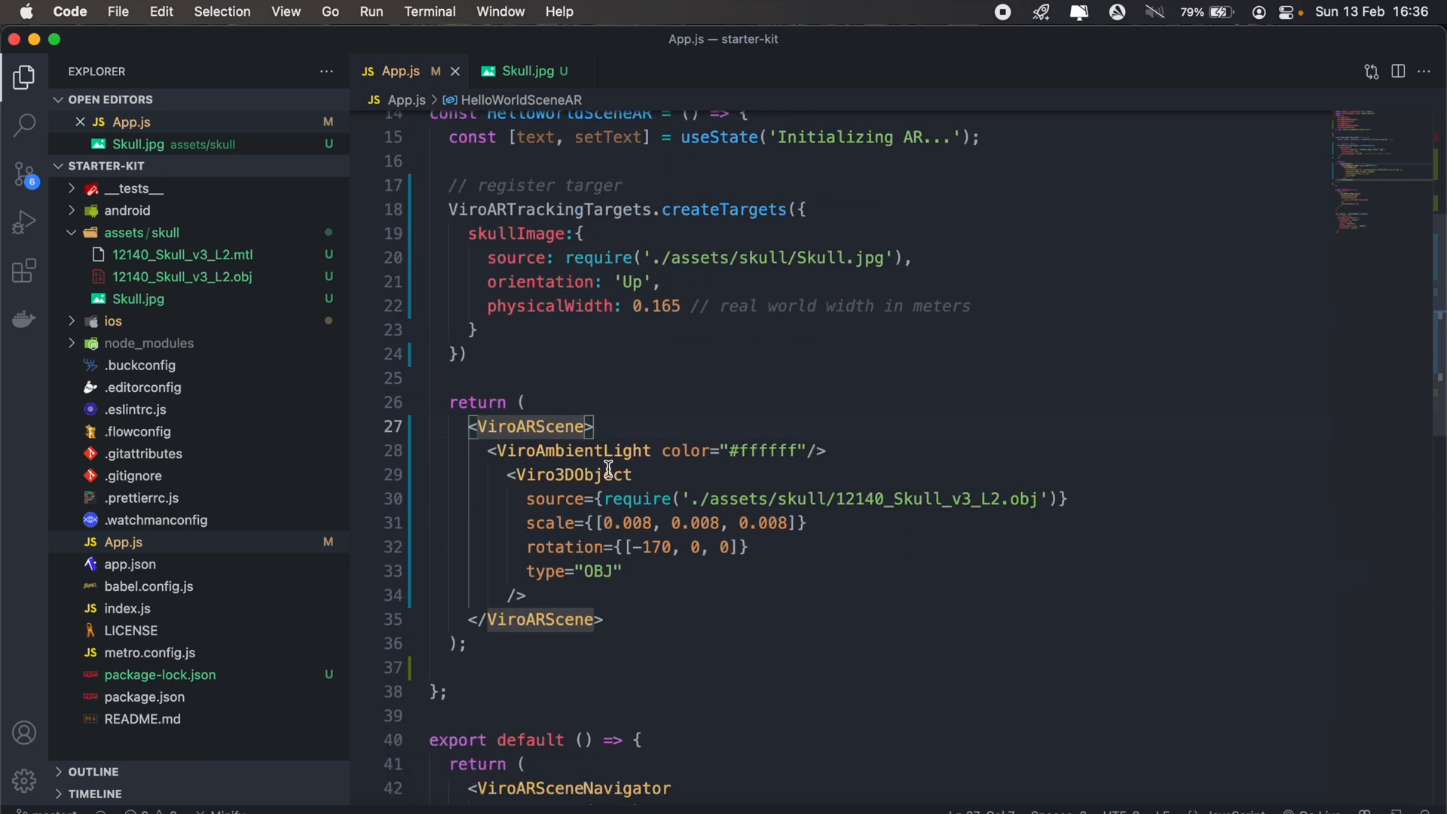
pyautogui.write('<ViroARImageMarker>')
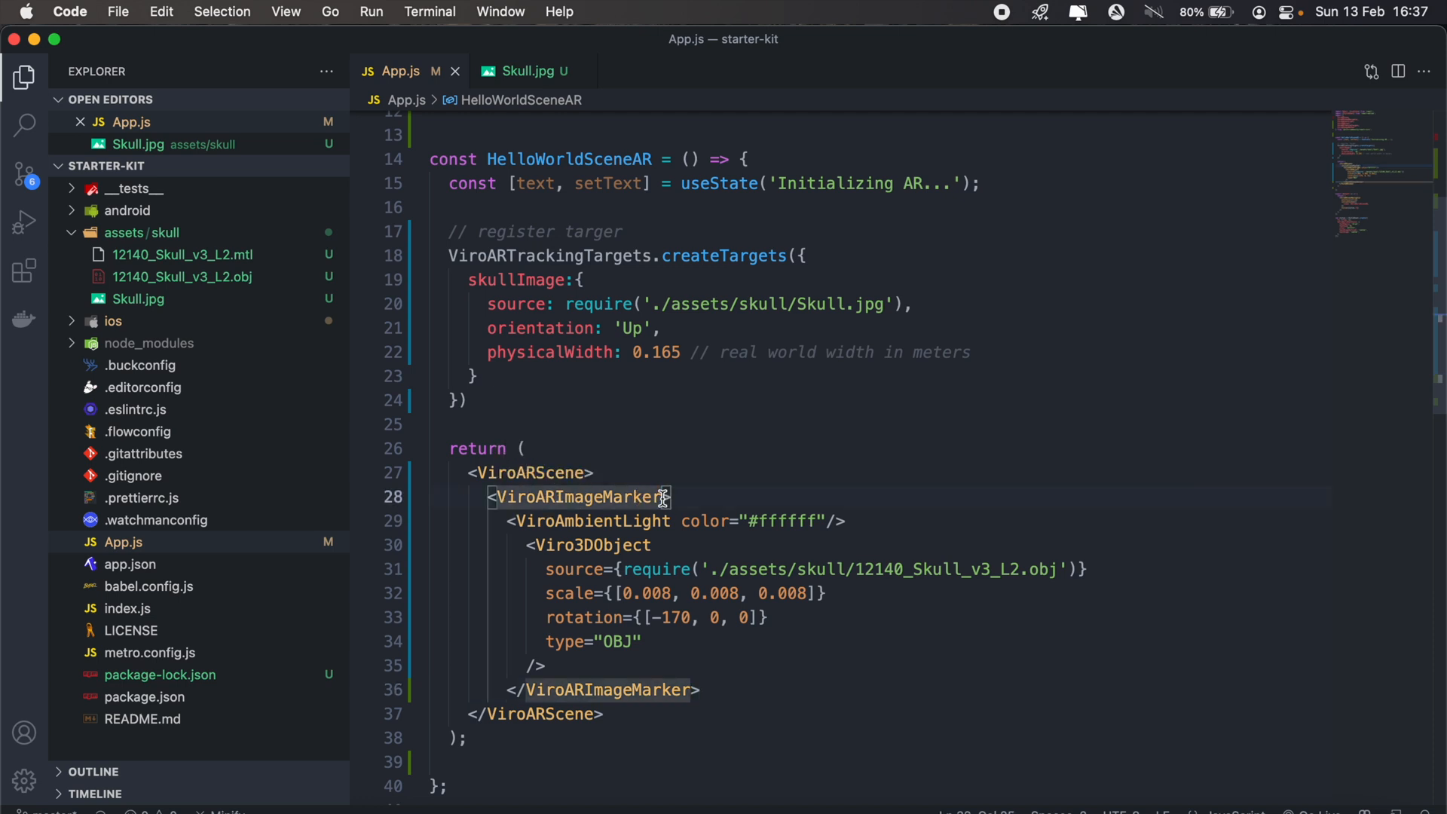
pyautogui.write('target="skullImage')
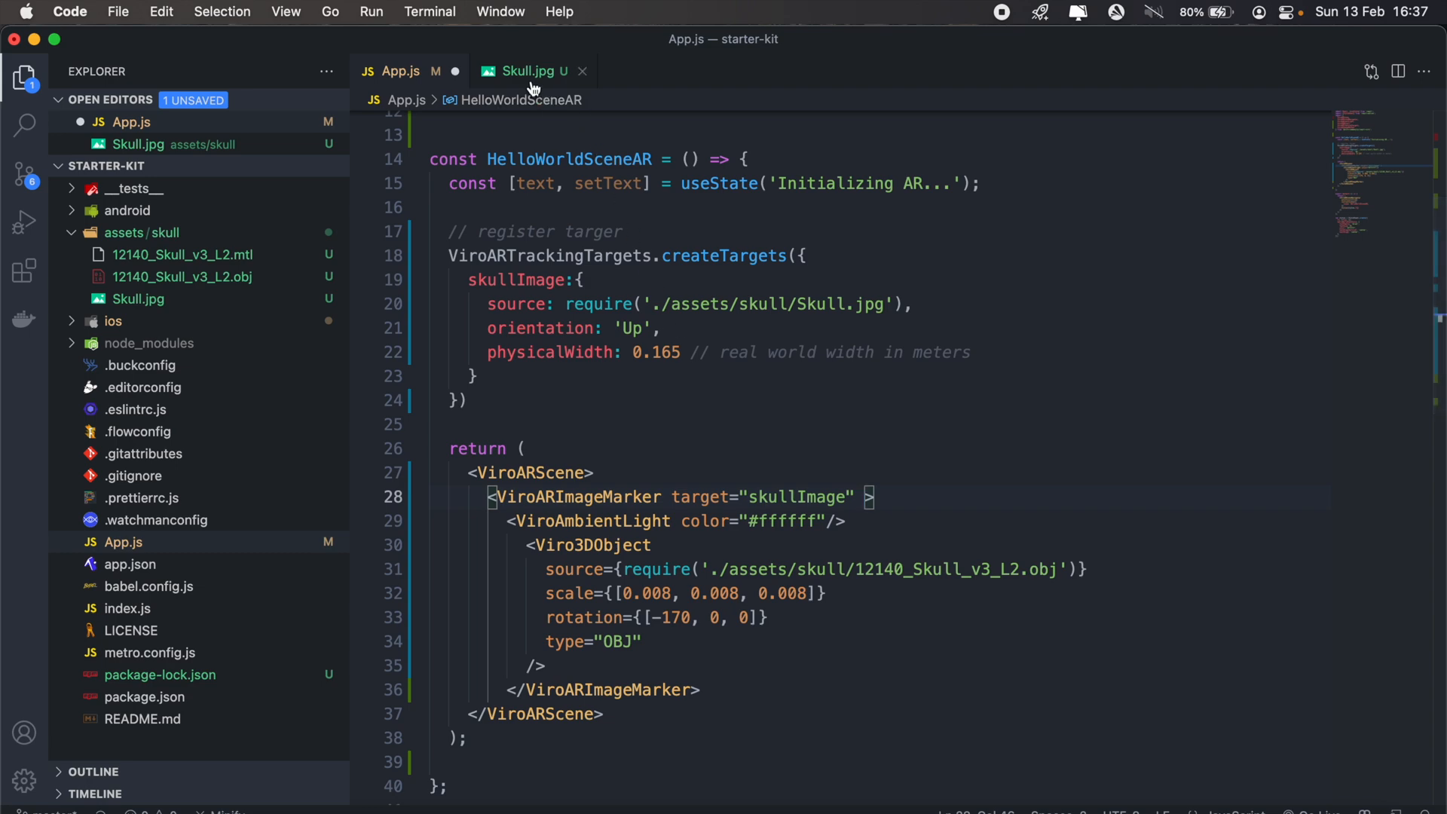
pyautogui.click(526, 71)
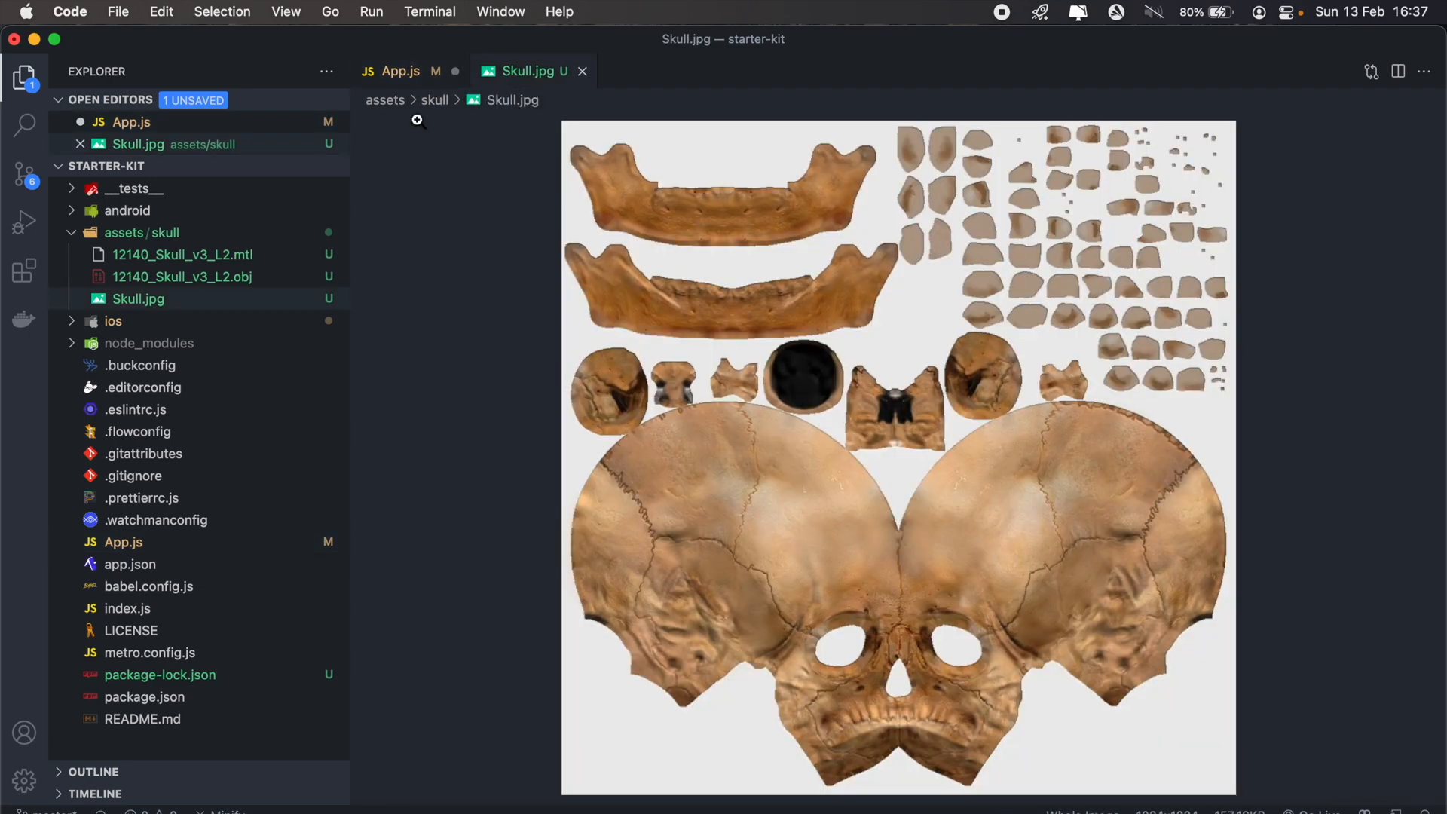
pyautogui.click(398, 71)
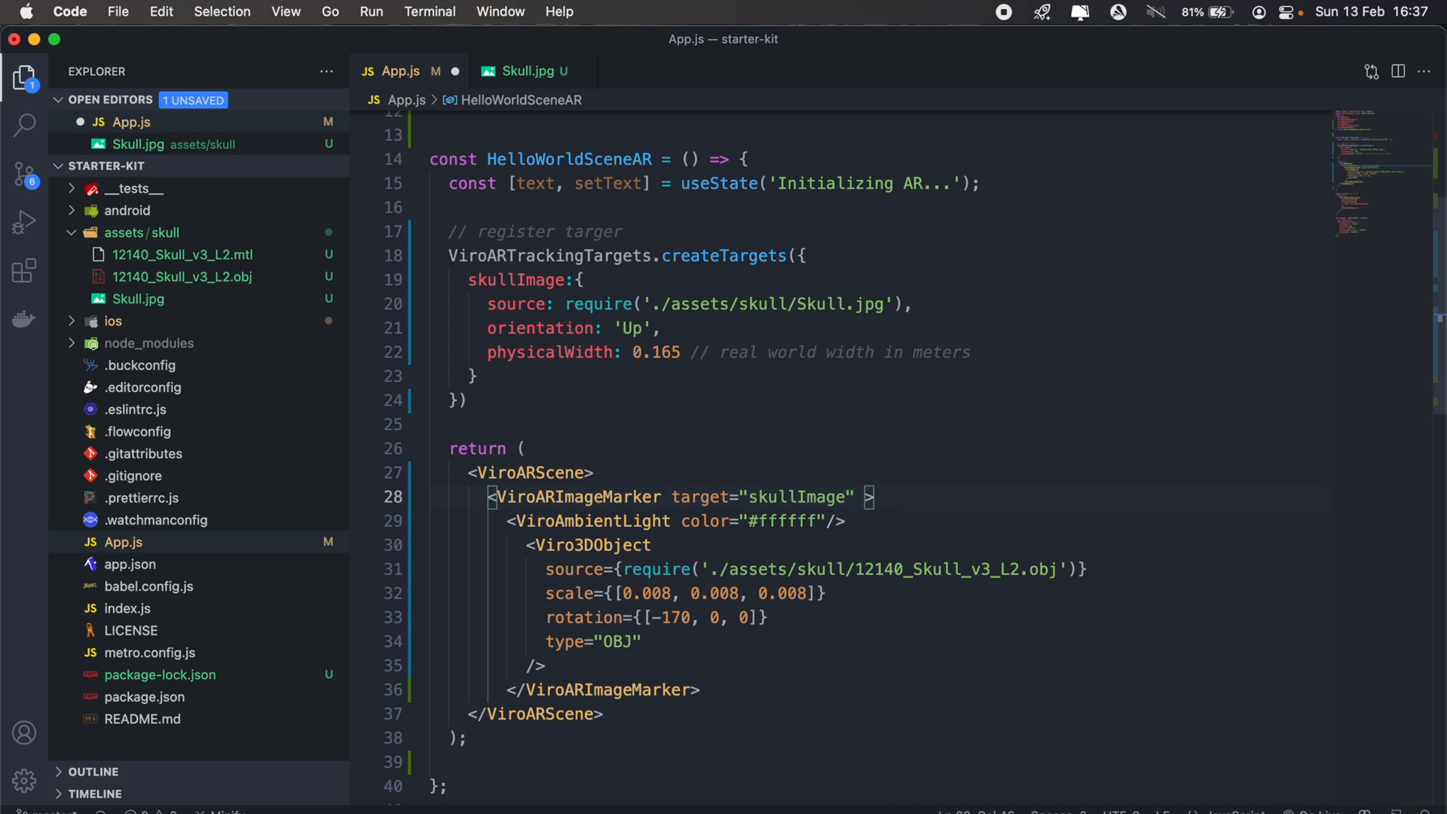
# Give the image marker an onAnchorFound={anchorFound} handler prop.
pyautogui.write('on')
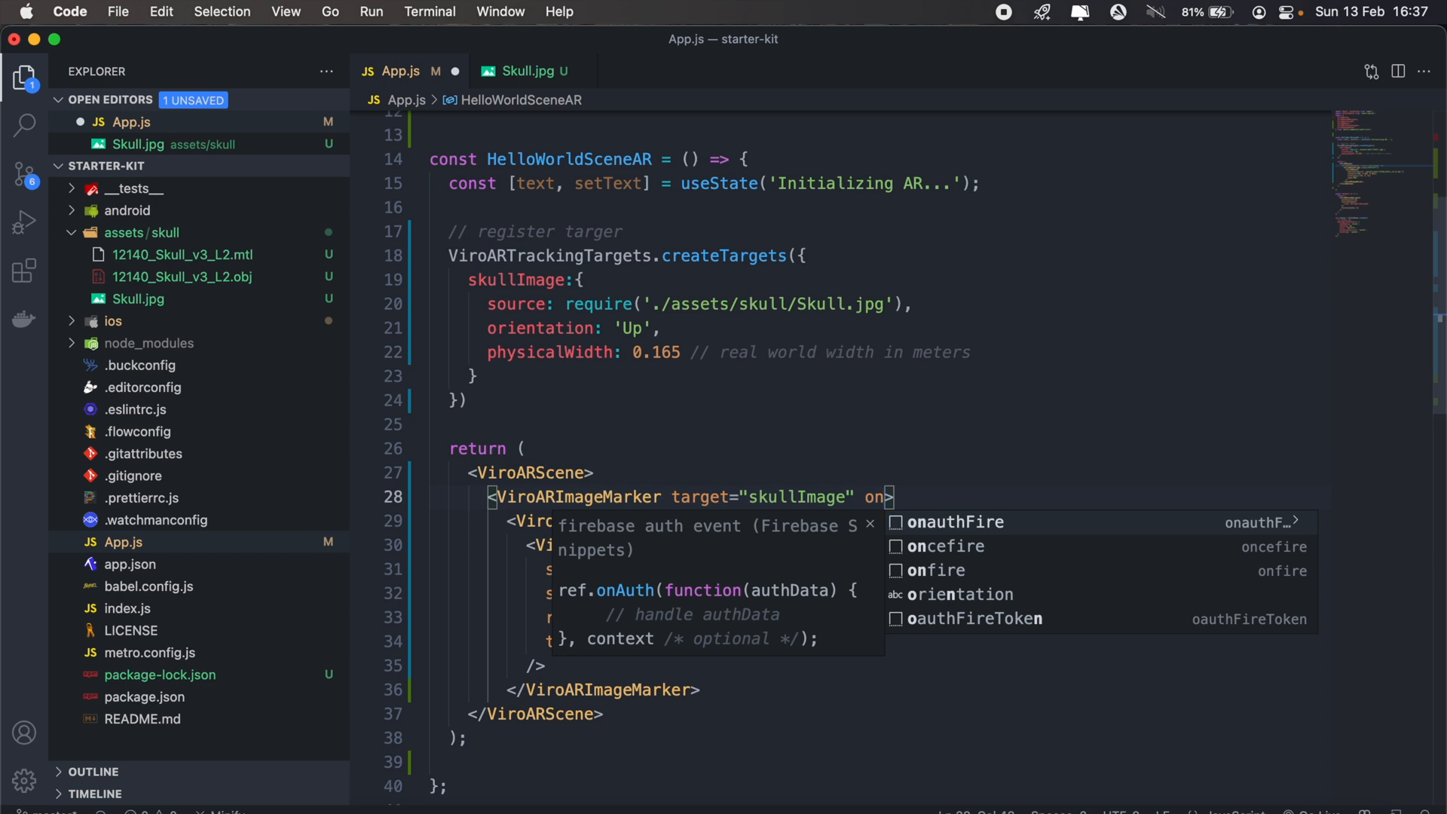
pyautogui.write('Anchor')
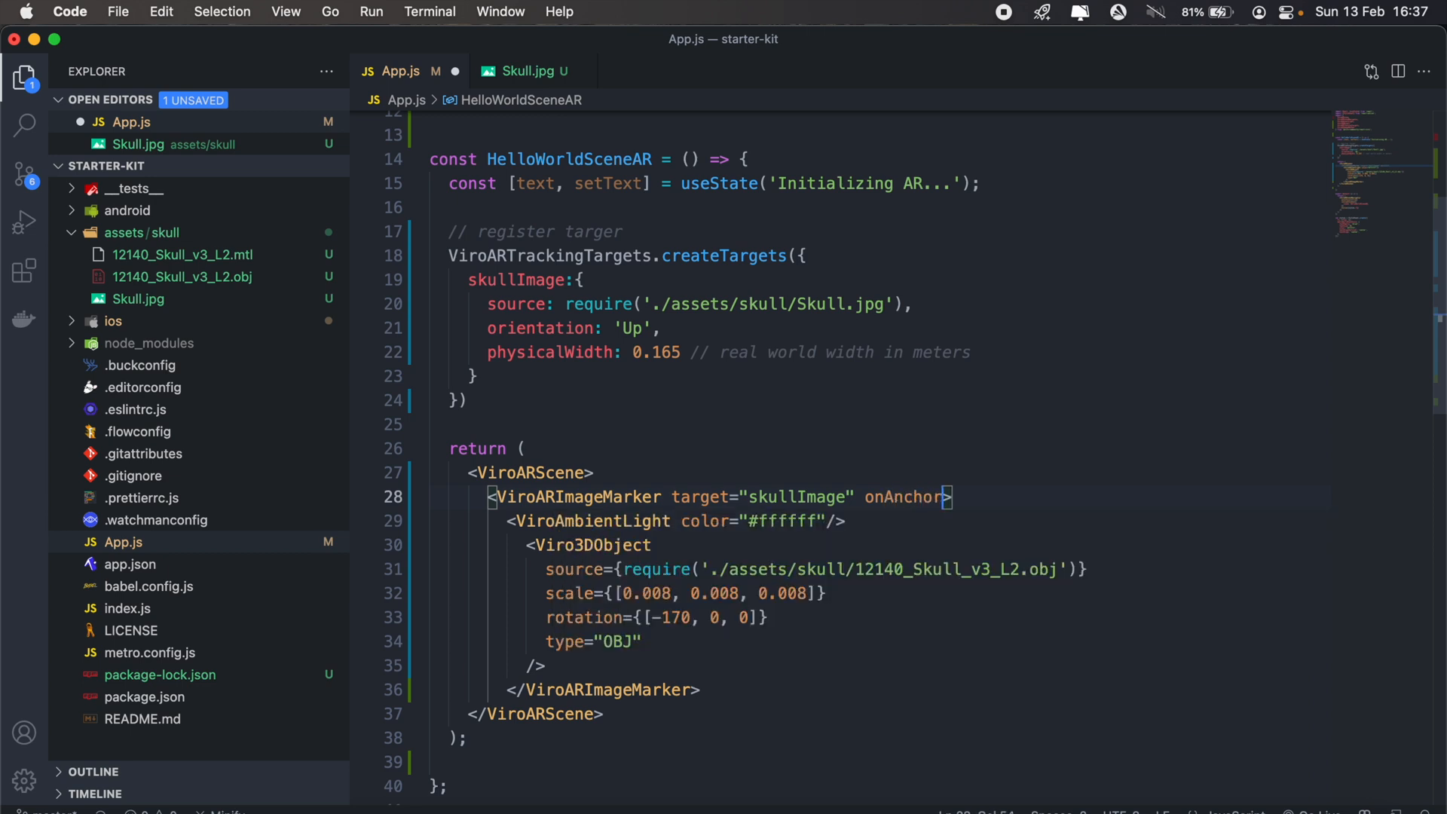
pyautogui.write('Found')
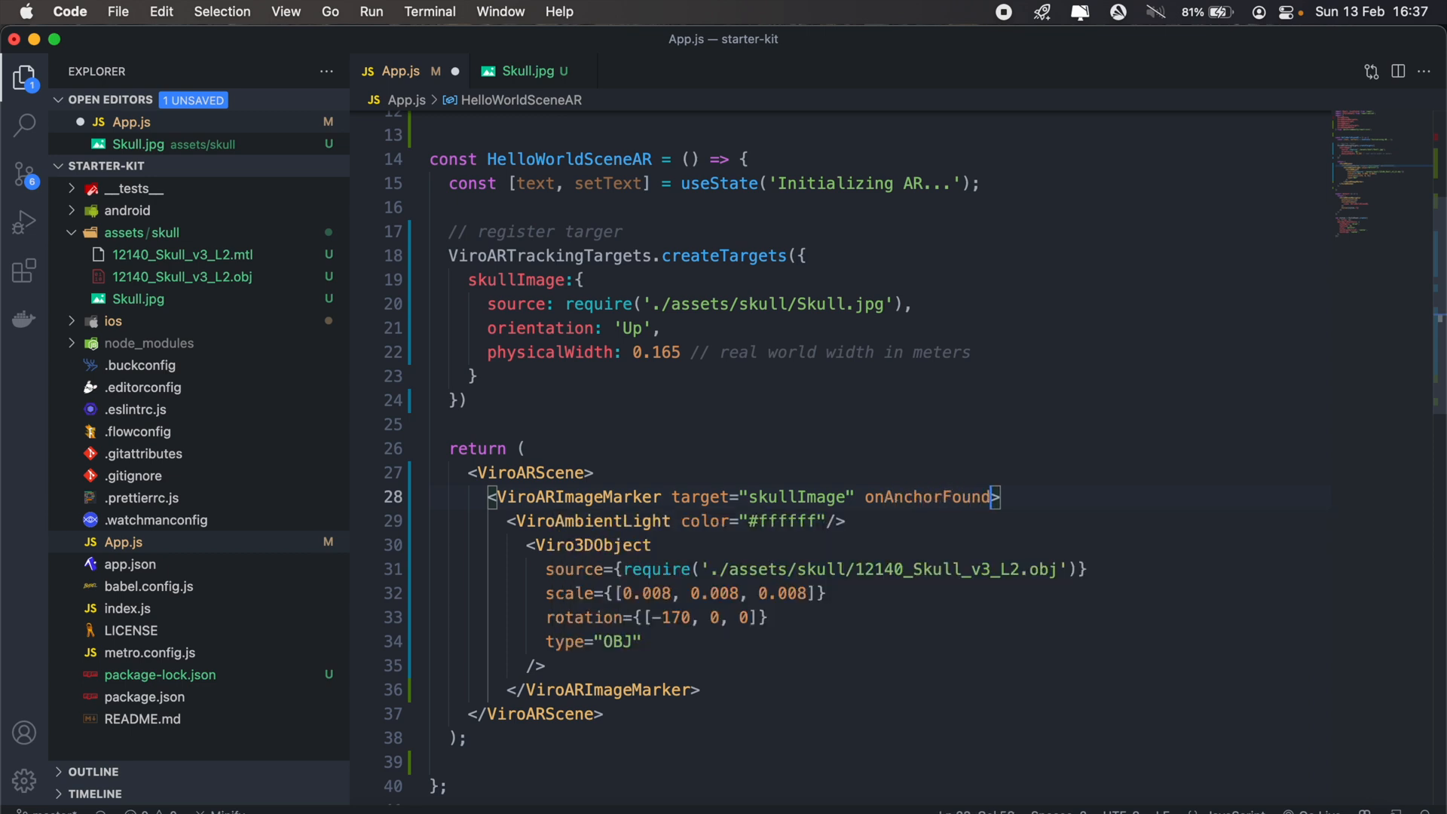
pyautogui.write('={anc')
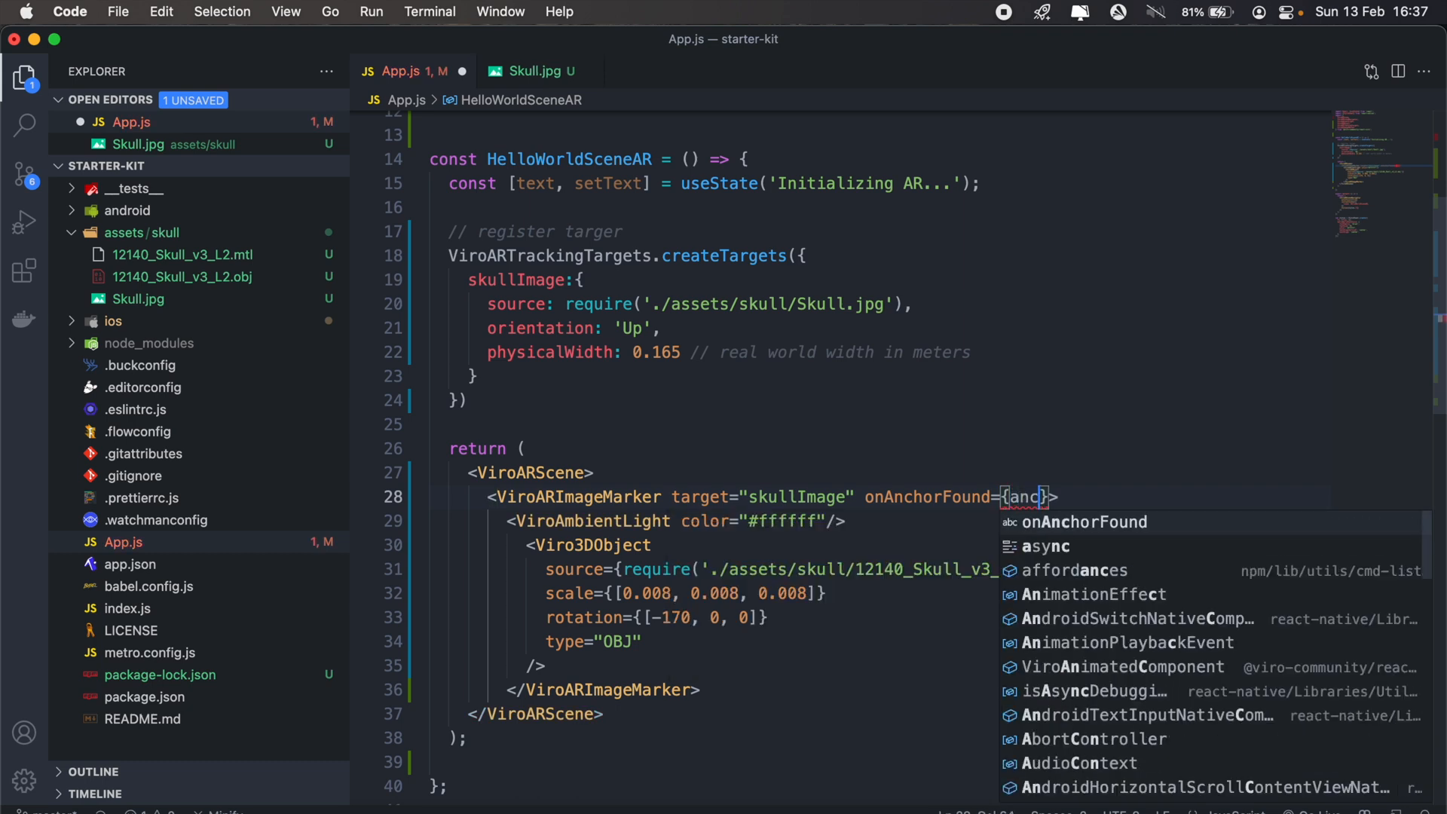
pyautogui.write('hor')
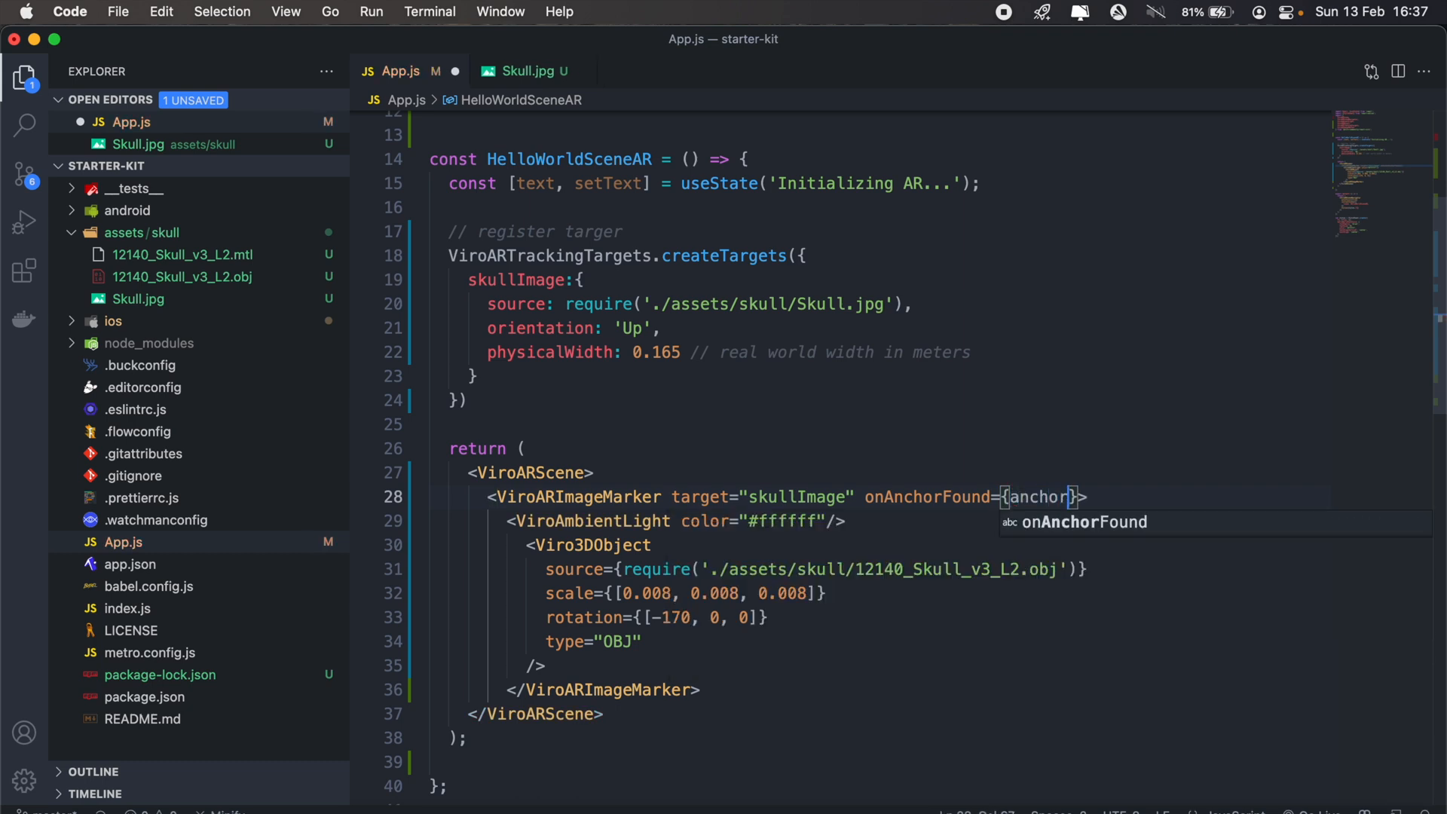
pyautogui.write('Found')
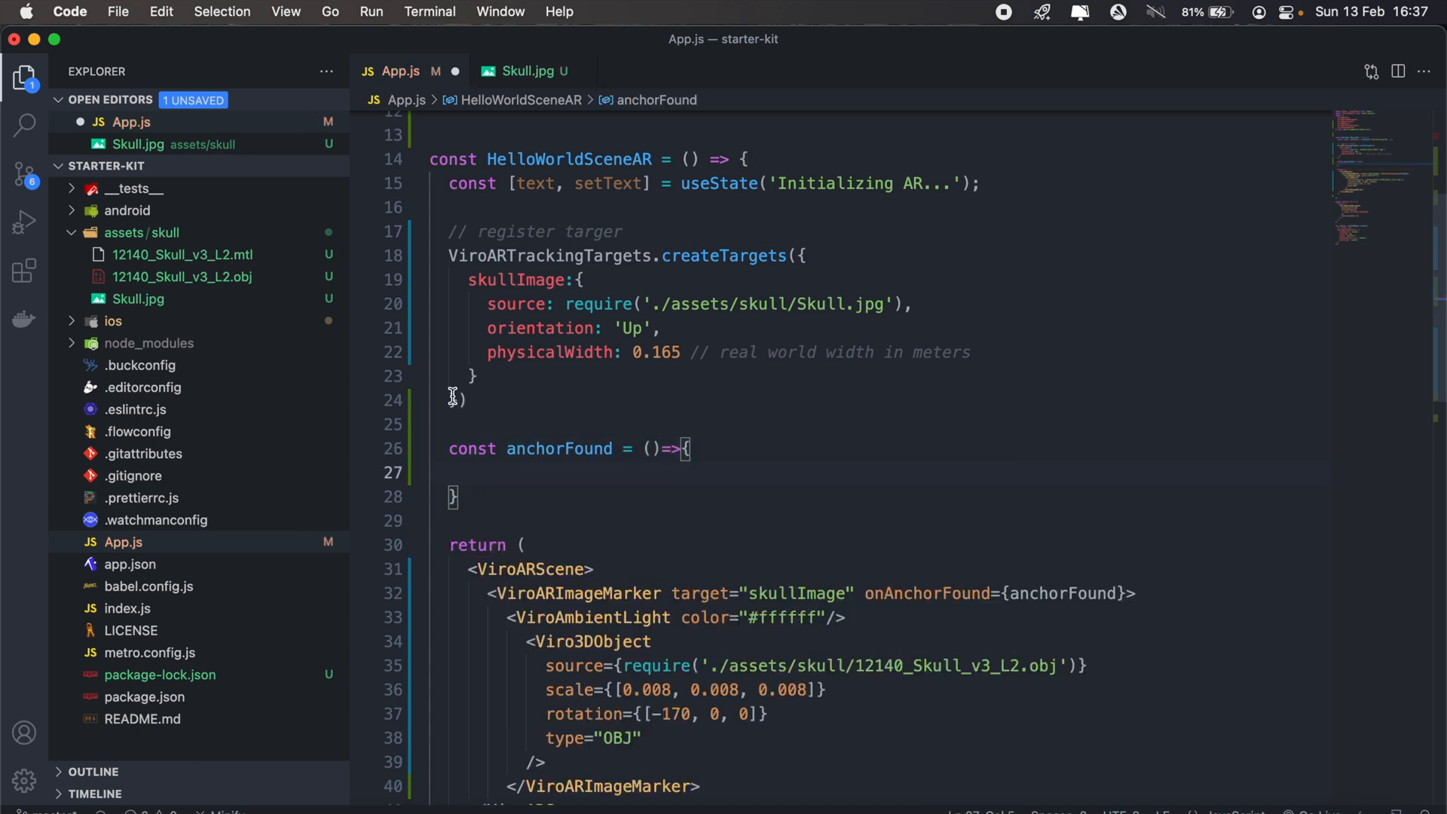
# Define anchorFound with a comment and console.log("Anchor/Image Detected").
pyautogui.write('// o')
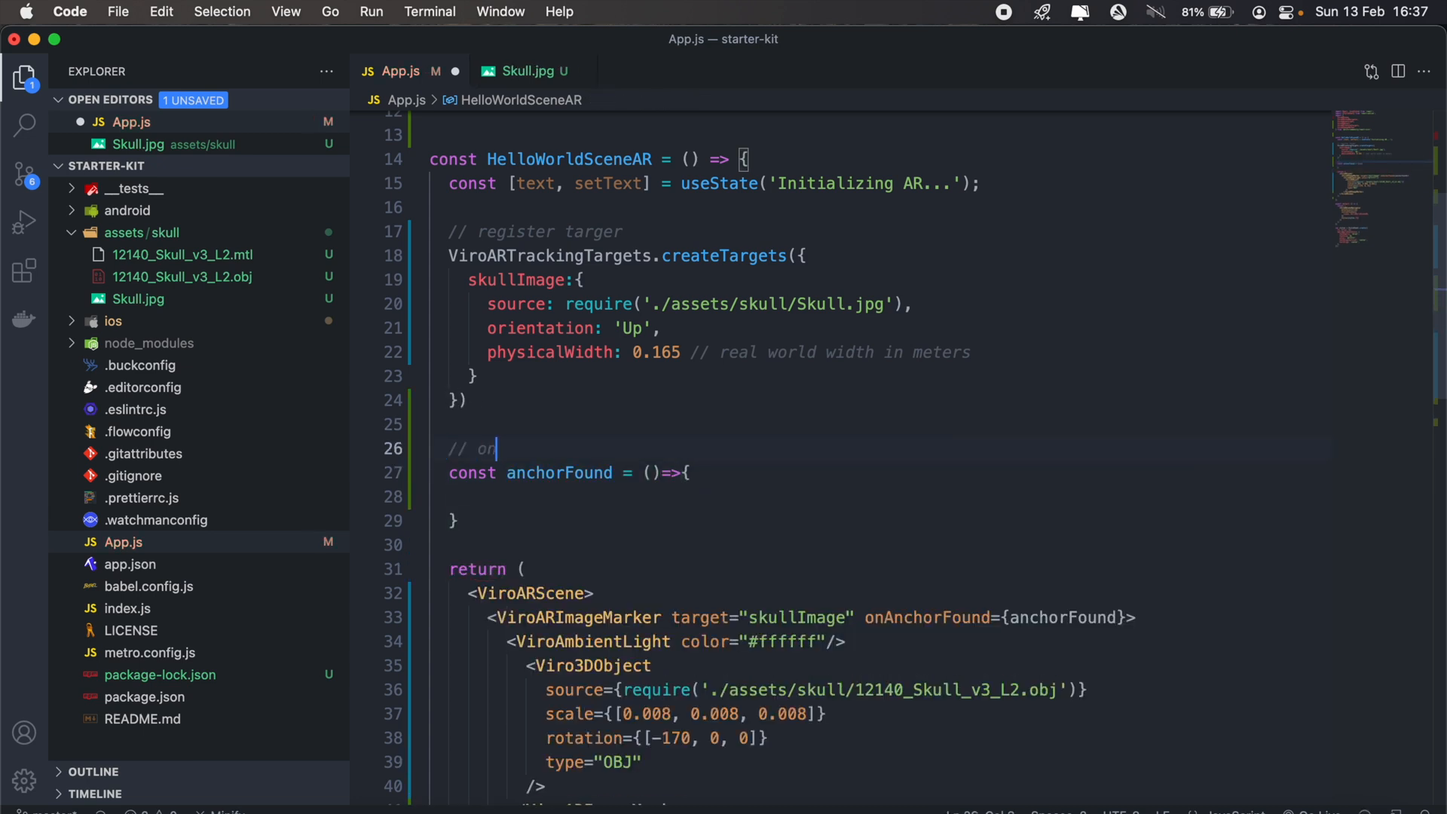
pyautogui.write('nce image has been detected')
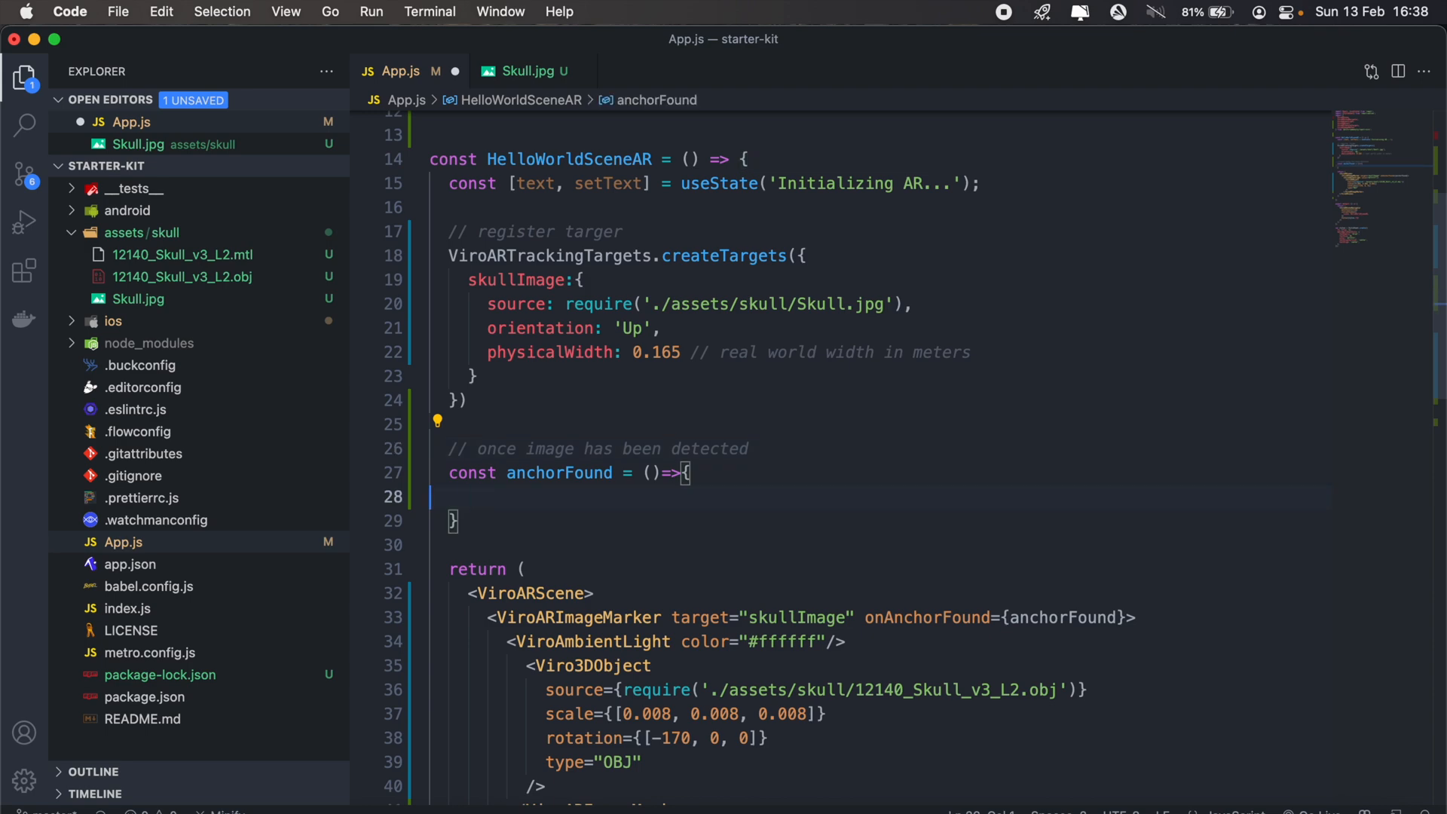
pyautogui.write('console.log(')
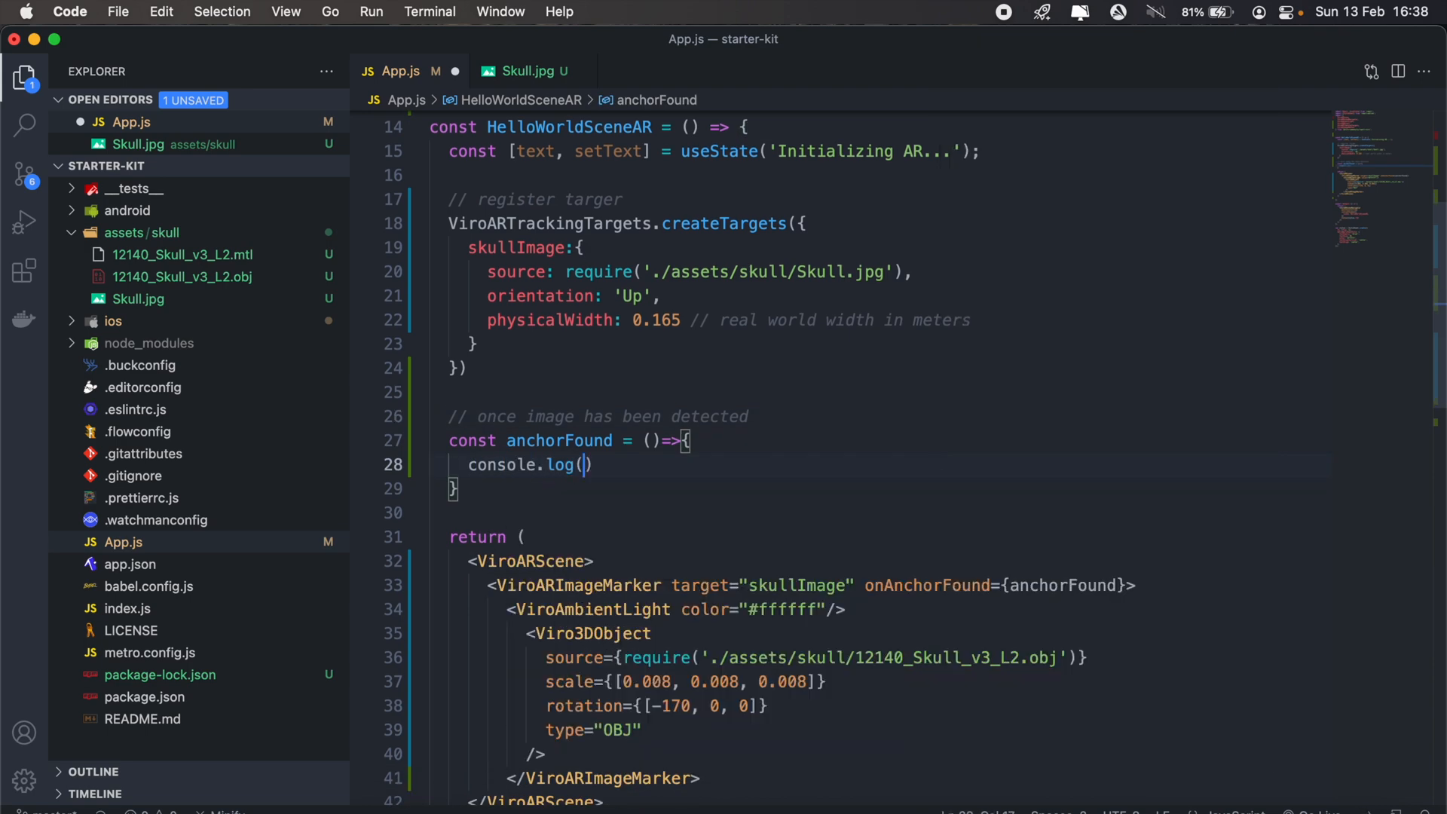
pyautogui.write('"Ac')
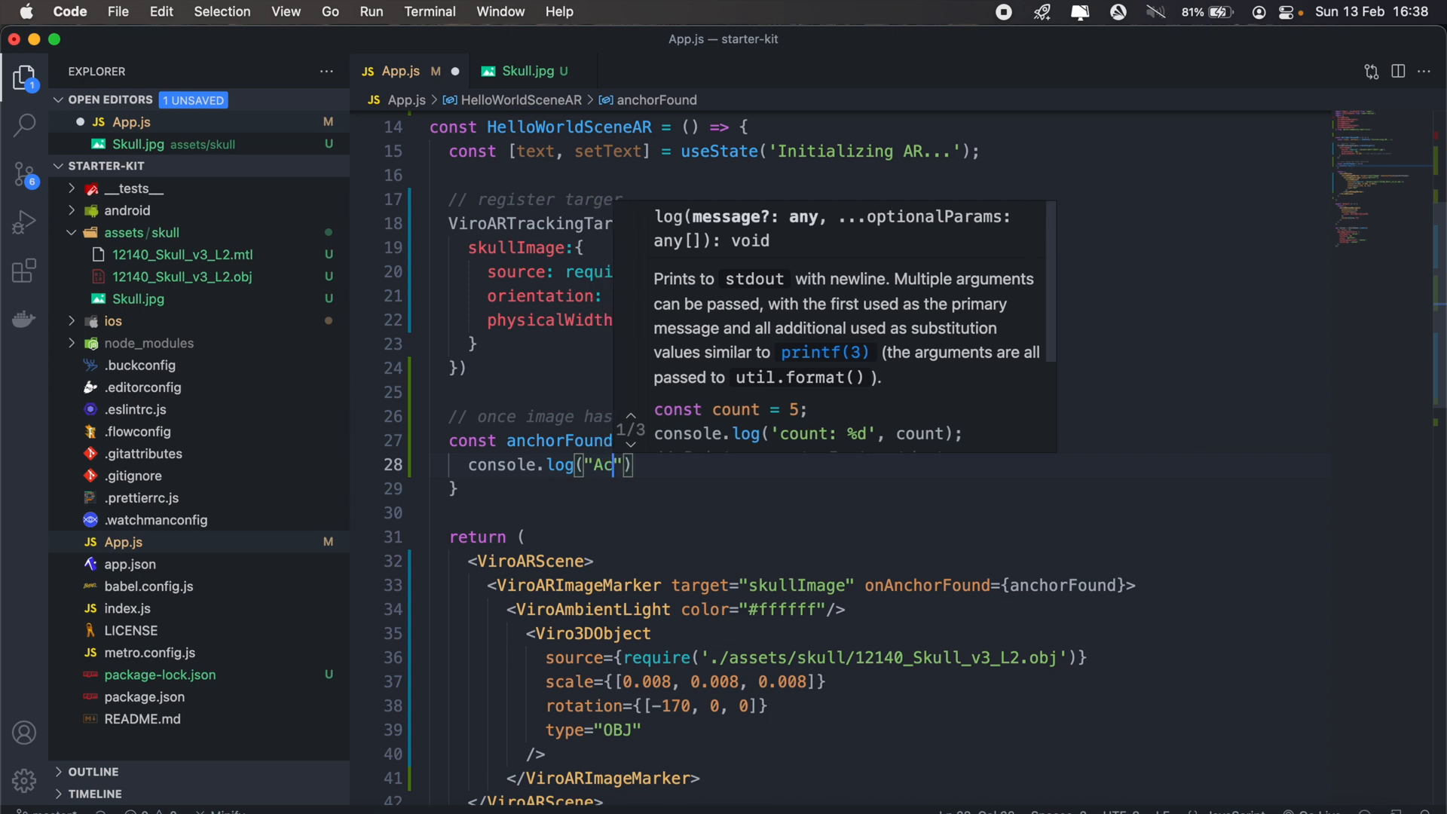
pyautogui.write('nchor.')
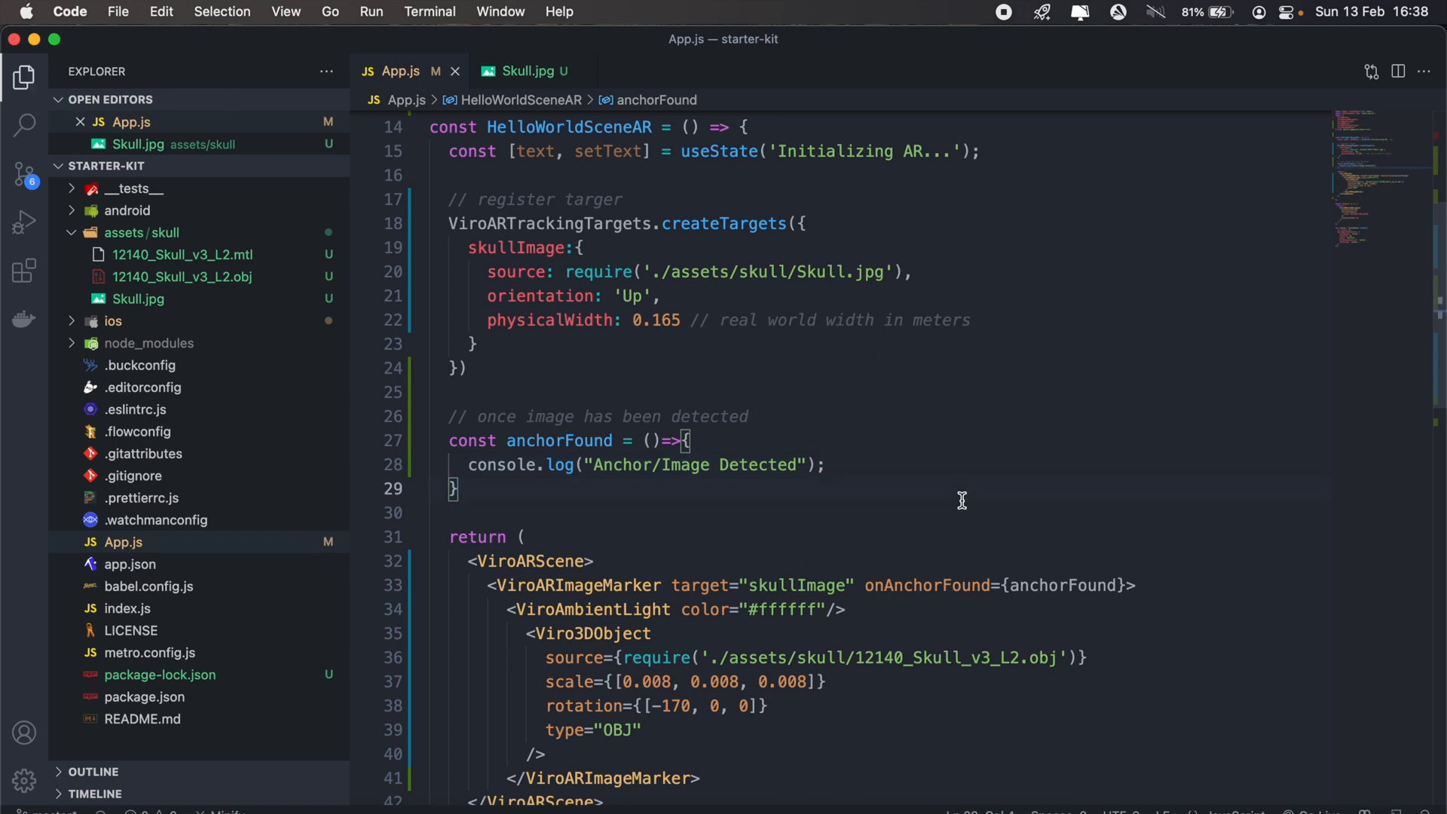
pyautogui.moveTo(597, 766)
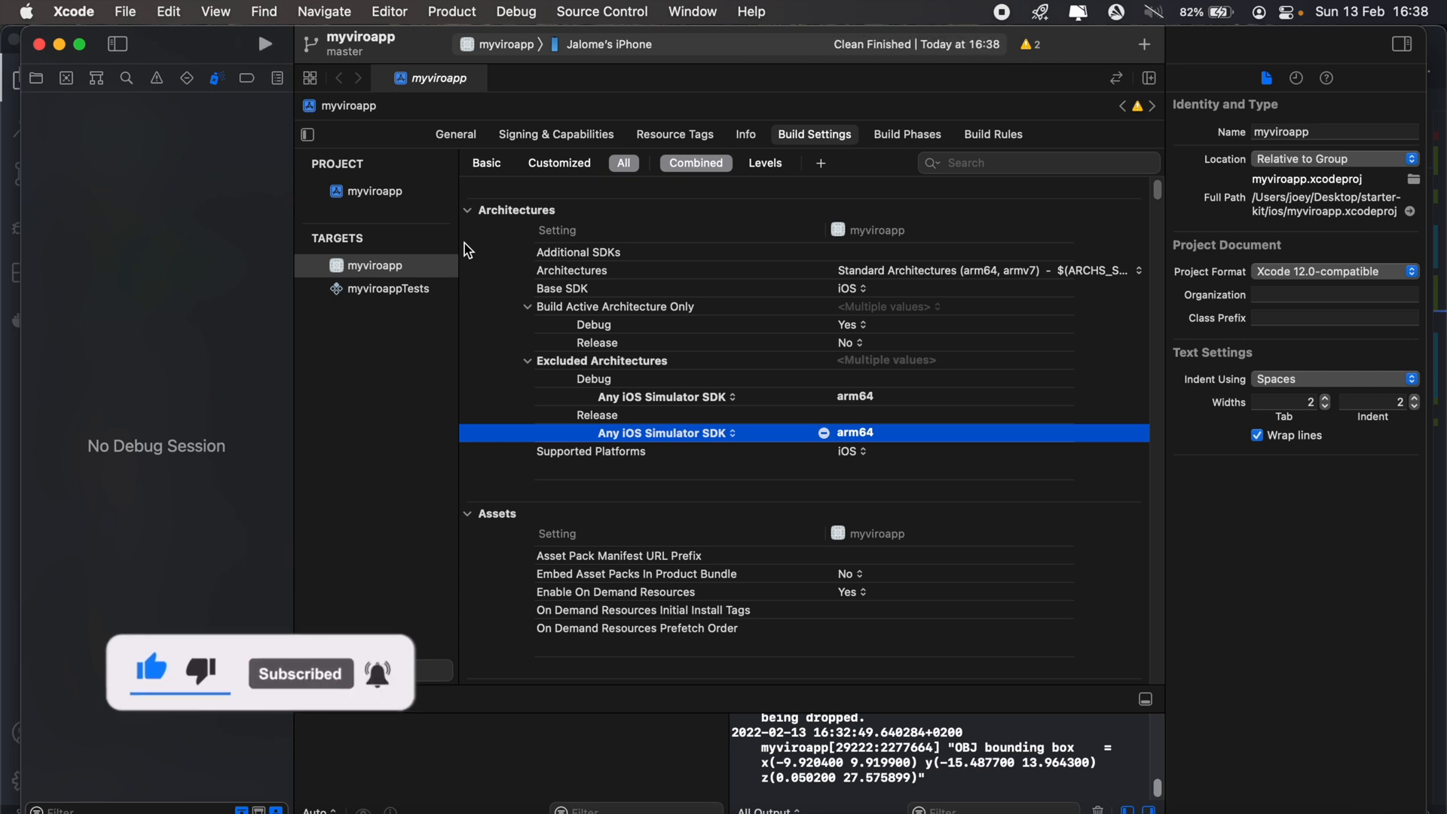
# Build myviroapp via Product > Build, then run it on the iPhone.
pyautogui.click(451, 12)
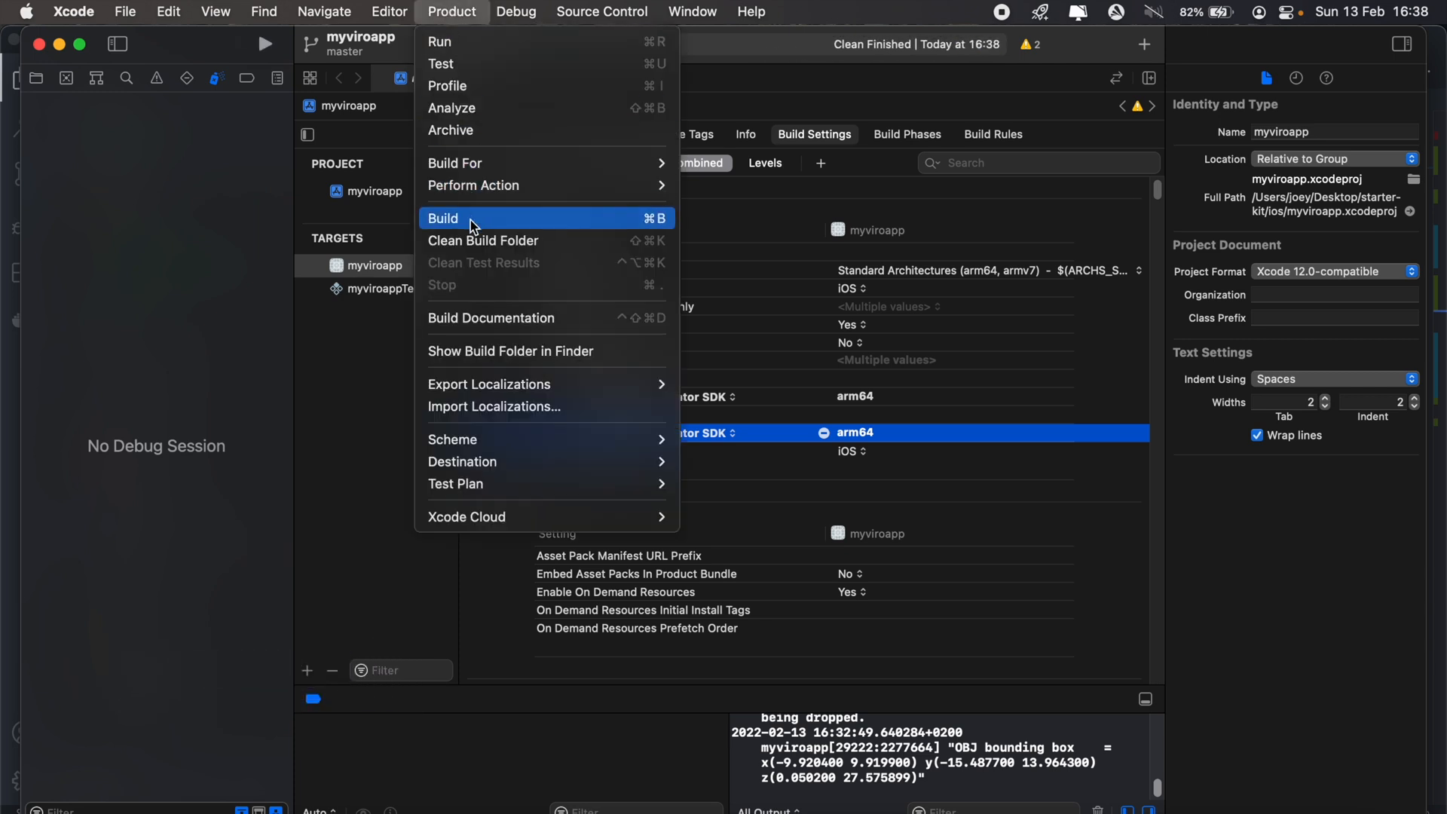
pyautogui.click(443, 217)
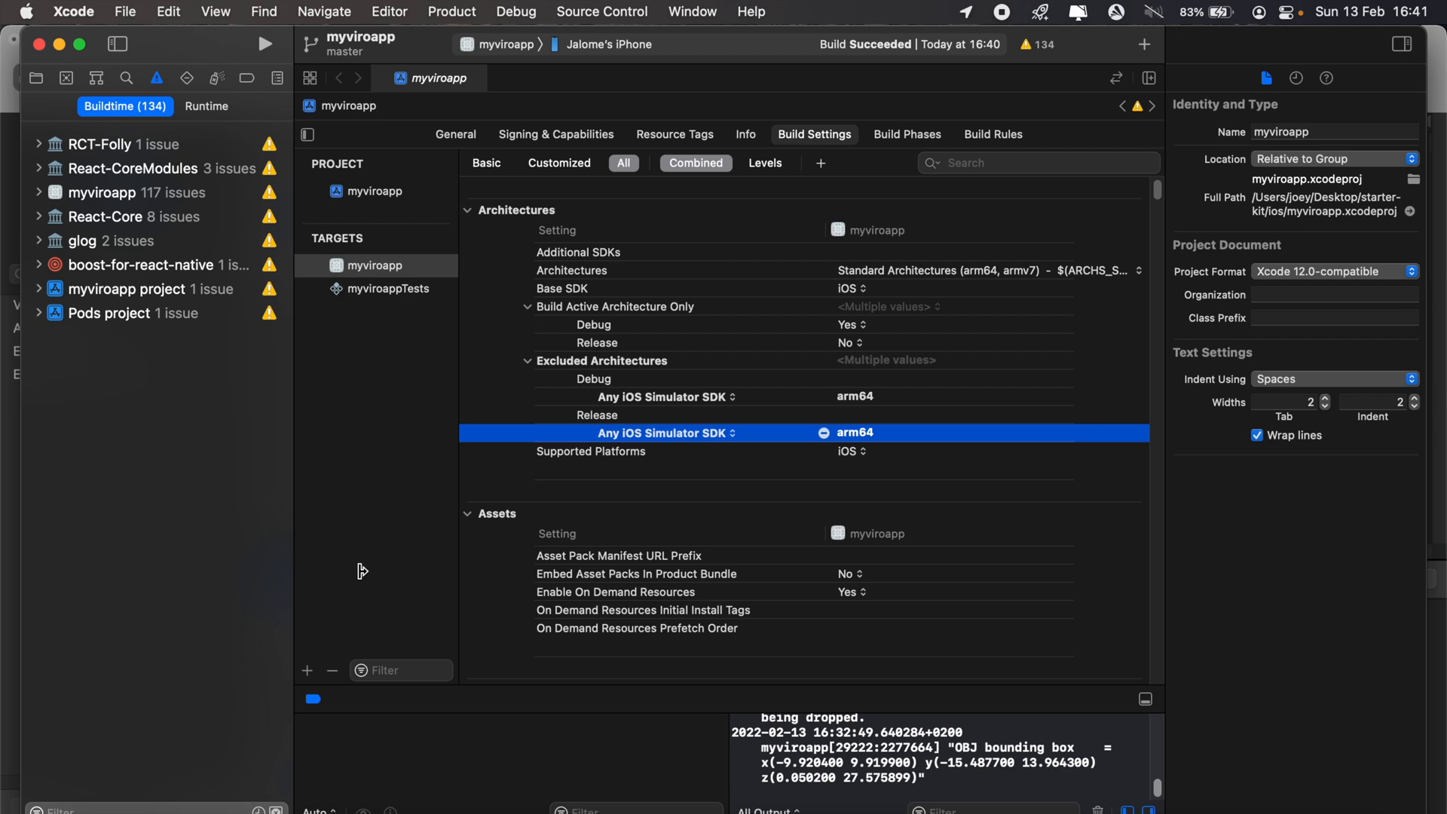
pyautogui.moveTo(275, 58)
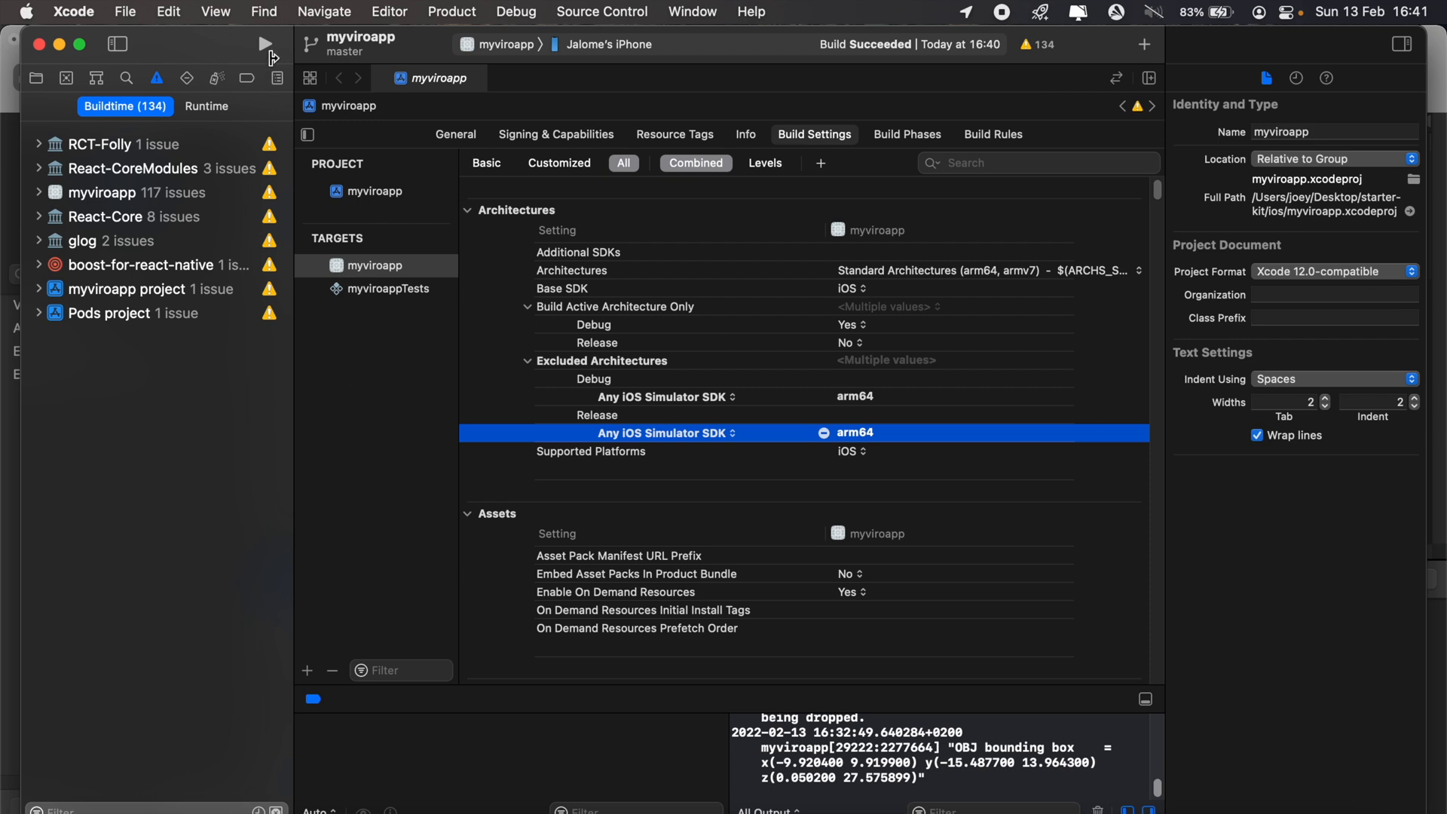
pyautogui.click(265, 44)
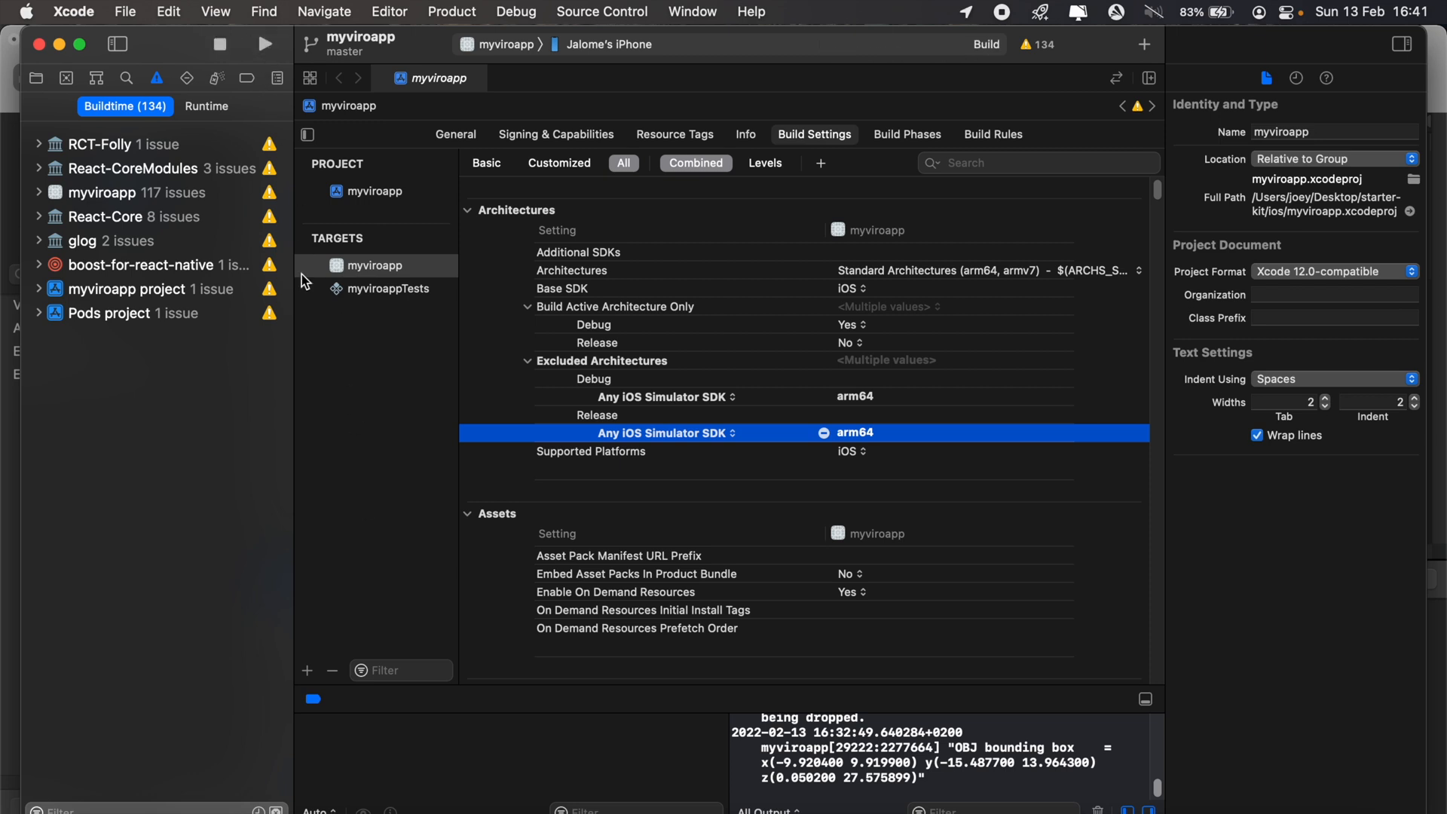
pyautogui.click(263, 44)
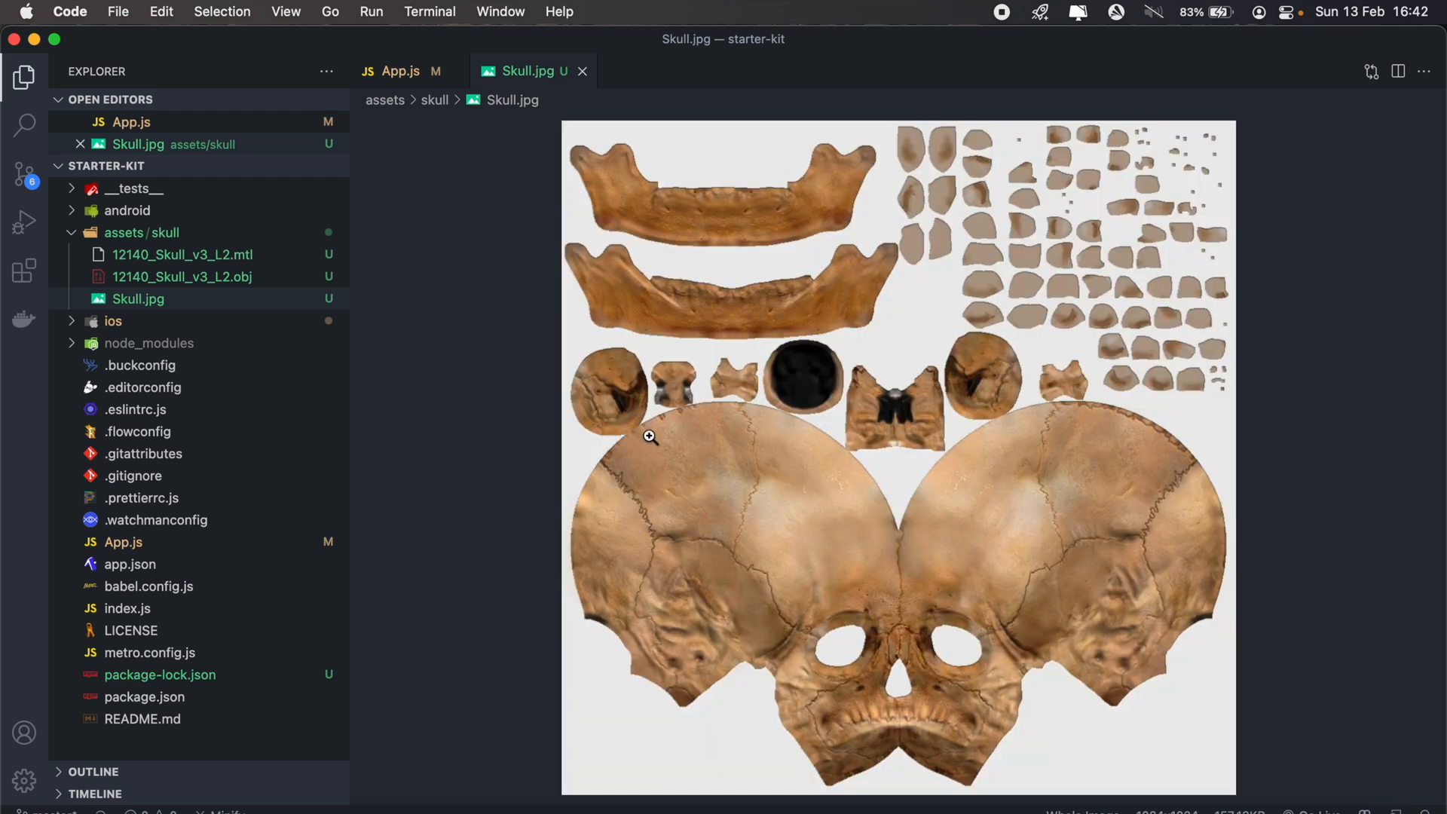
# Enlarge the Skull.jpg preview for scanning, glancing at App.js in between.
pyautogui.click(401, 70)
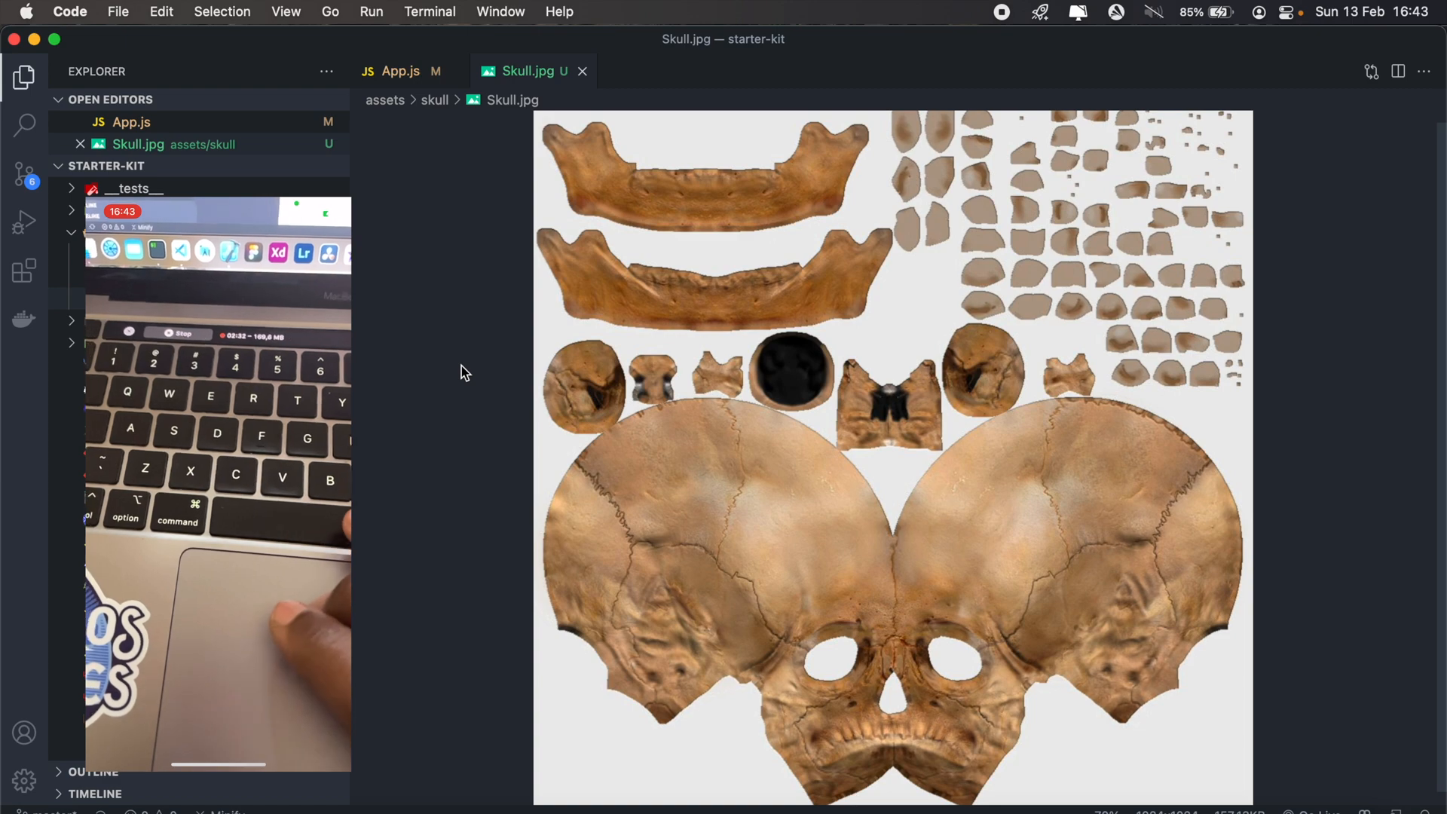
pyautogui.click(398, 71)
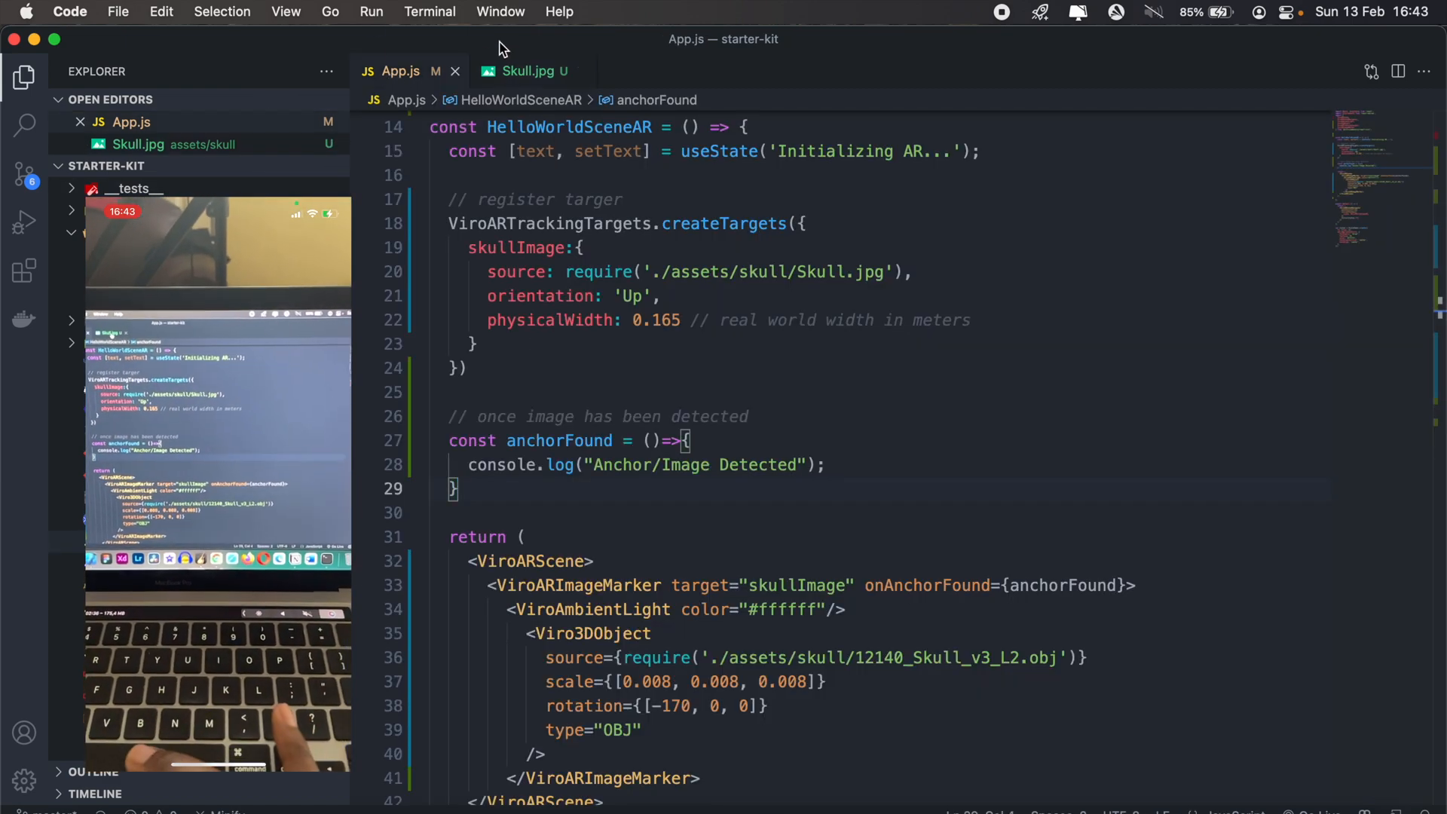
pyautogui.click(526, 71)
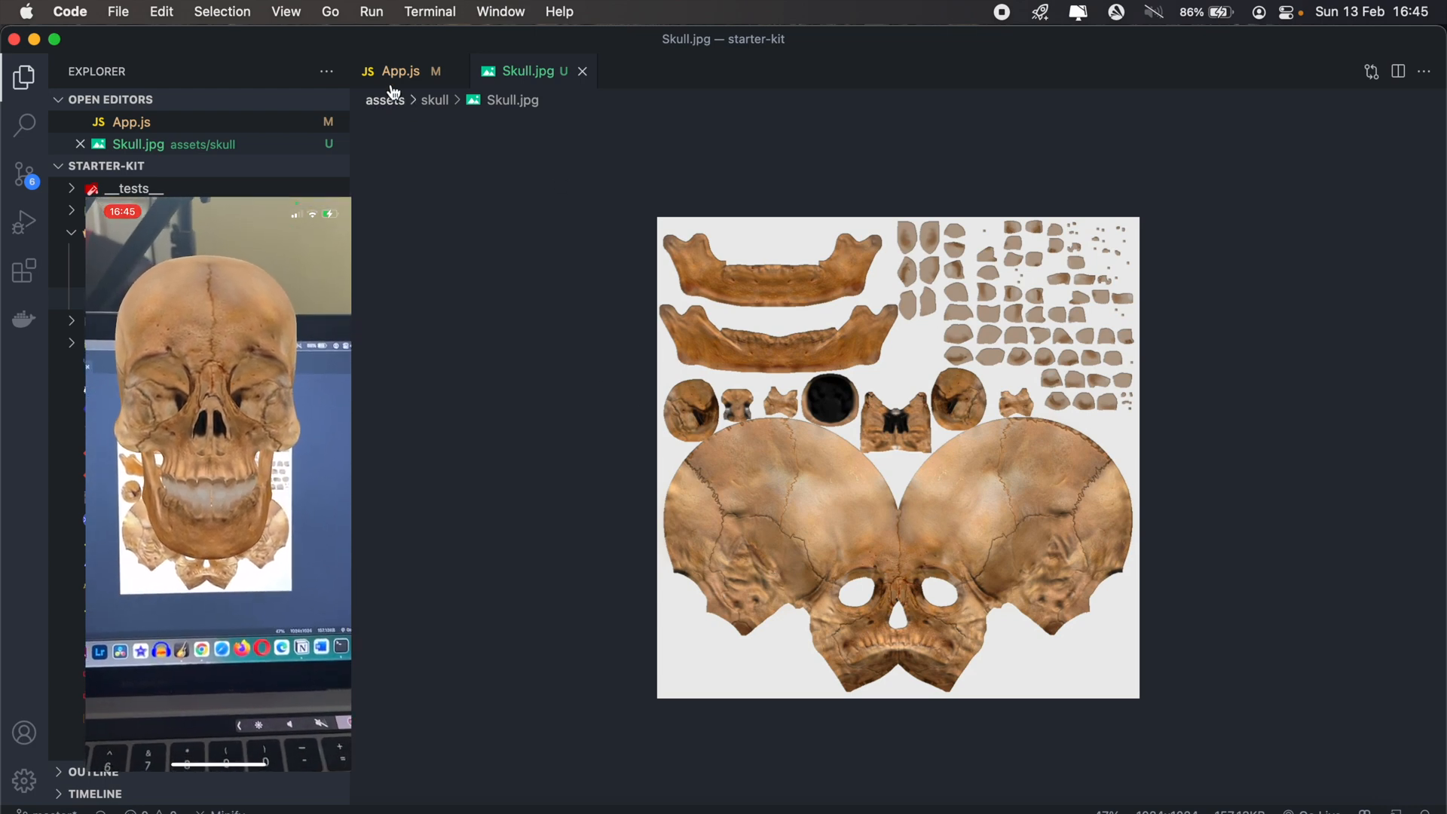
# Change skullImage orientation to 'Down' and show Skull.jpg to test it on the phone.
pyautogui.click(400, 71)
pyautogui.write("orientation: 'U',")
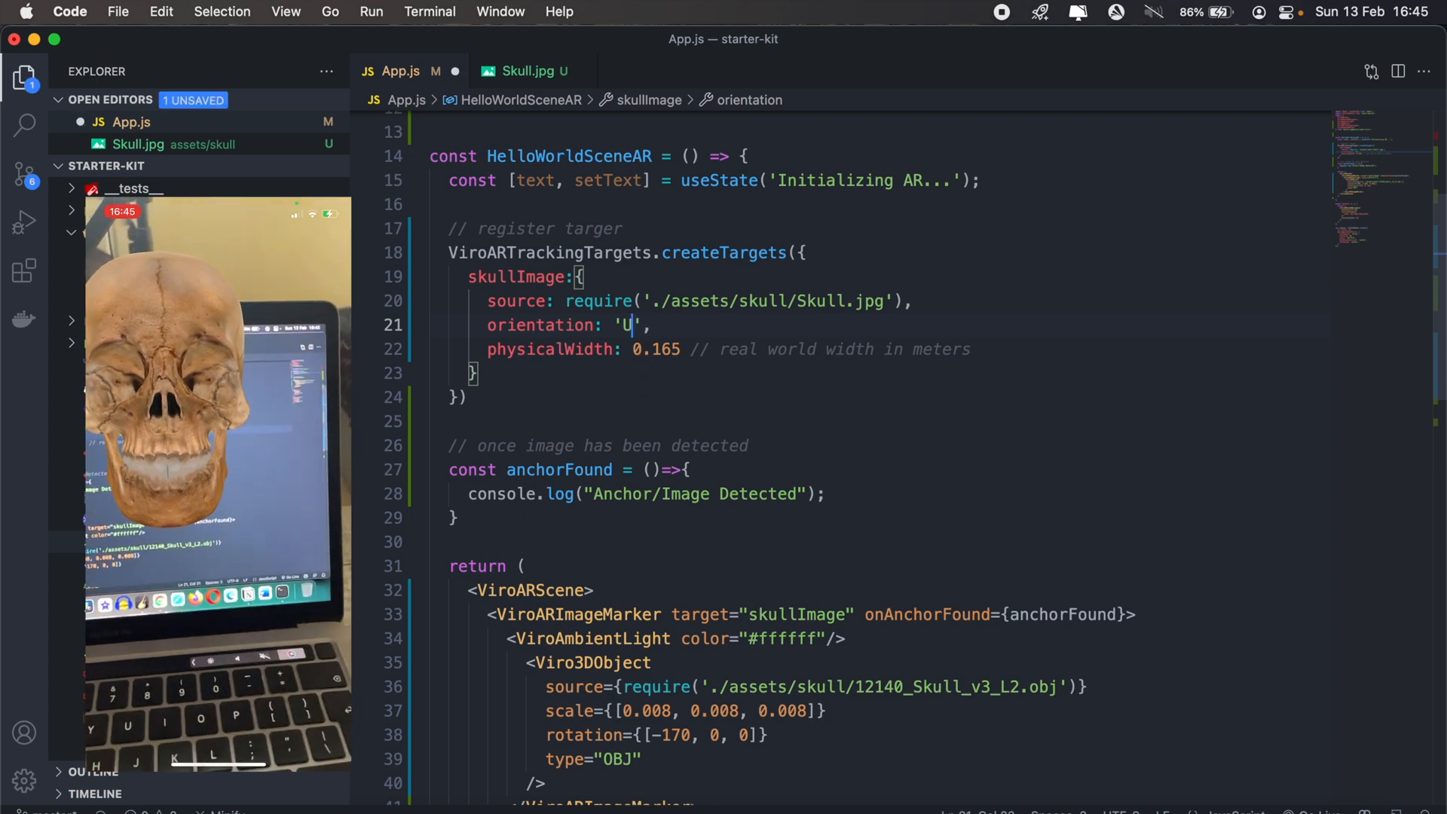
pyautogui.write('own')
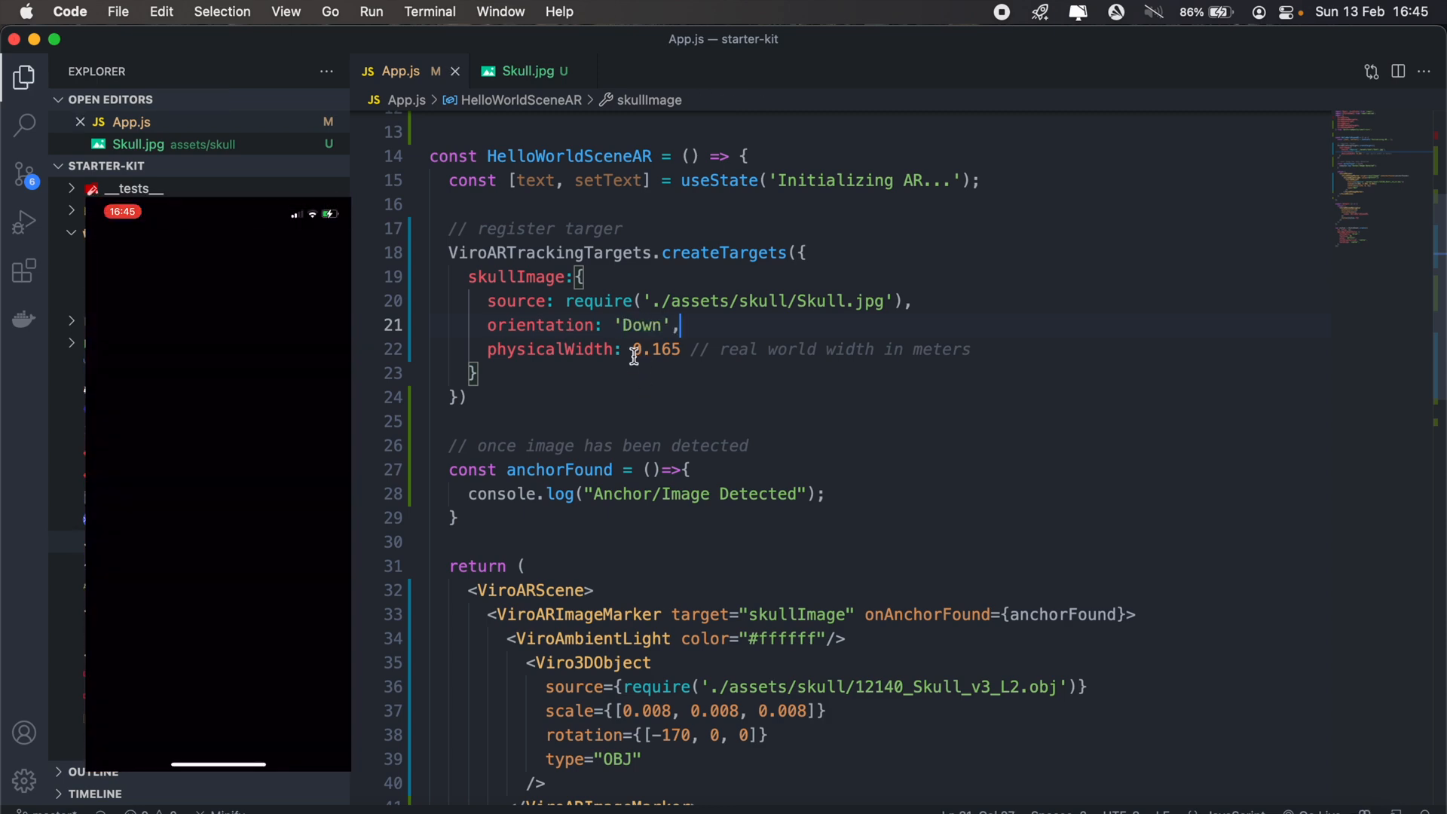
pyautogui.click(534, 71)
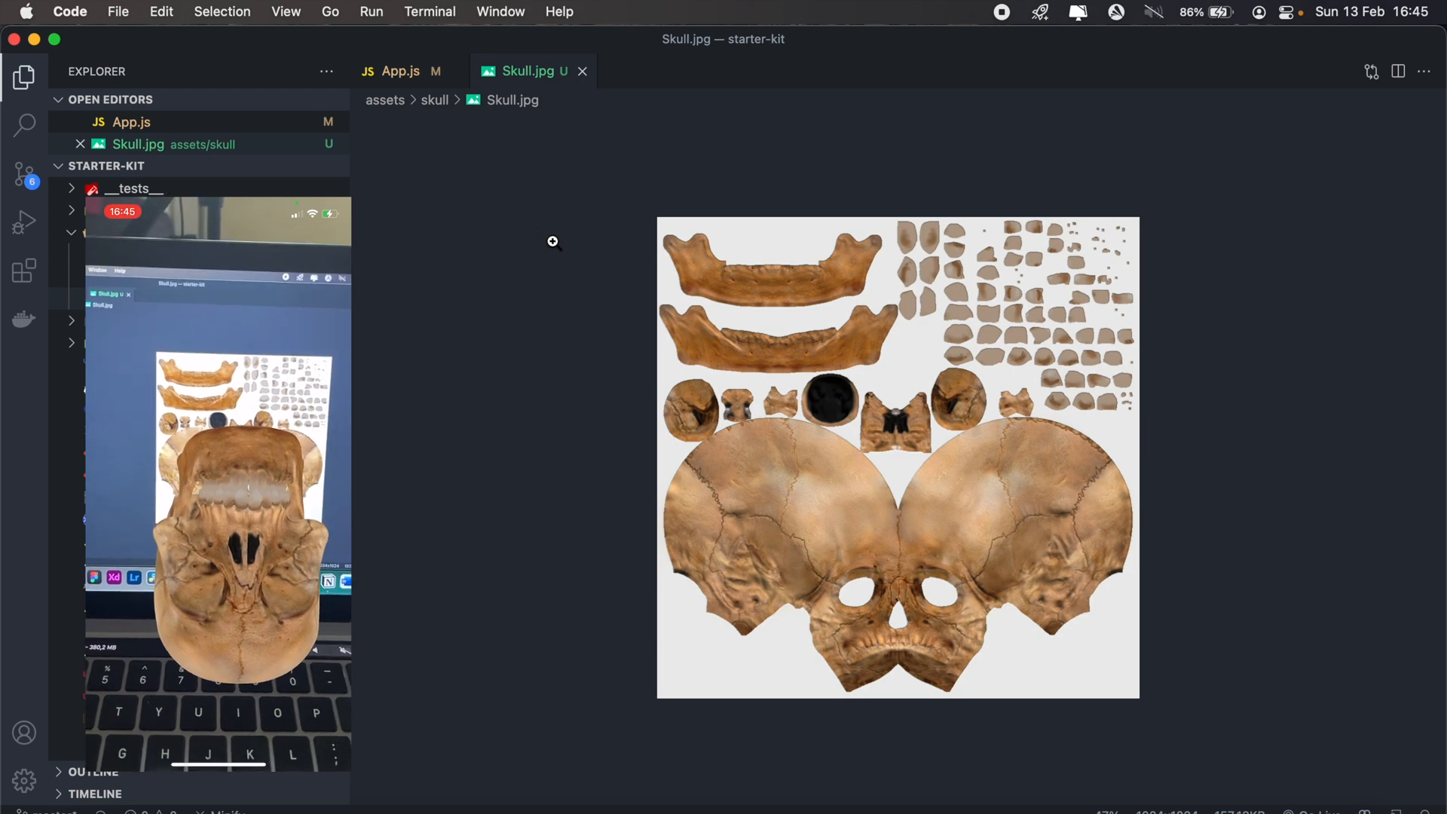
pyautogui.click(400, 71)
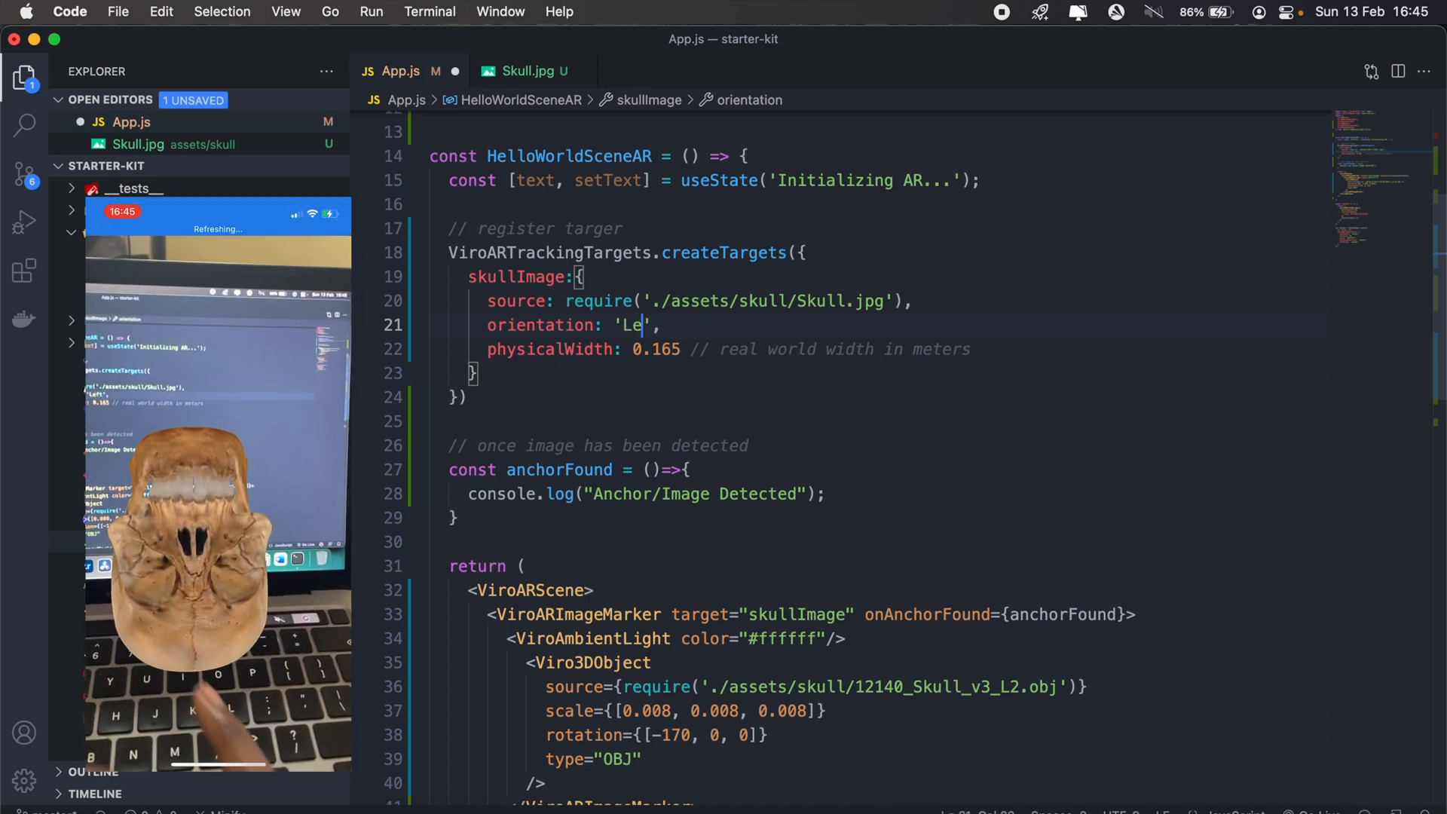
# Test orientation 'Left' against Skull.jpg, then start editing physicalWidth.
pyautogui.click(526, 71)
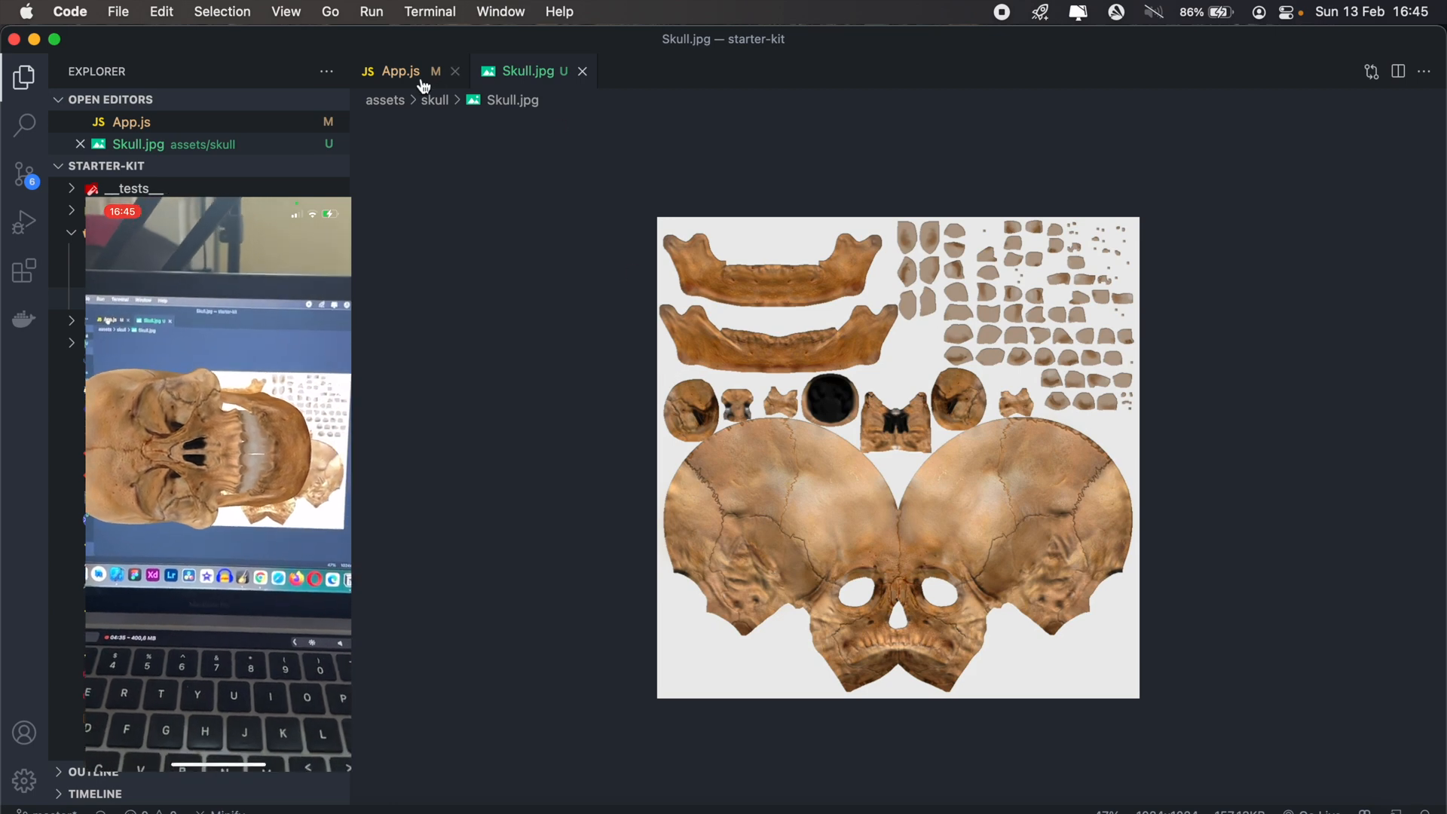
pyautogui.click(399, 71)
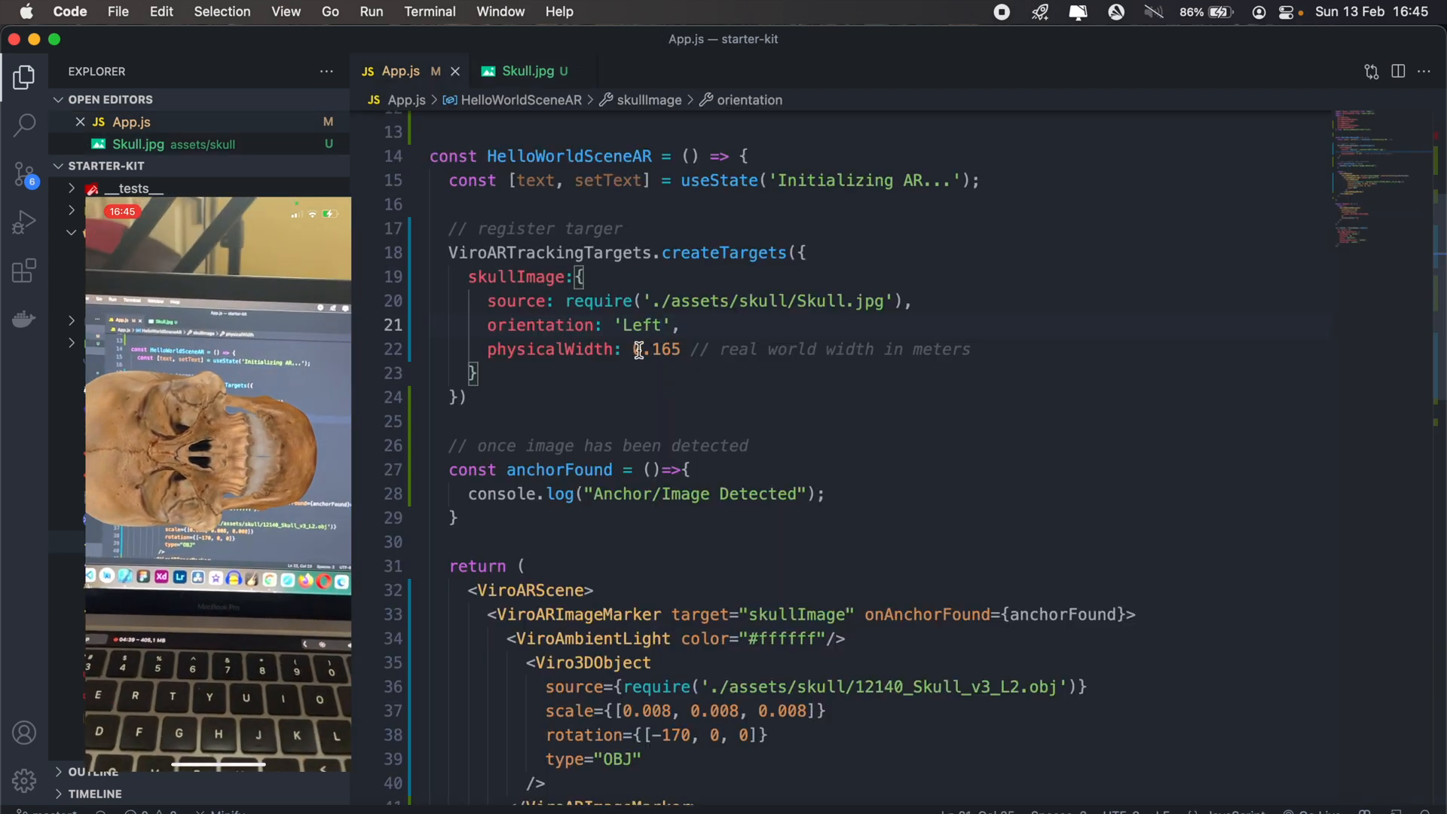
pyautogui.click(648, 348)
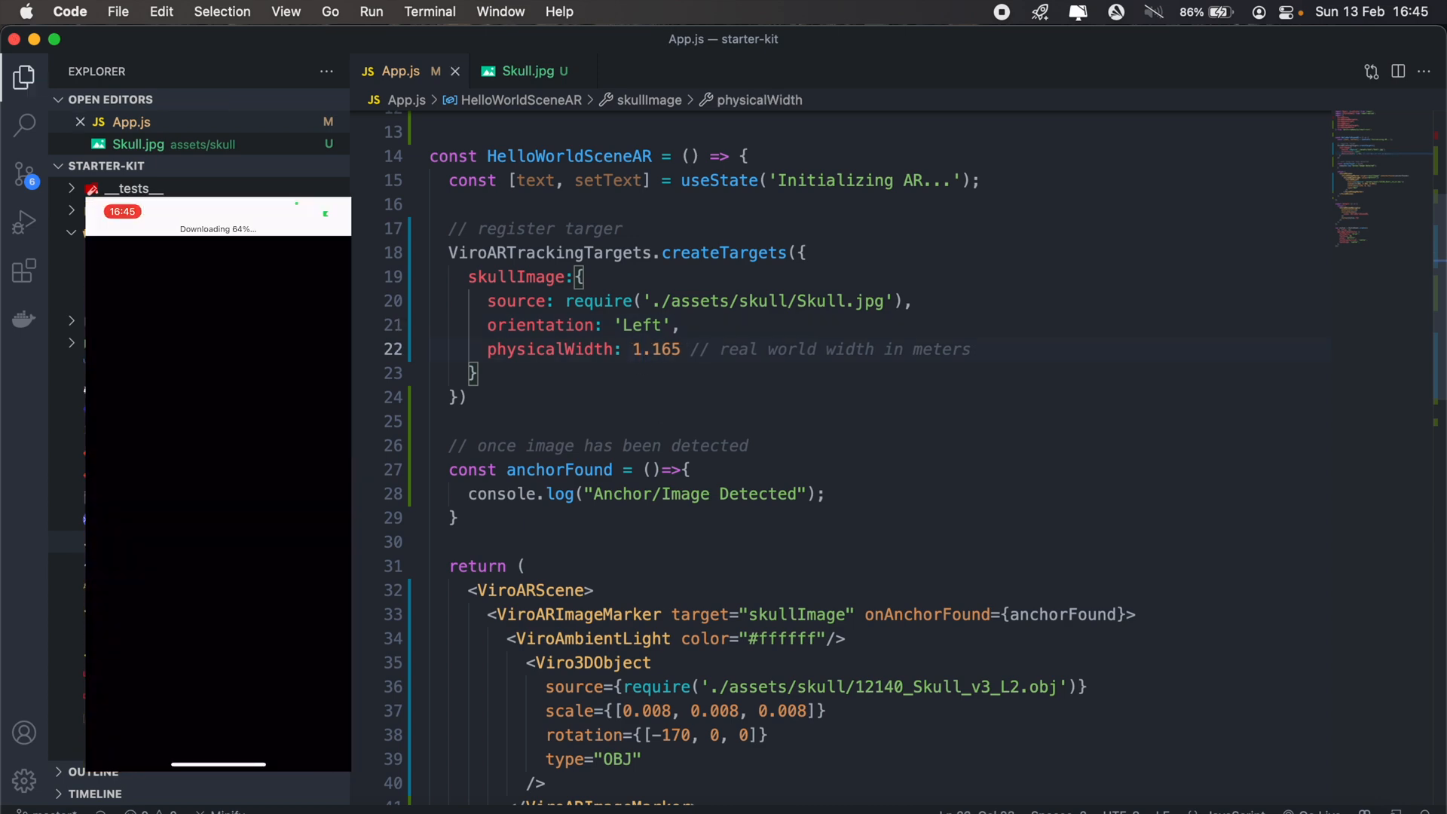
# Test physicalWidth 1.165 against Skull.jpg on the phone, then revert to 0.165 and recheck.
pyautogui.click(527, 71)
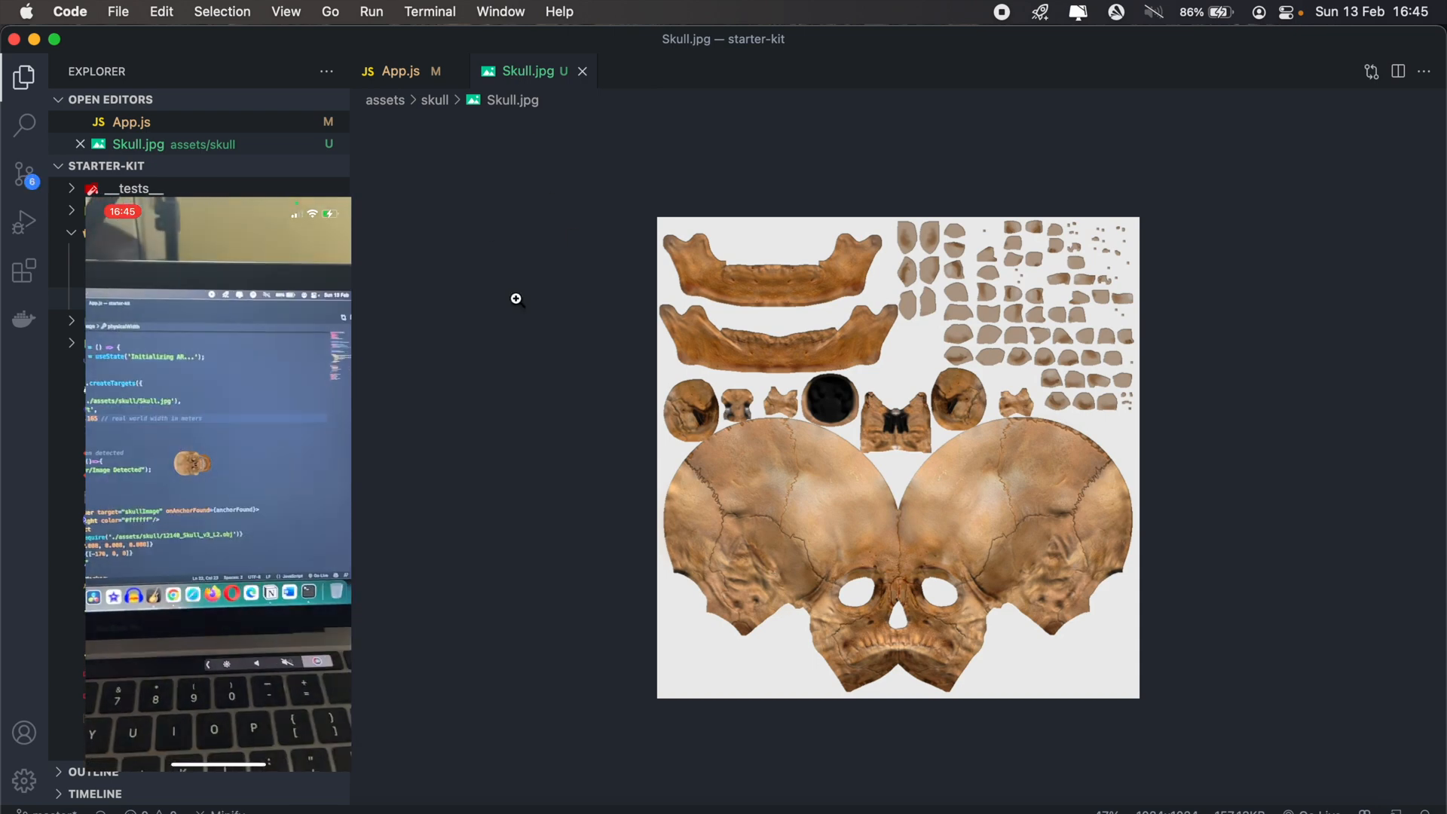
pyautogui.click(400, 70)
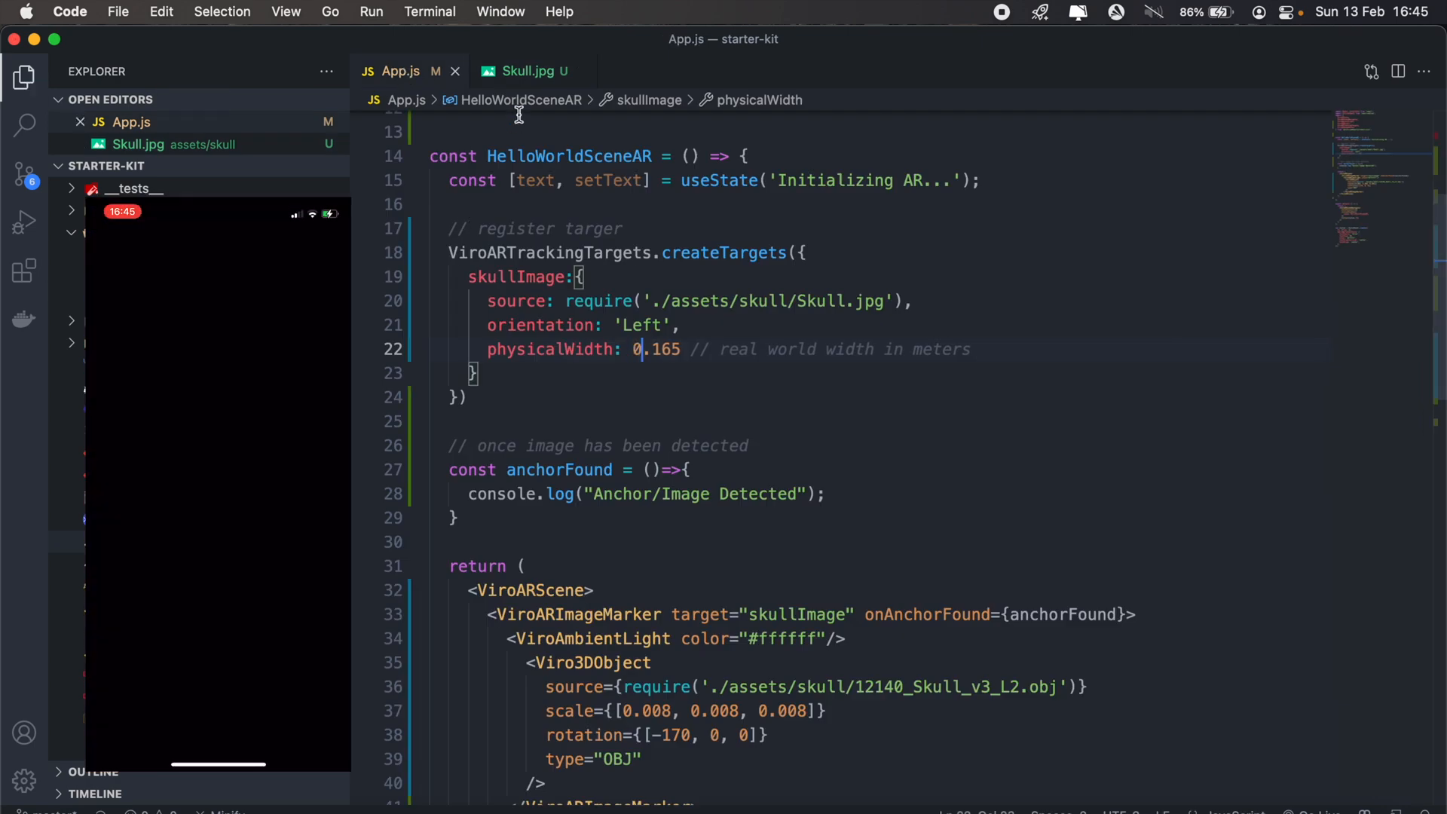
pyautogui.click(526, 71)
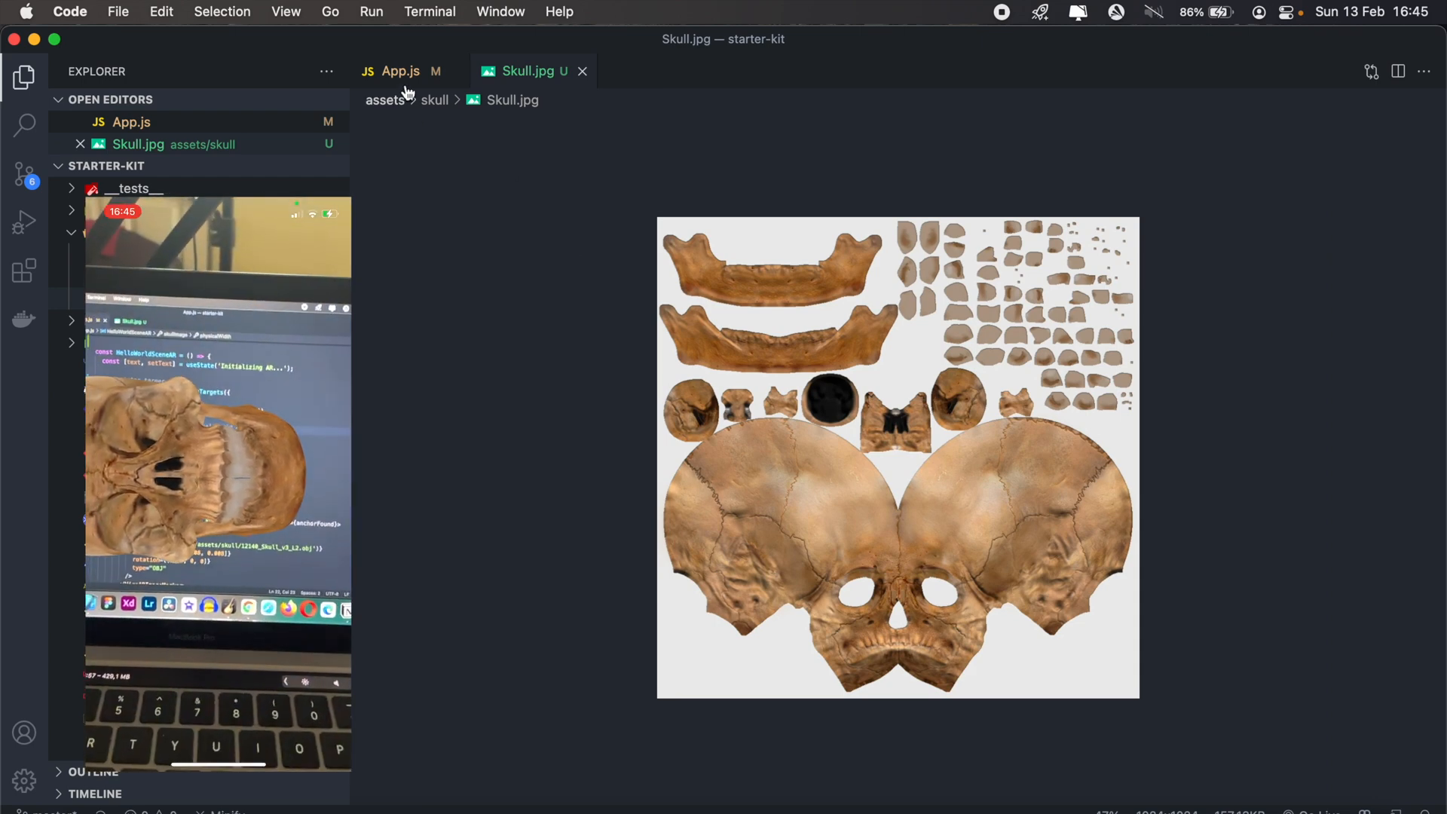
pyautogui.click(400, 71)
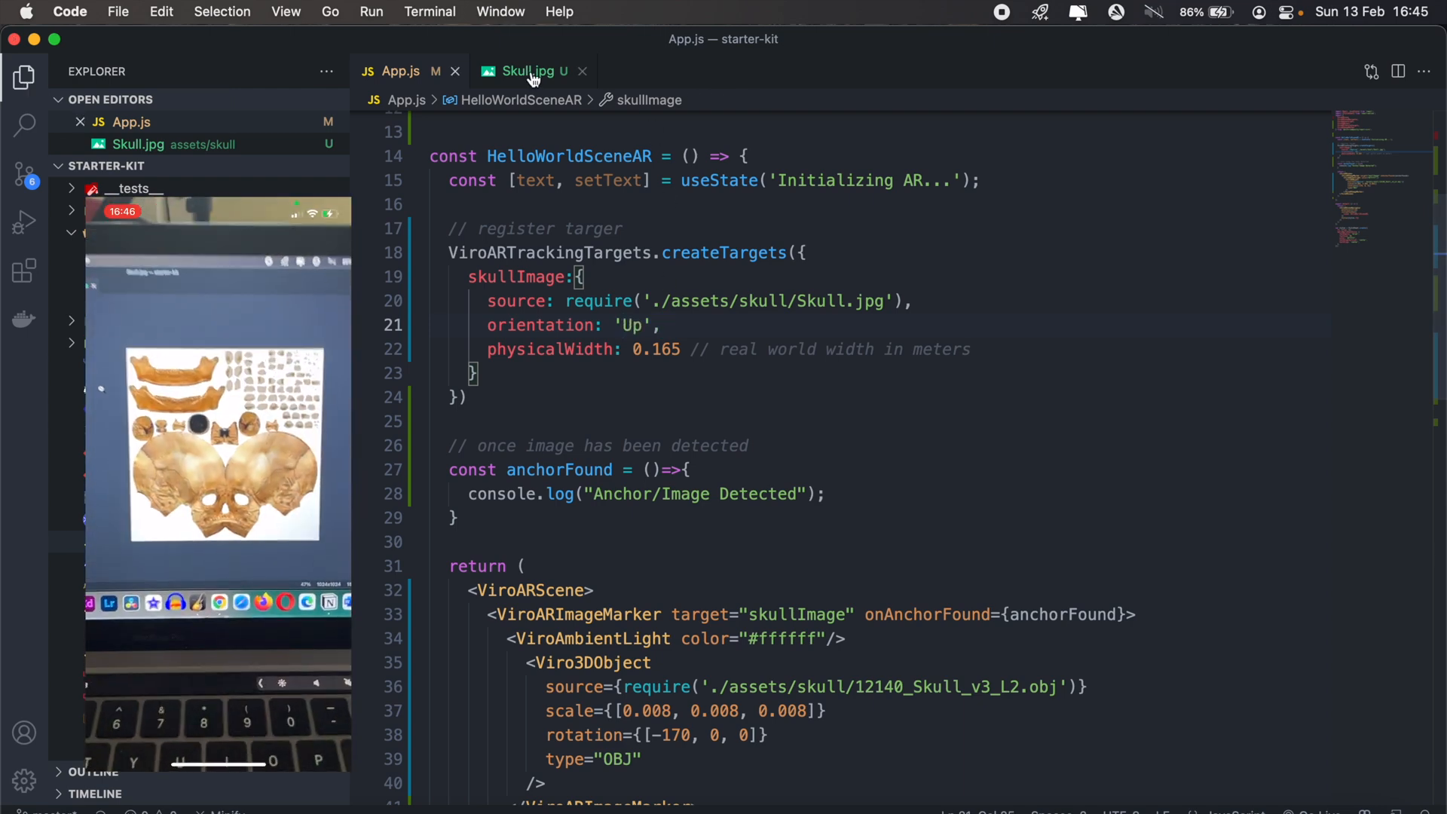
# With orientation 'Up', scan Skull.jpg to confirm the skull model appears upright.
pyautogui.click(525, 71)
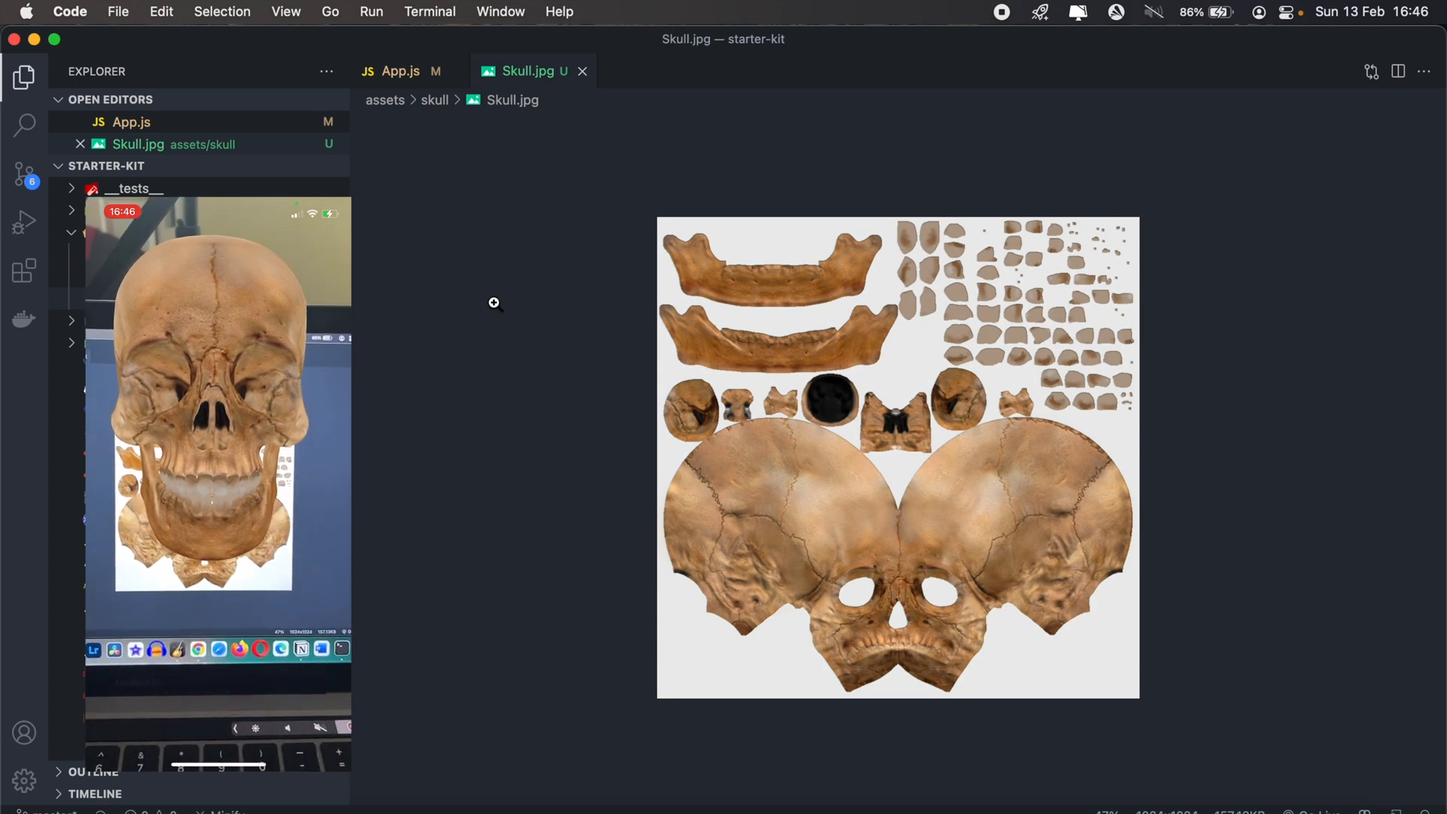
pyautogui.click(401, 71)
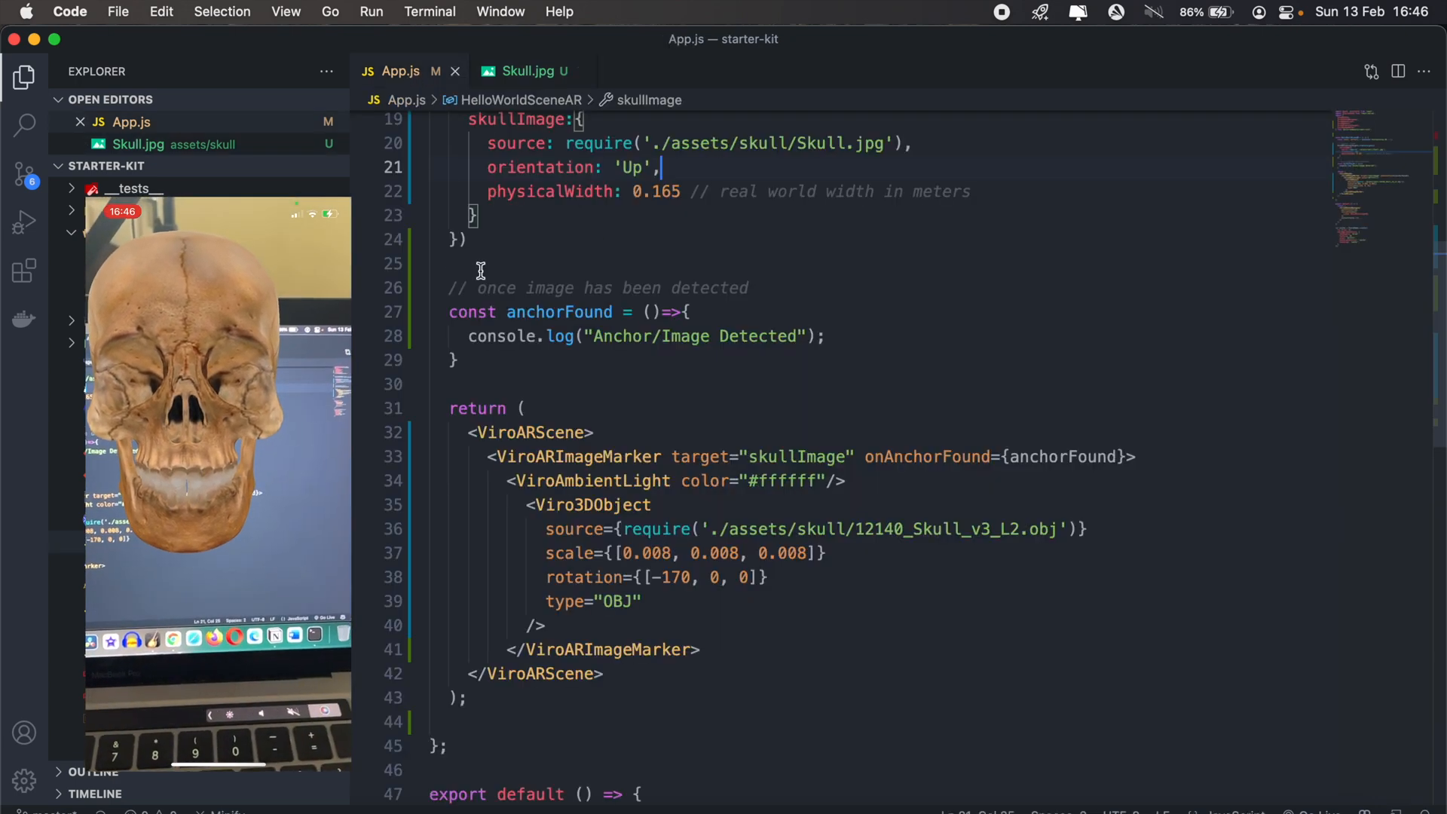